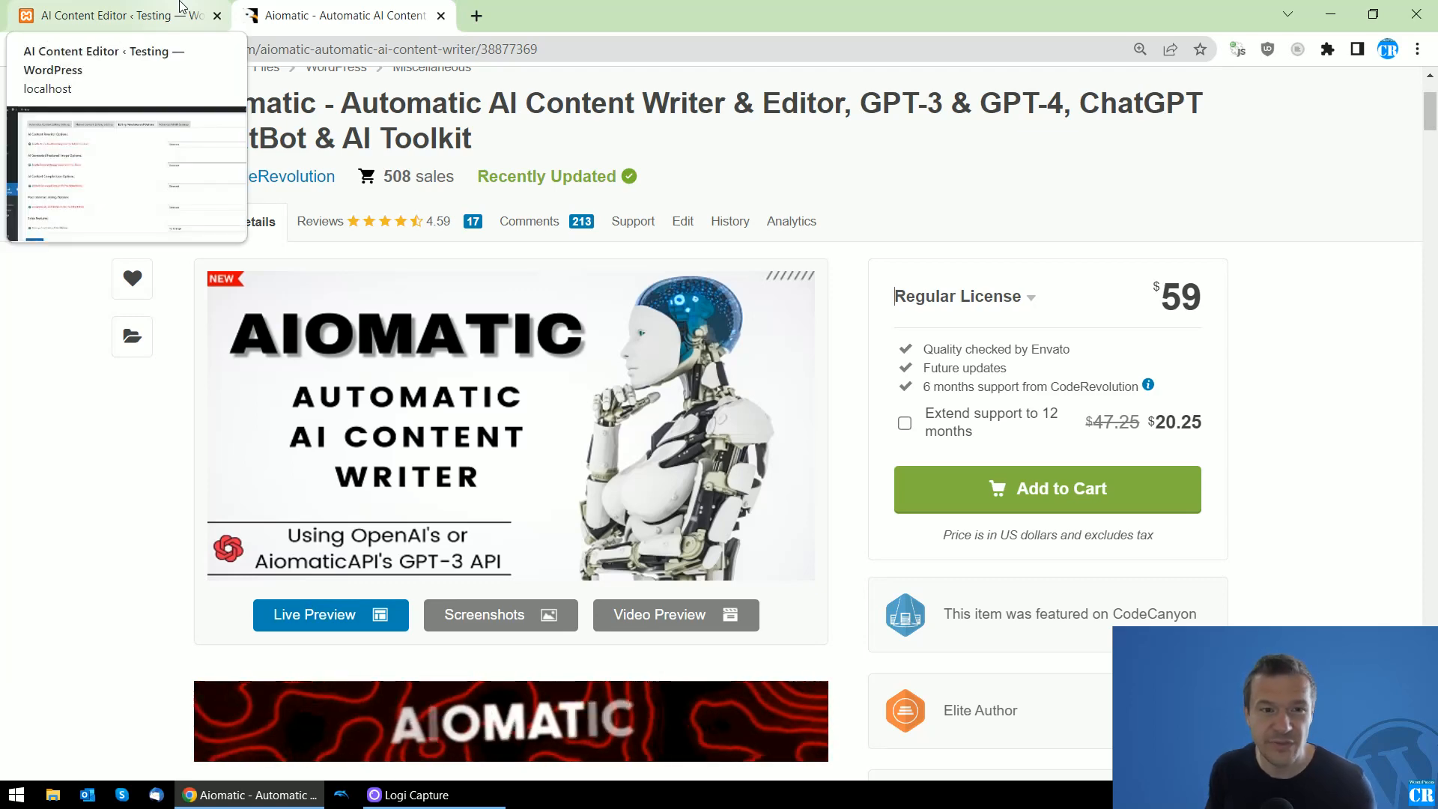
Switch back to the 'AI Content Editor ‹ Testing' browser tab with Editing Templates and Options.
left_click(110, 16)
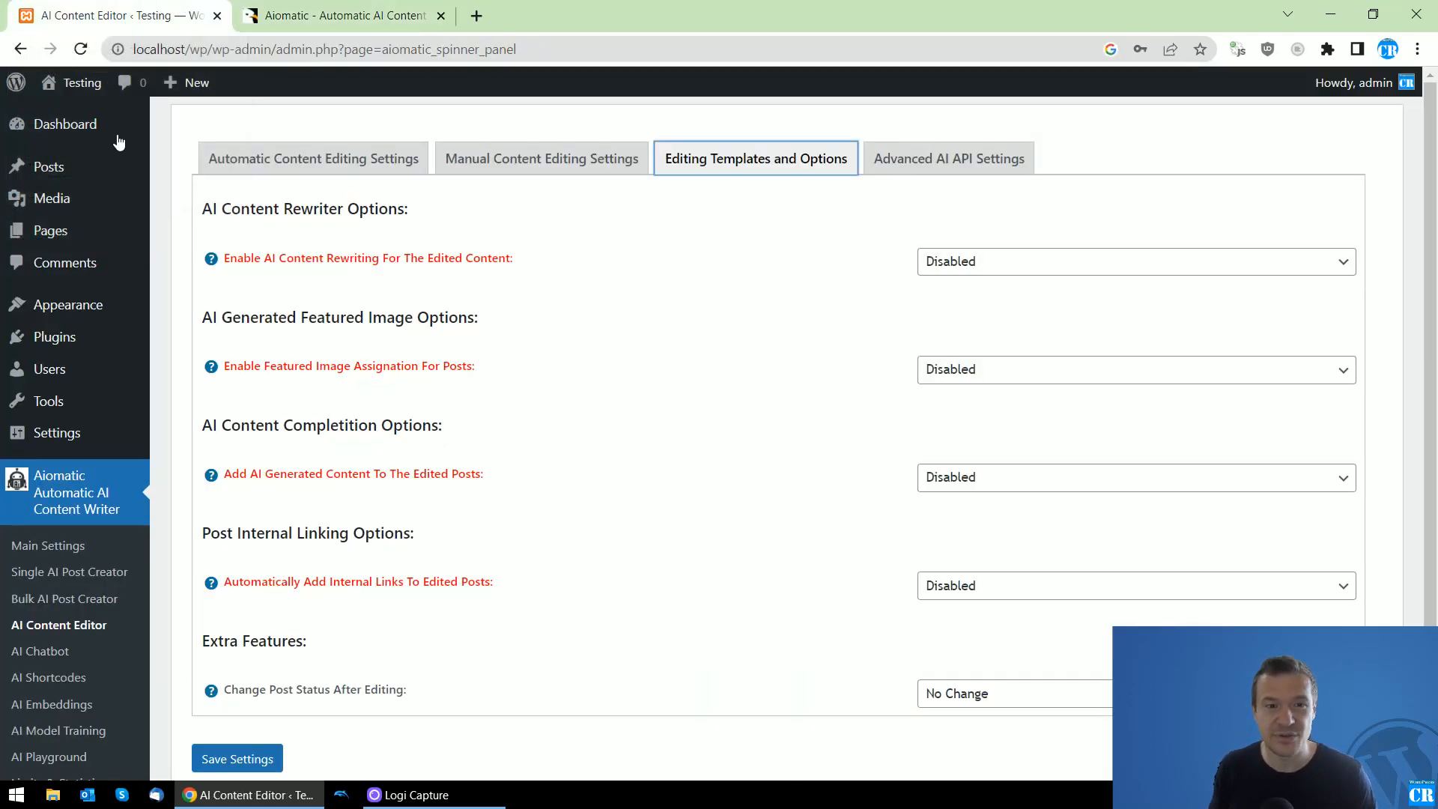
mouse_move(336, 601)
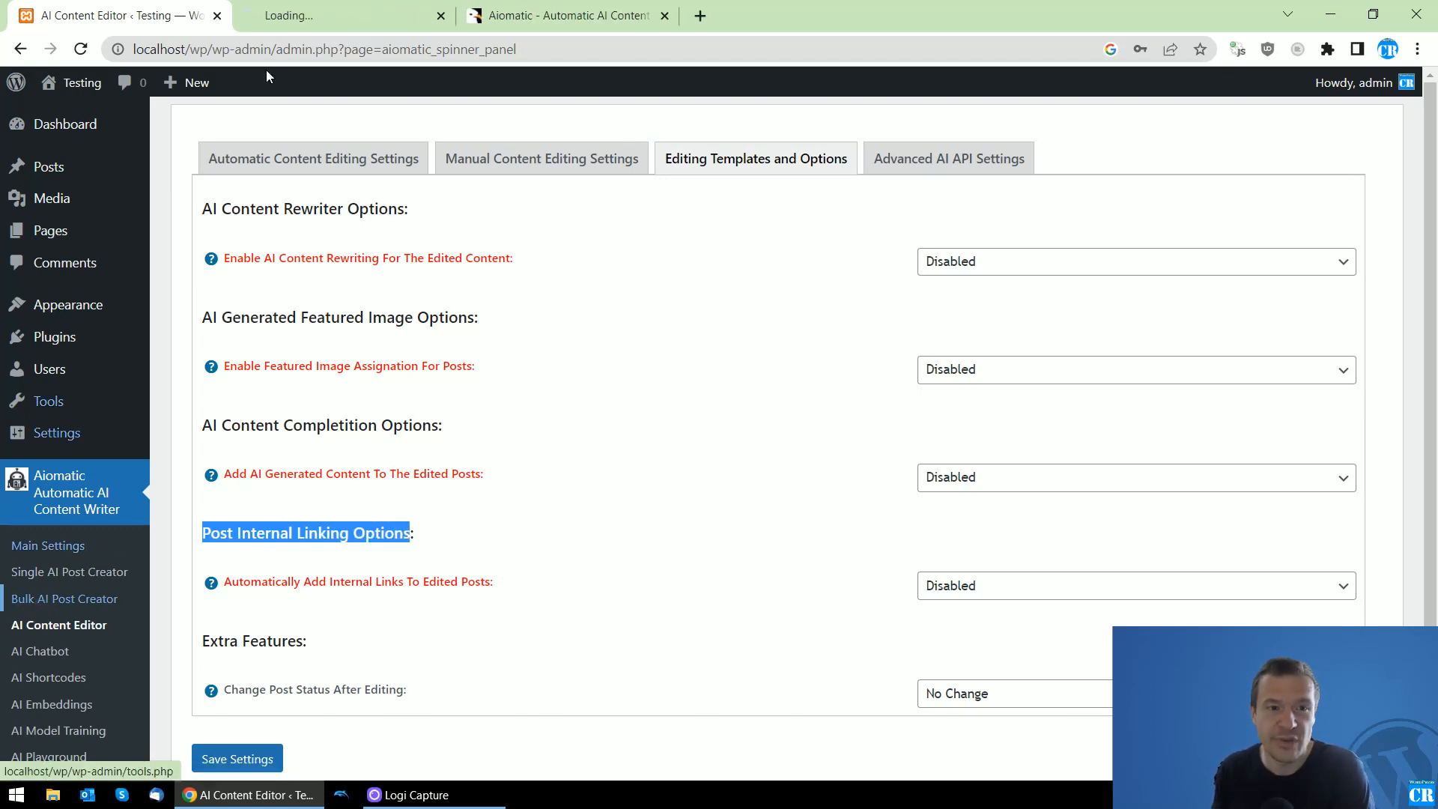
left_click(63, 597)
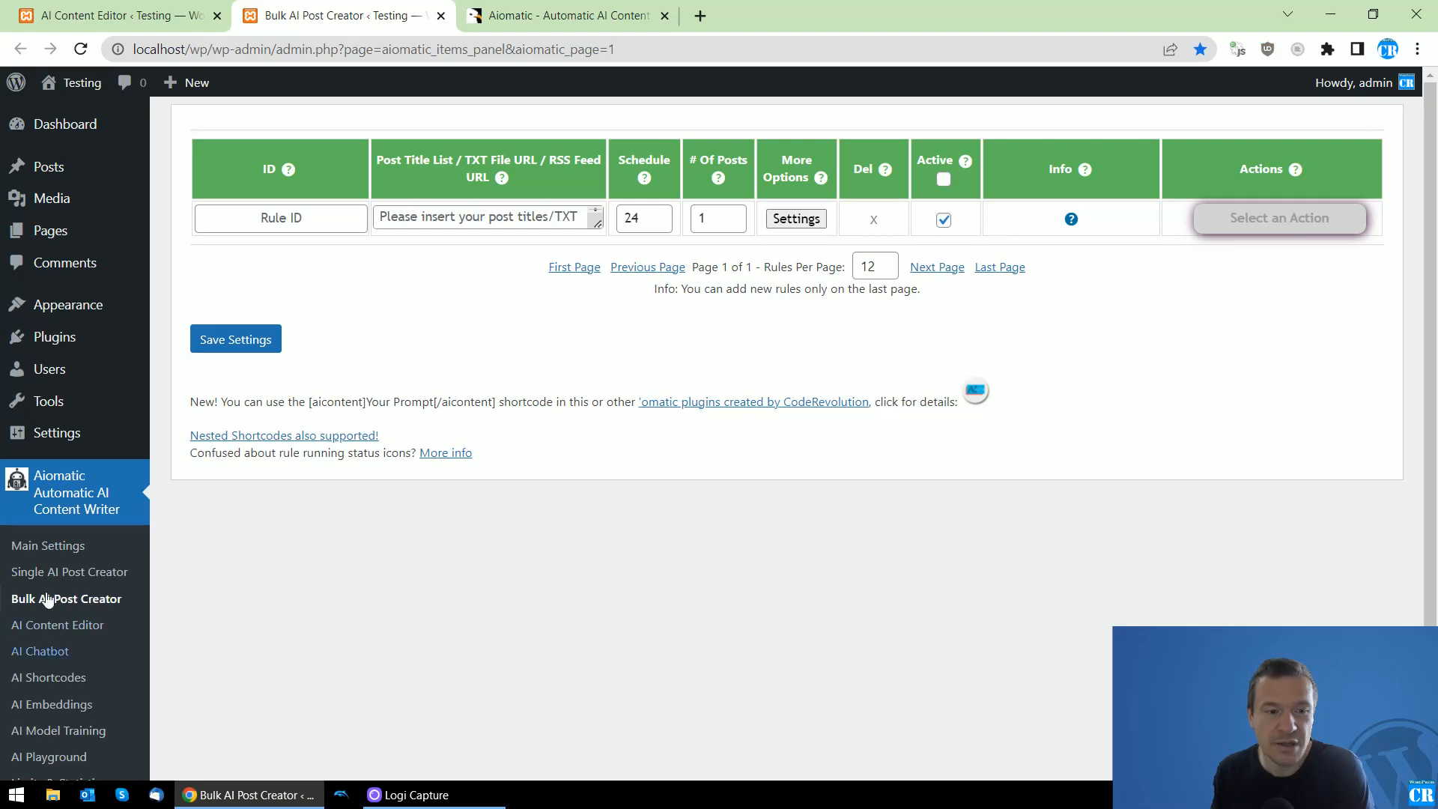
left_click(794, 218)
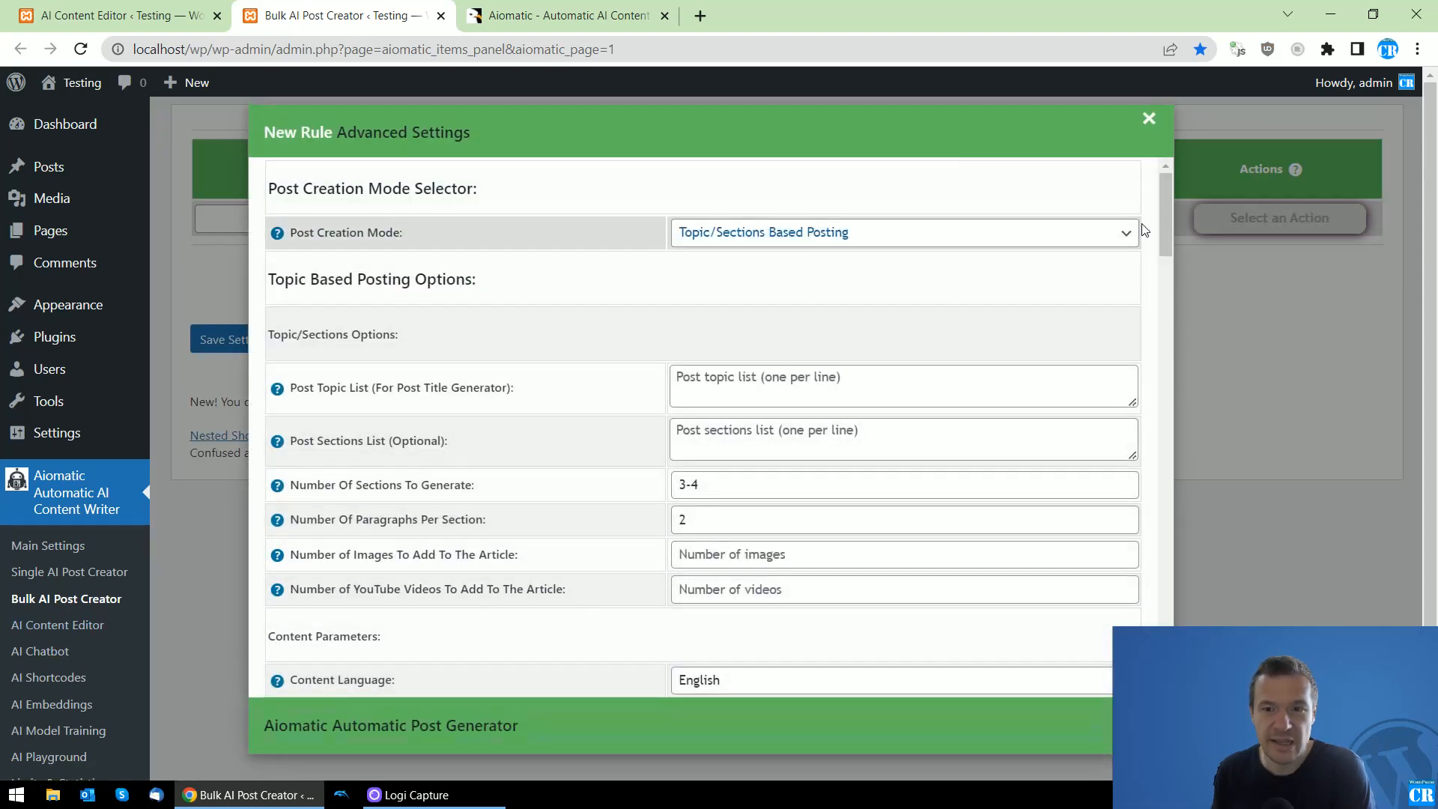
scroll("down", 3)
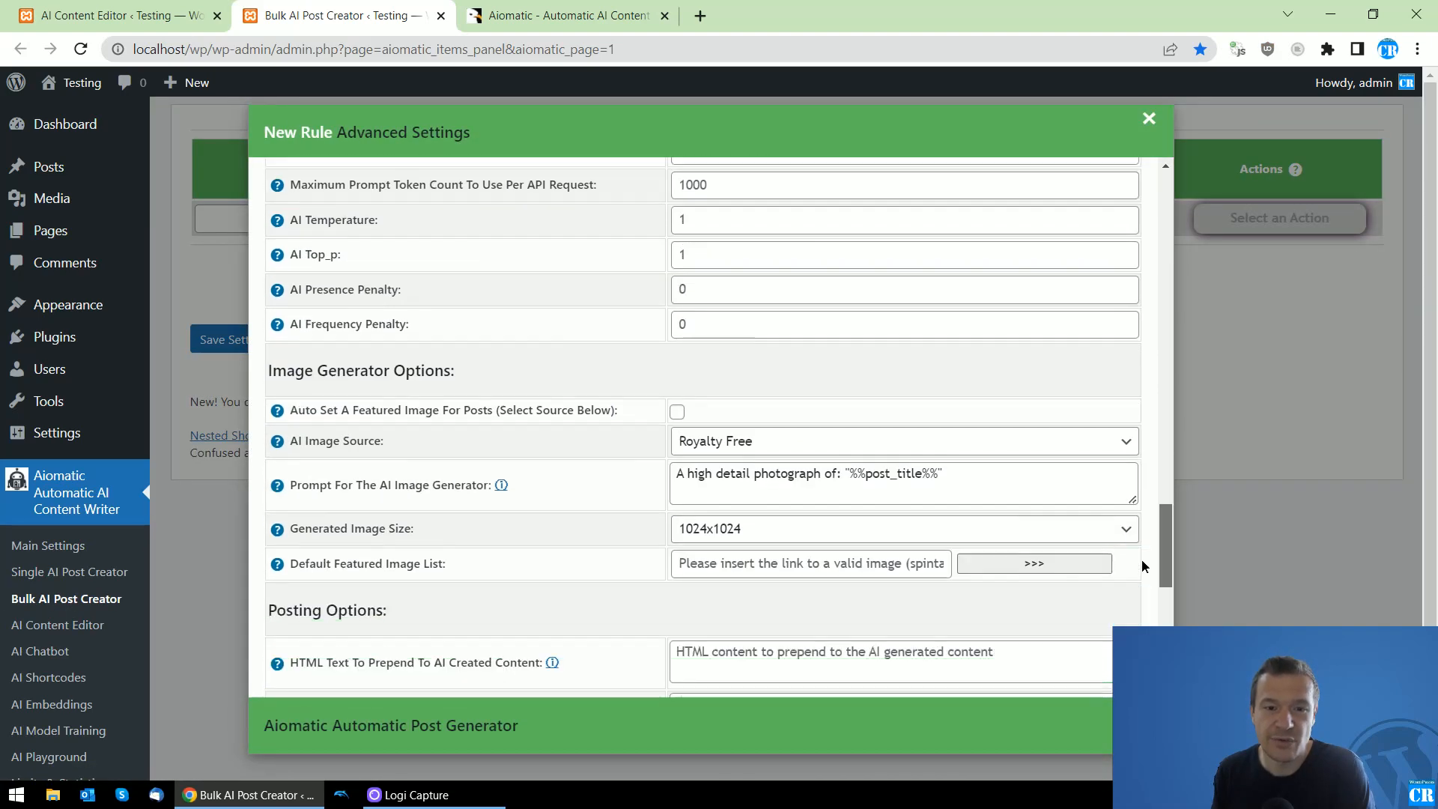
scroll("up", 3)
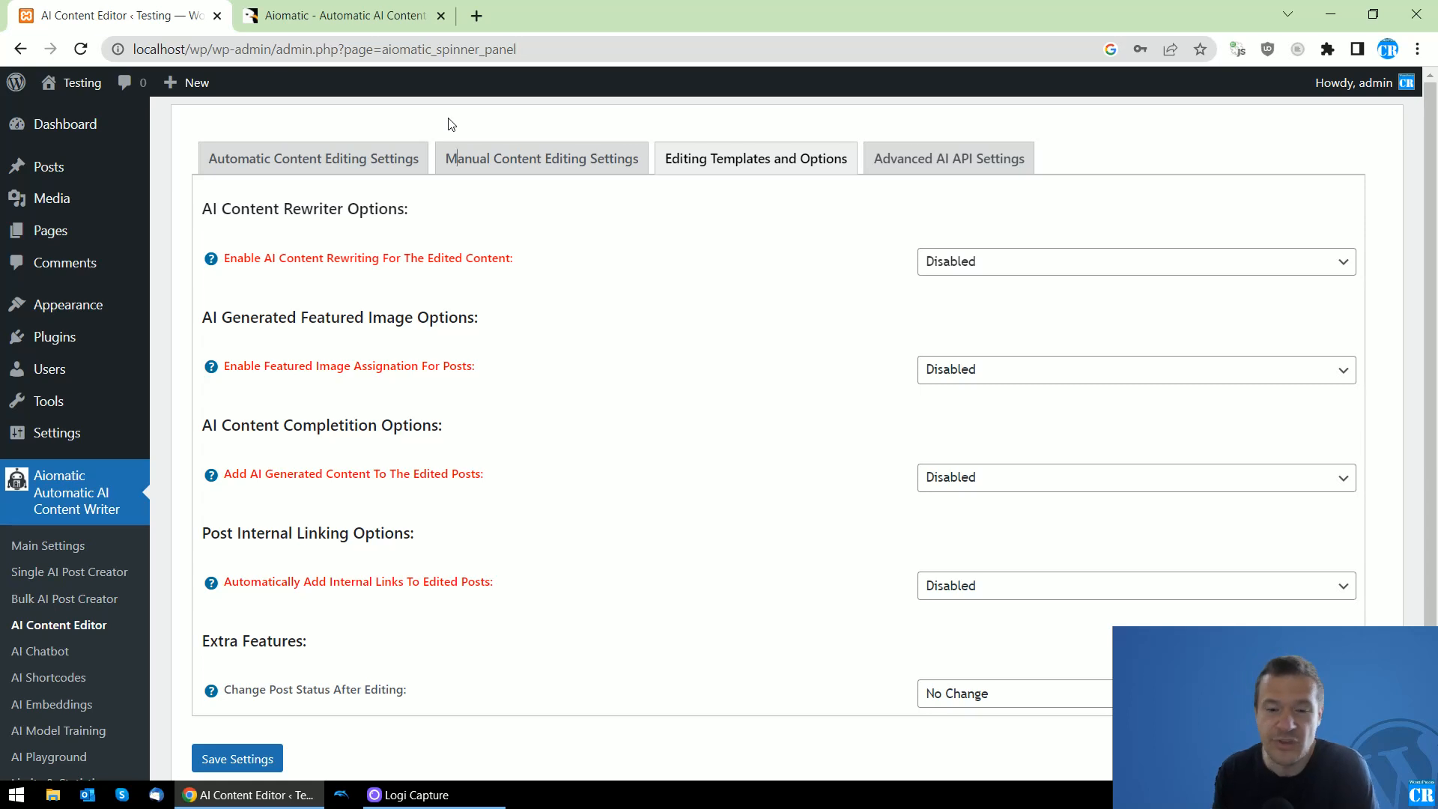
mouse_move(510, 501)
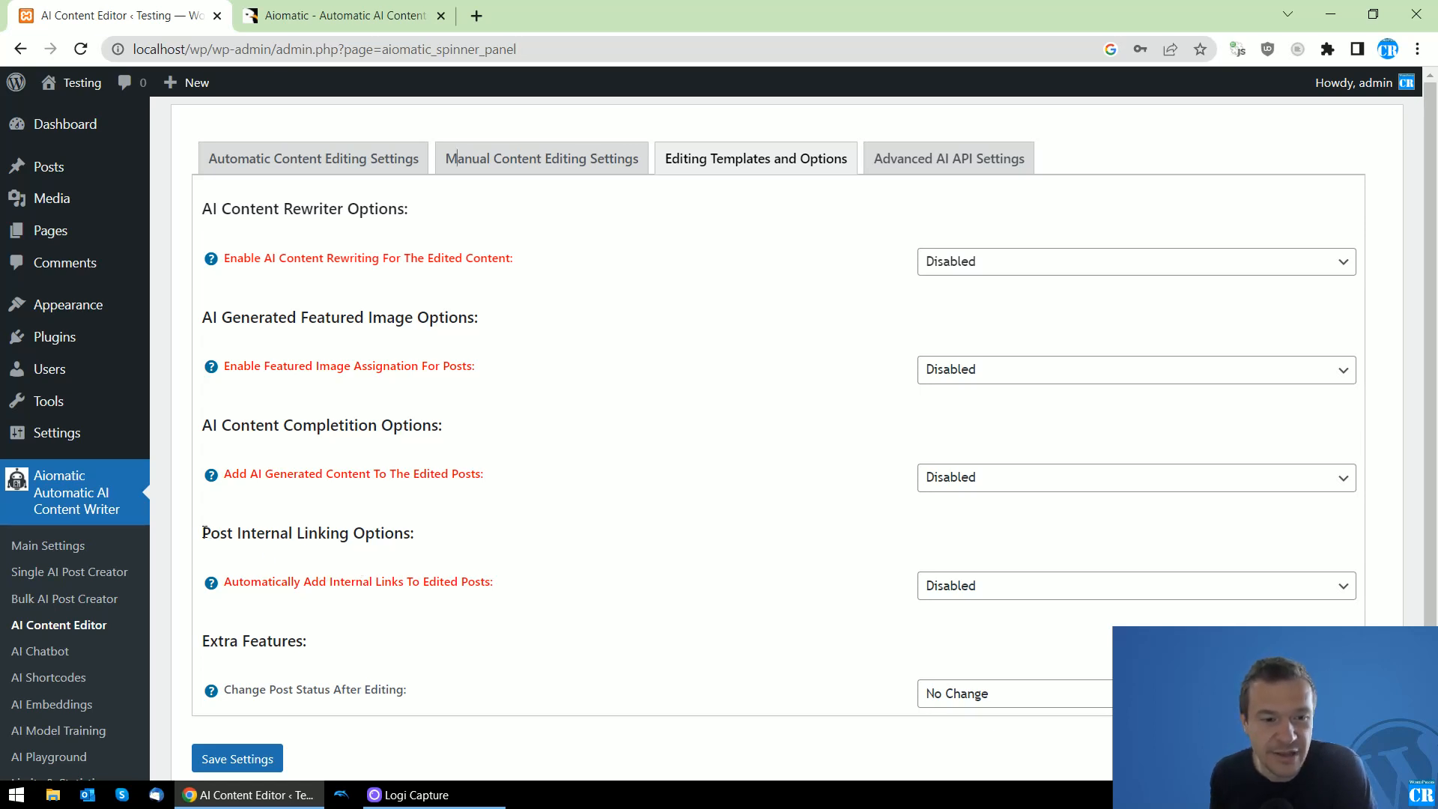
mouse_move(66, 637)
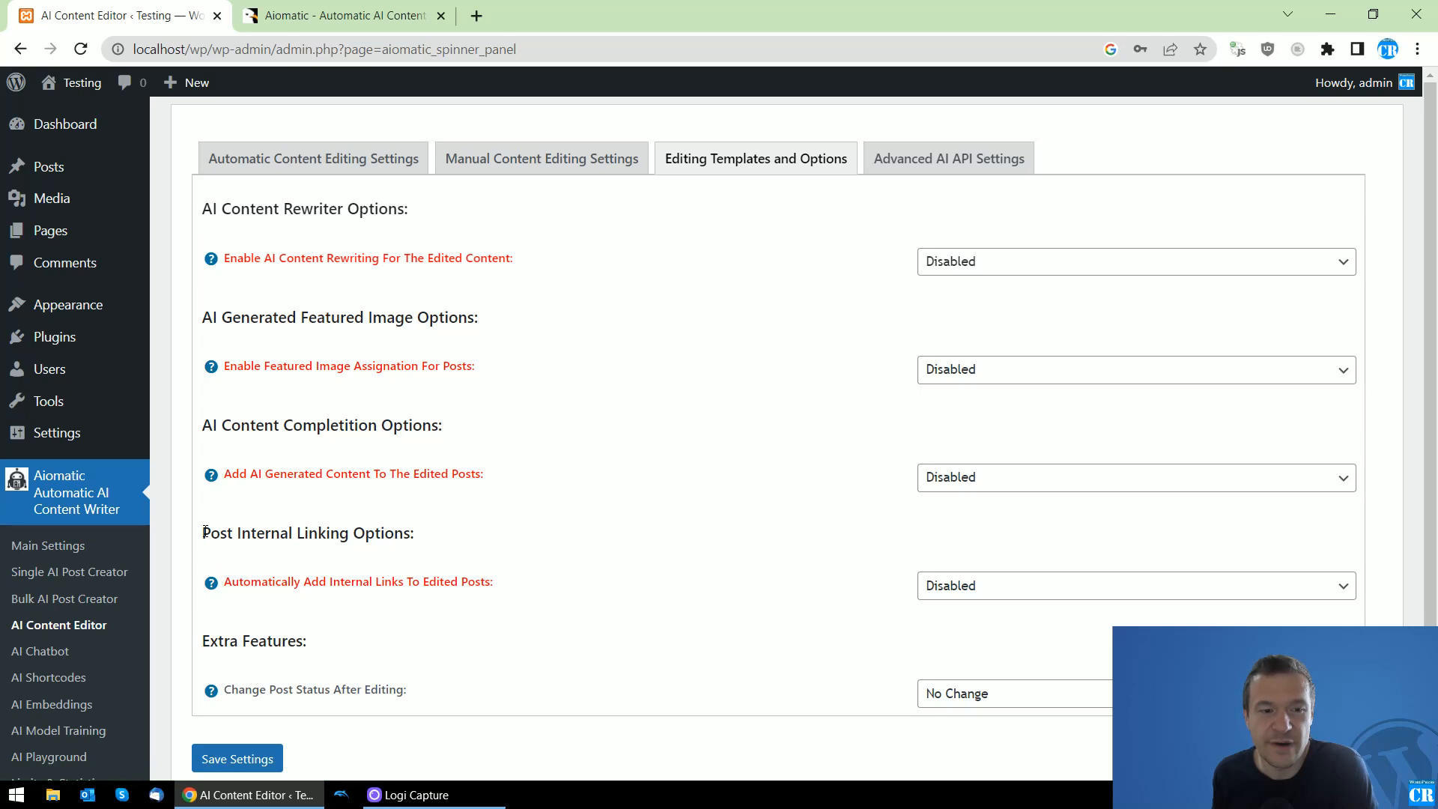
Expand the 'Automatically Add Internal Links To Edited Posts' dropdown under Post Internal Linking Options.
double_click(306, 532)
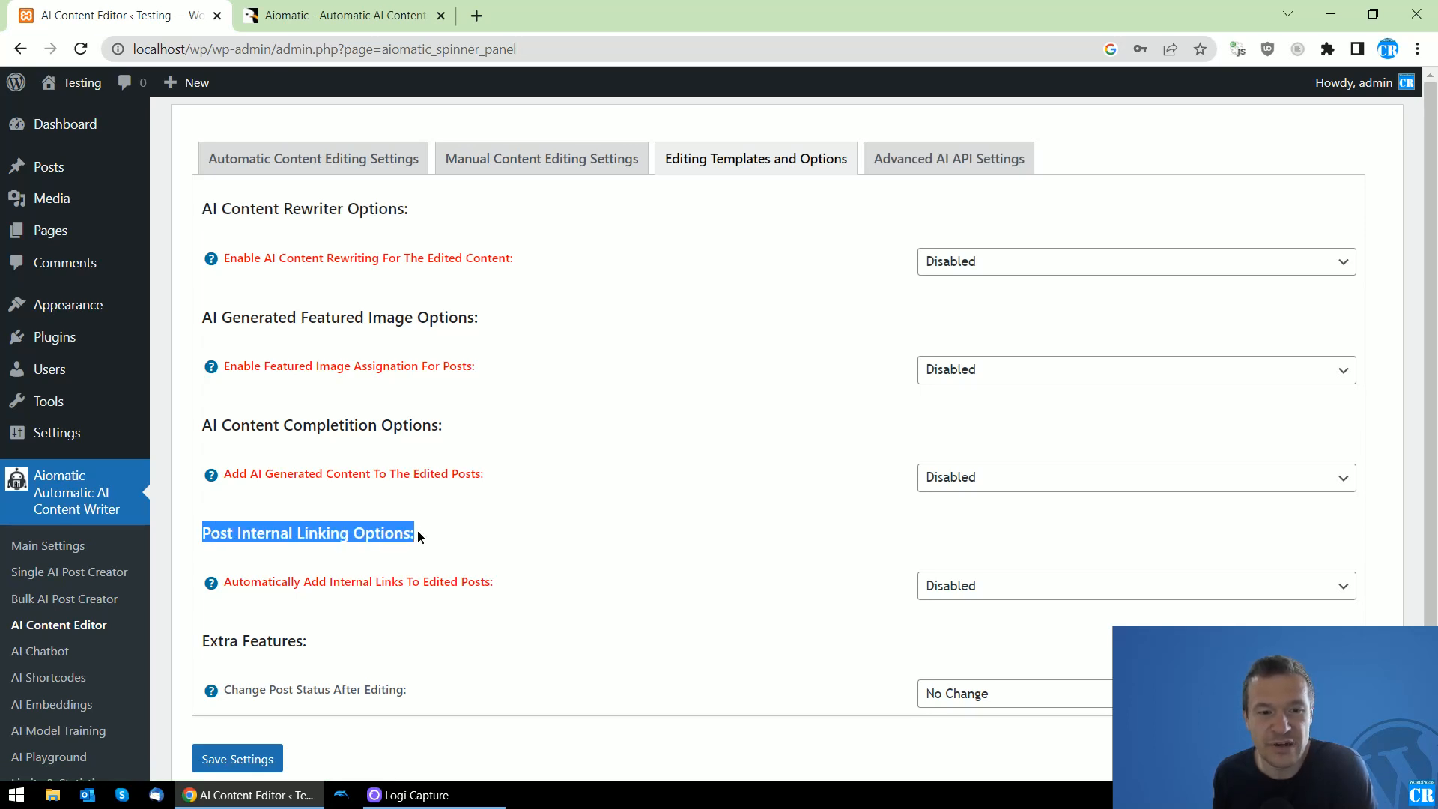
left_click(1134, 584)
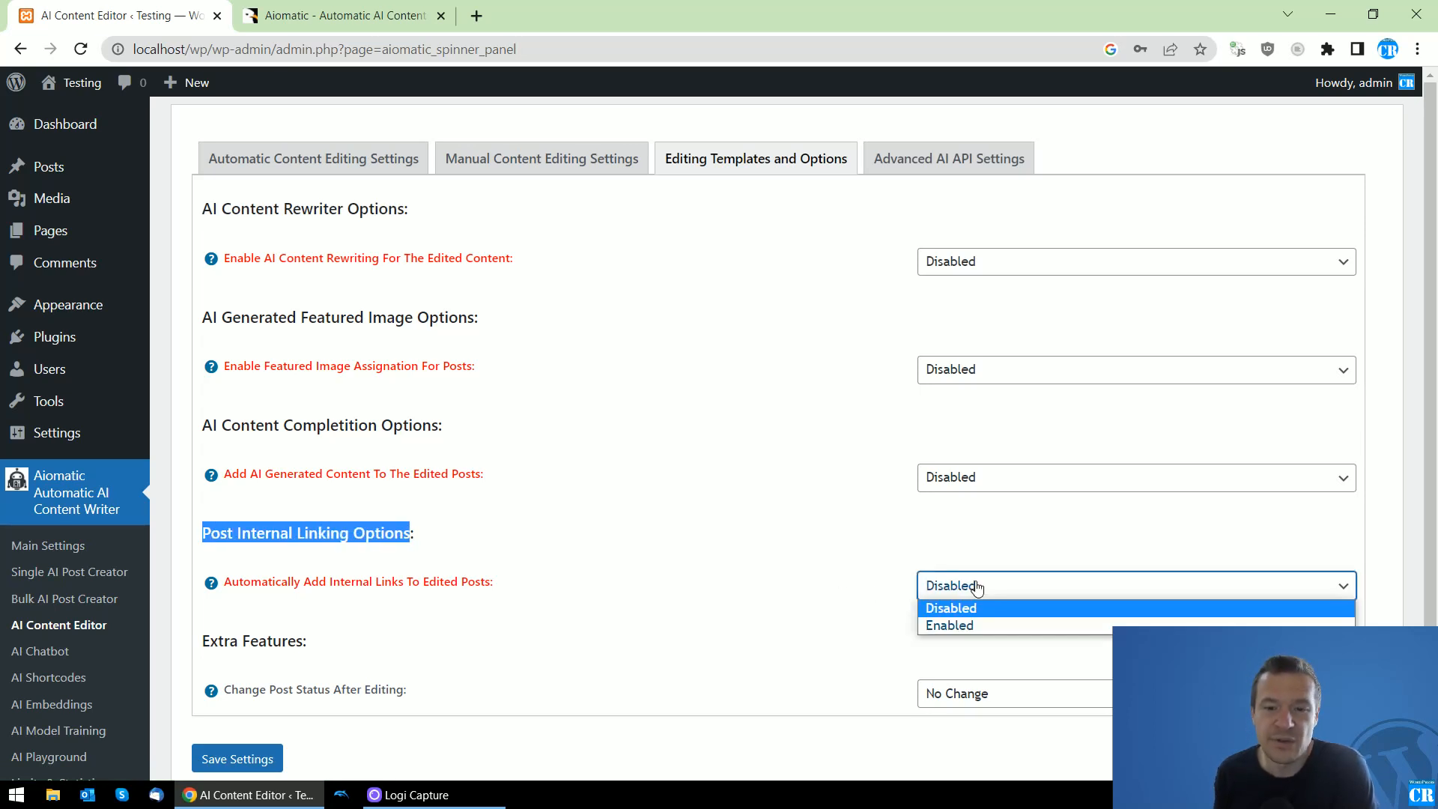
Set 'Automatically Add Internal Links To Edited Posts' to Enabled and edit the Post Types field.
left_click(948, 626)
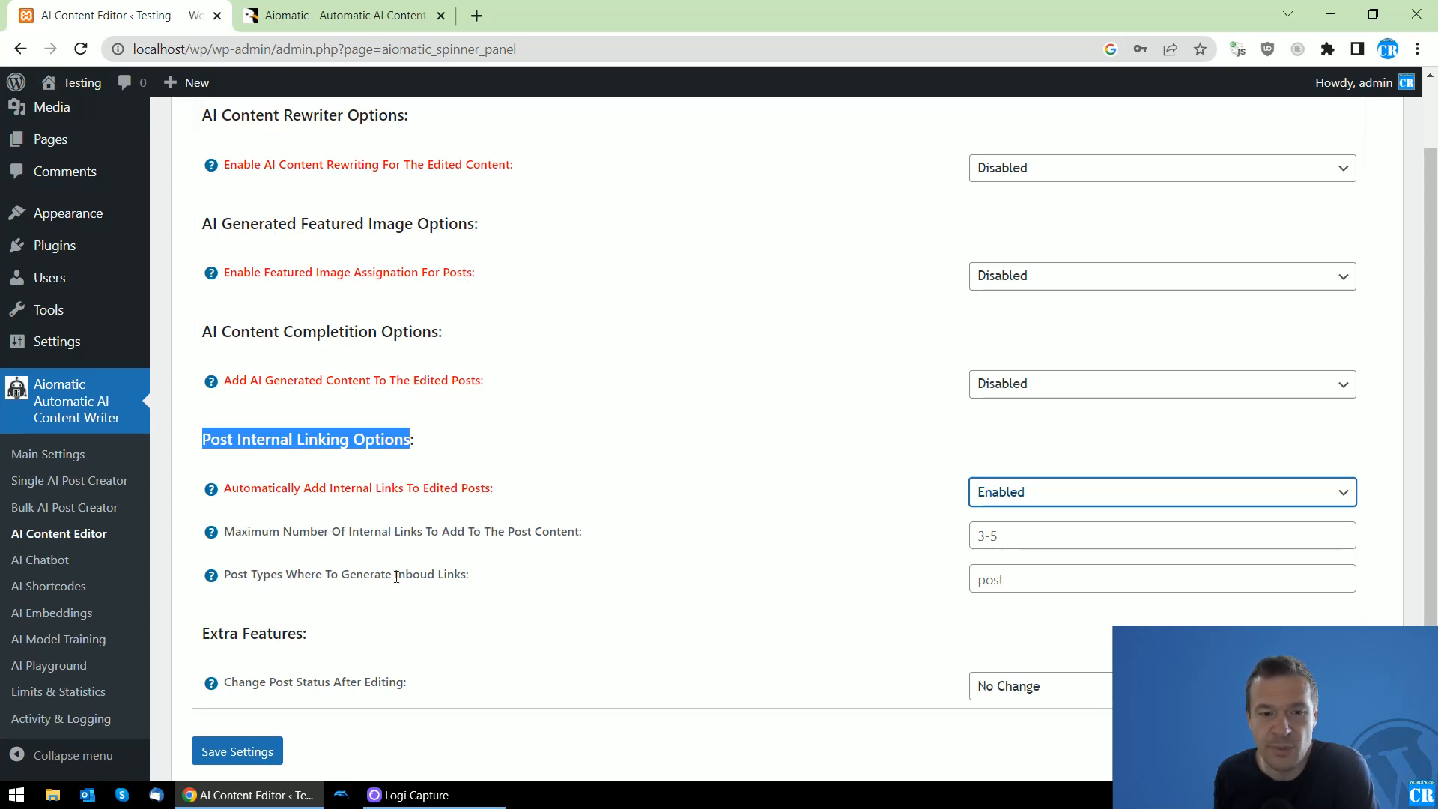
mouse_move(212, 573)
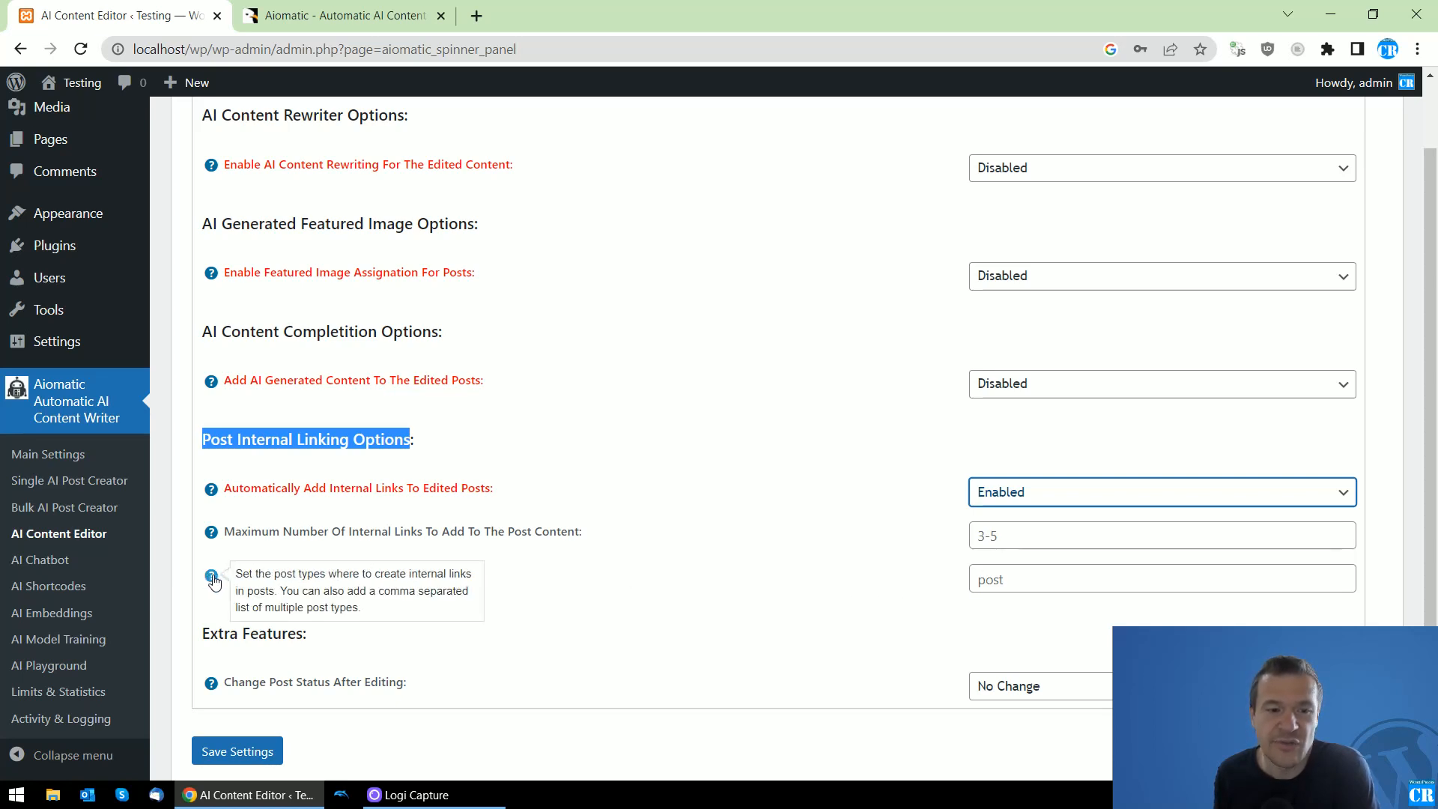
mouse_move(320, 596)
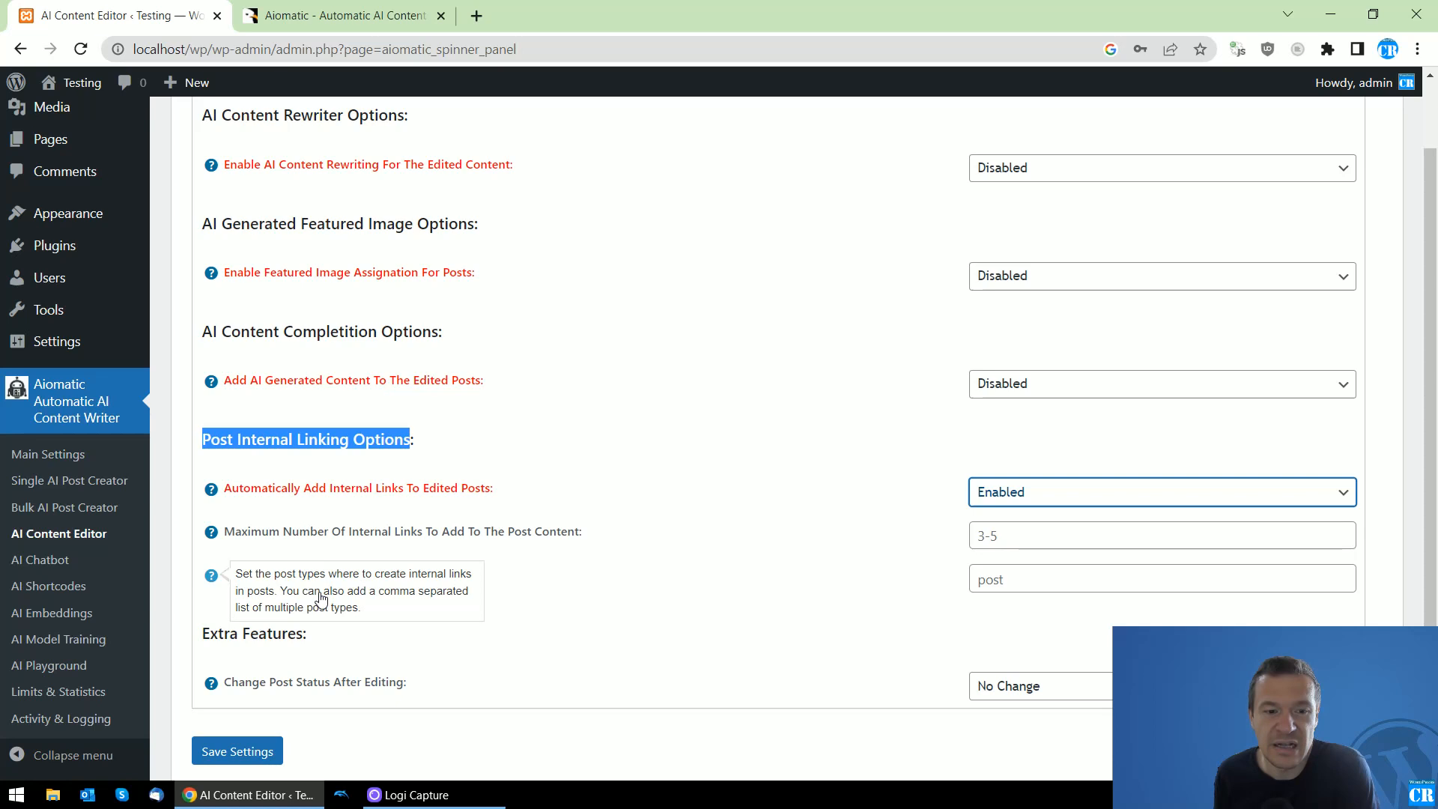
mouse_move(347, 606)
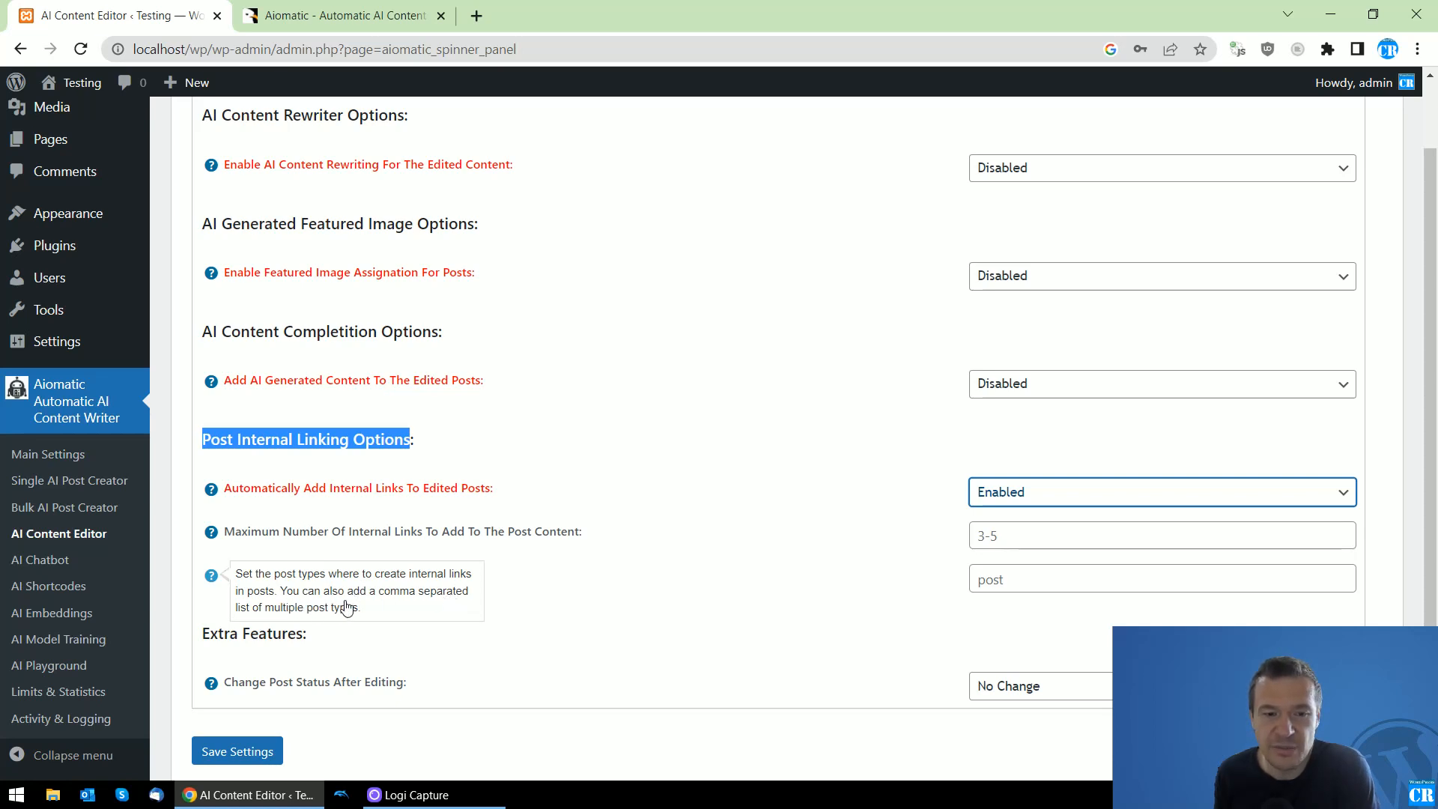
left_click(1160, 578)
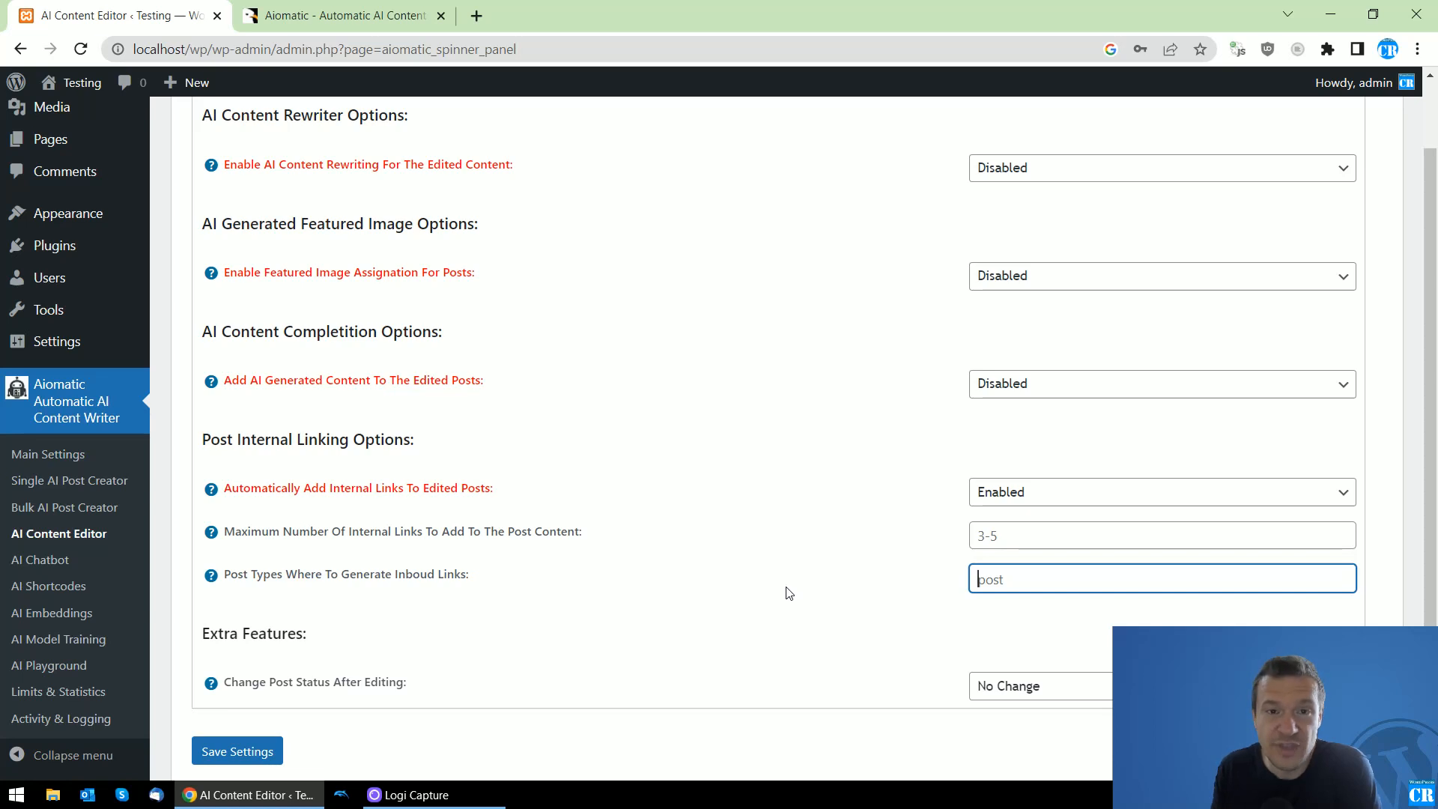
mouse_move(917, 570)
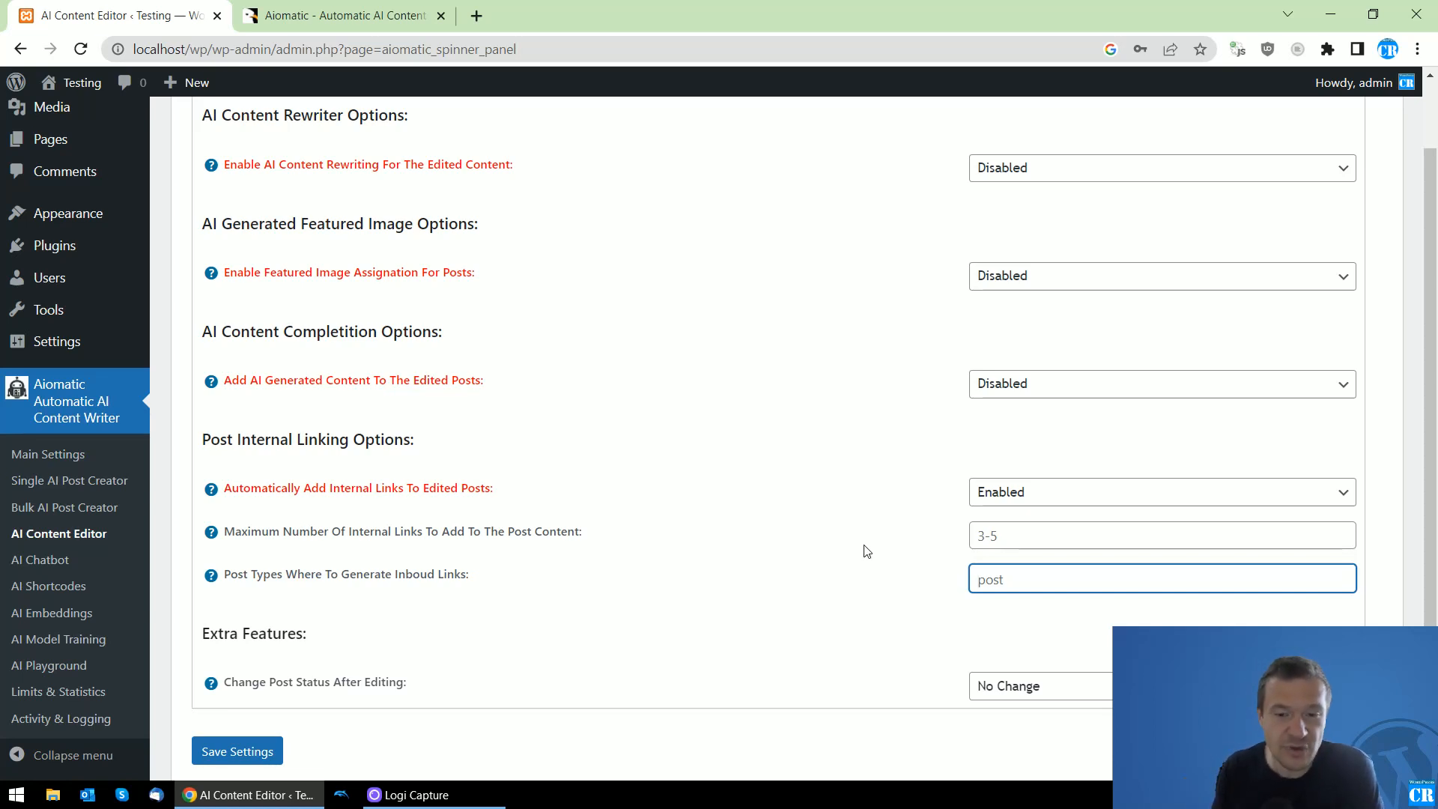
scroll("up", 3)
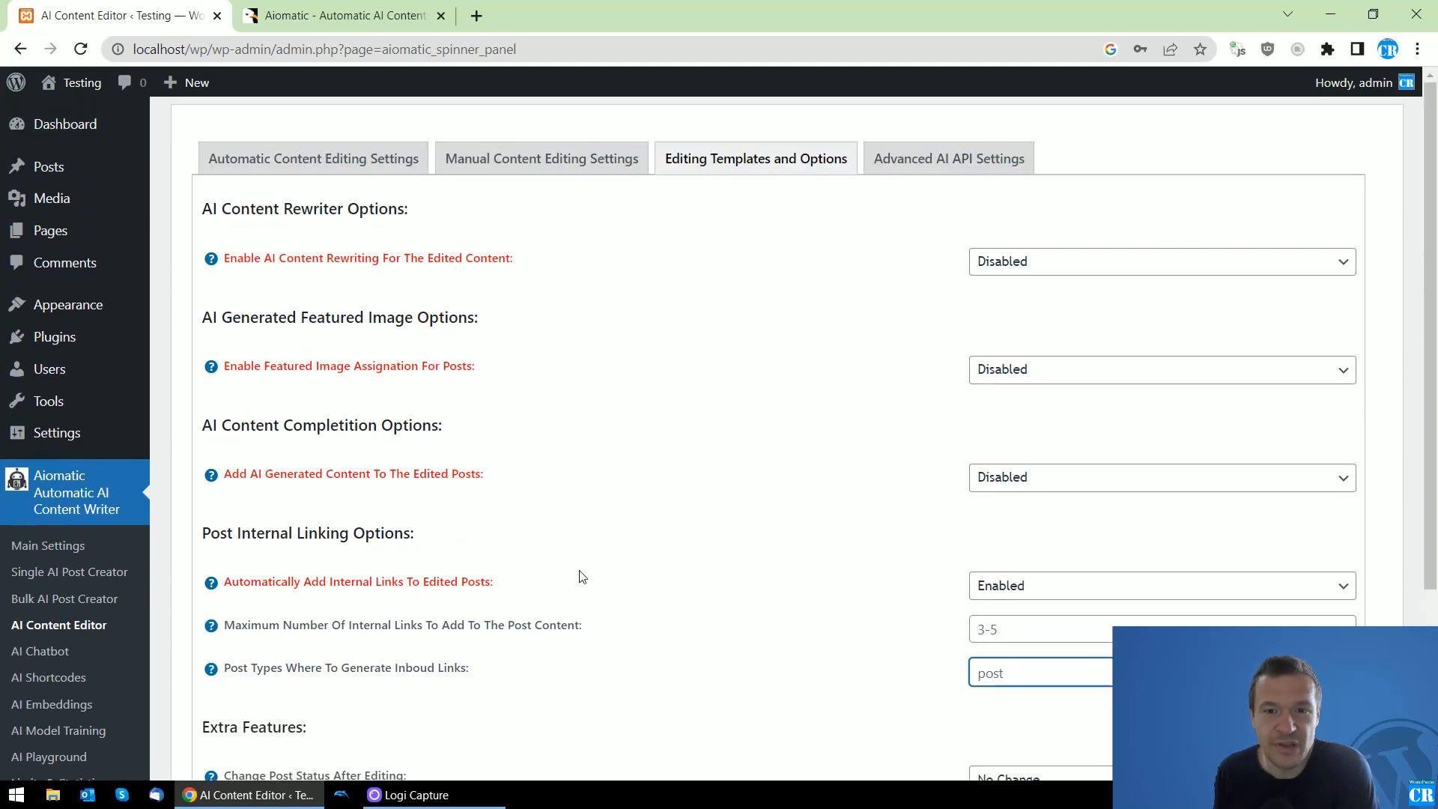
scroll("down", 3)
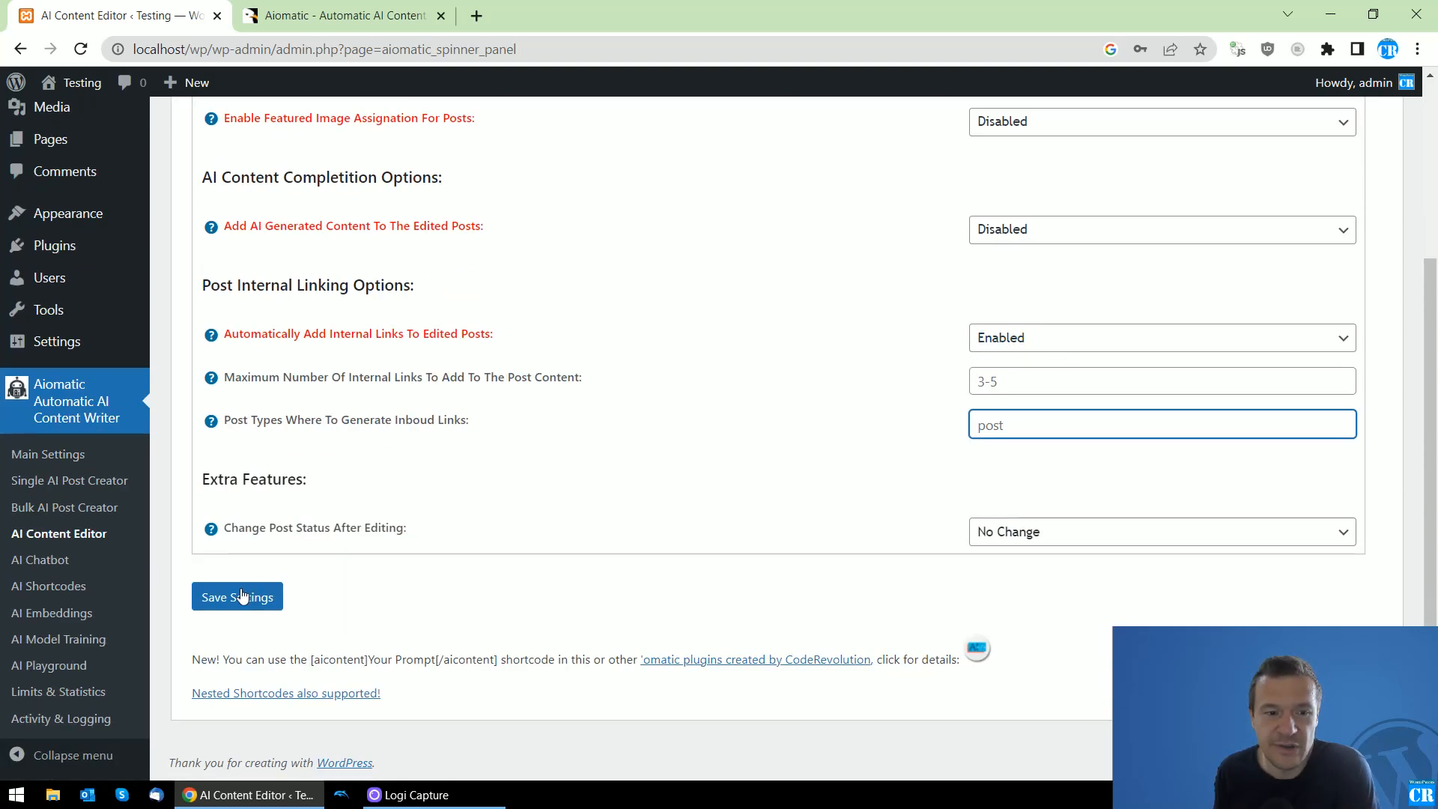
Save the enabled internal linking settings, check Automatic Content Editing Settings, then return to templates.
left_click(237, 596)
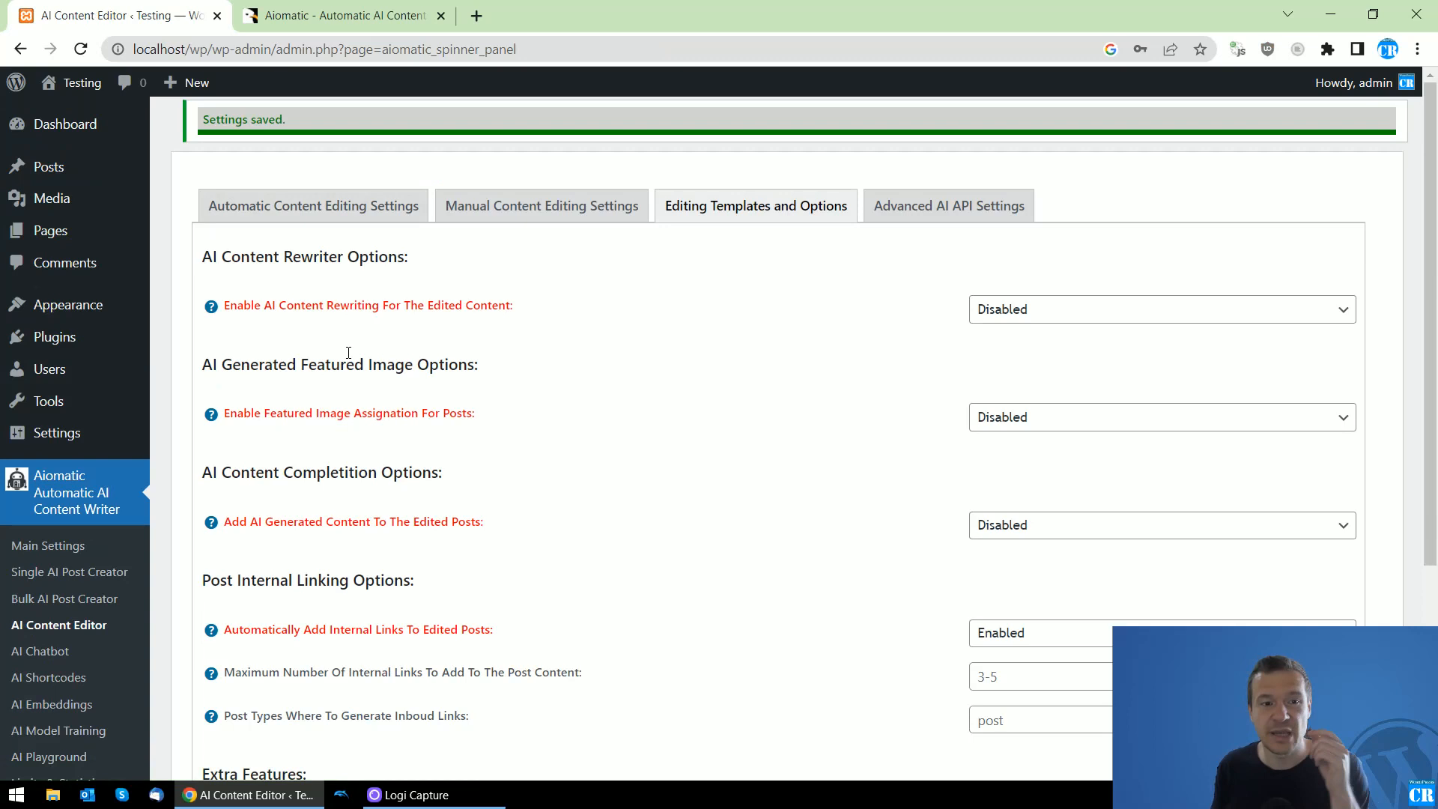
left_click(312, 204)
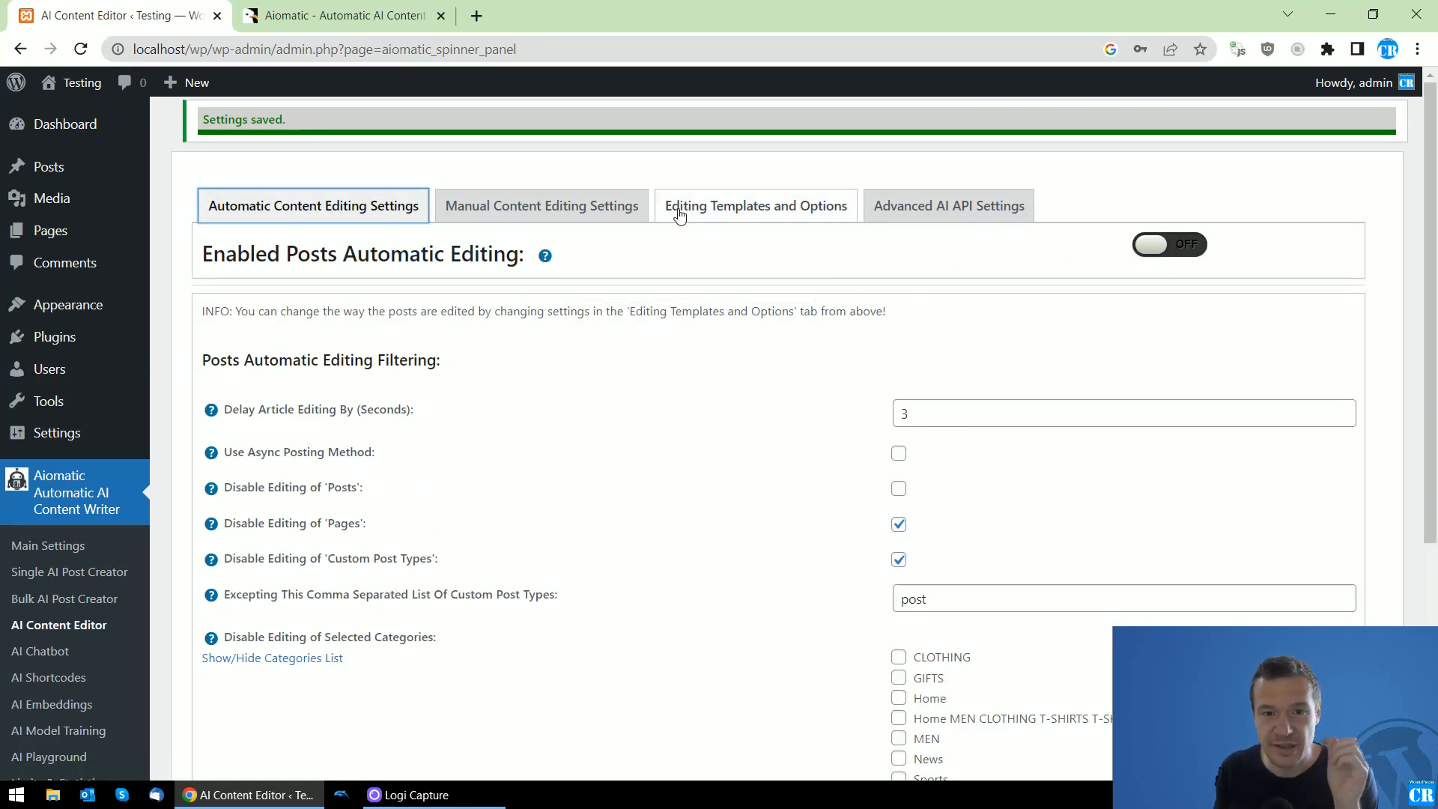
scroll("down", 3)
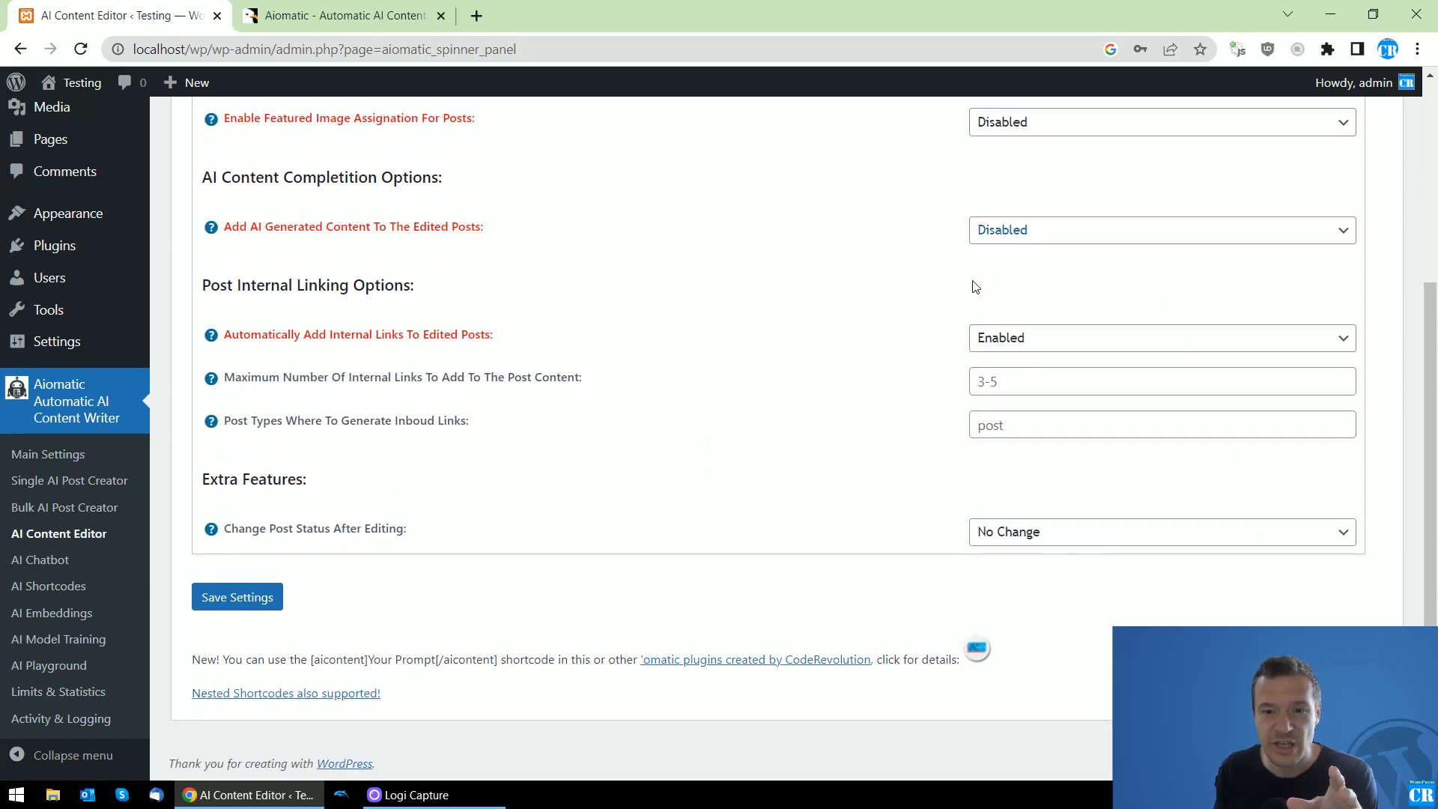
scroll("up", 3)
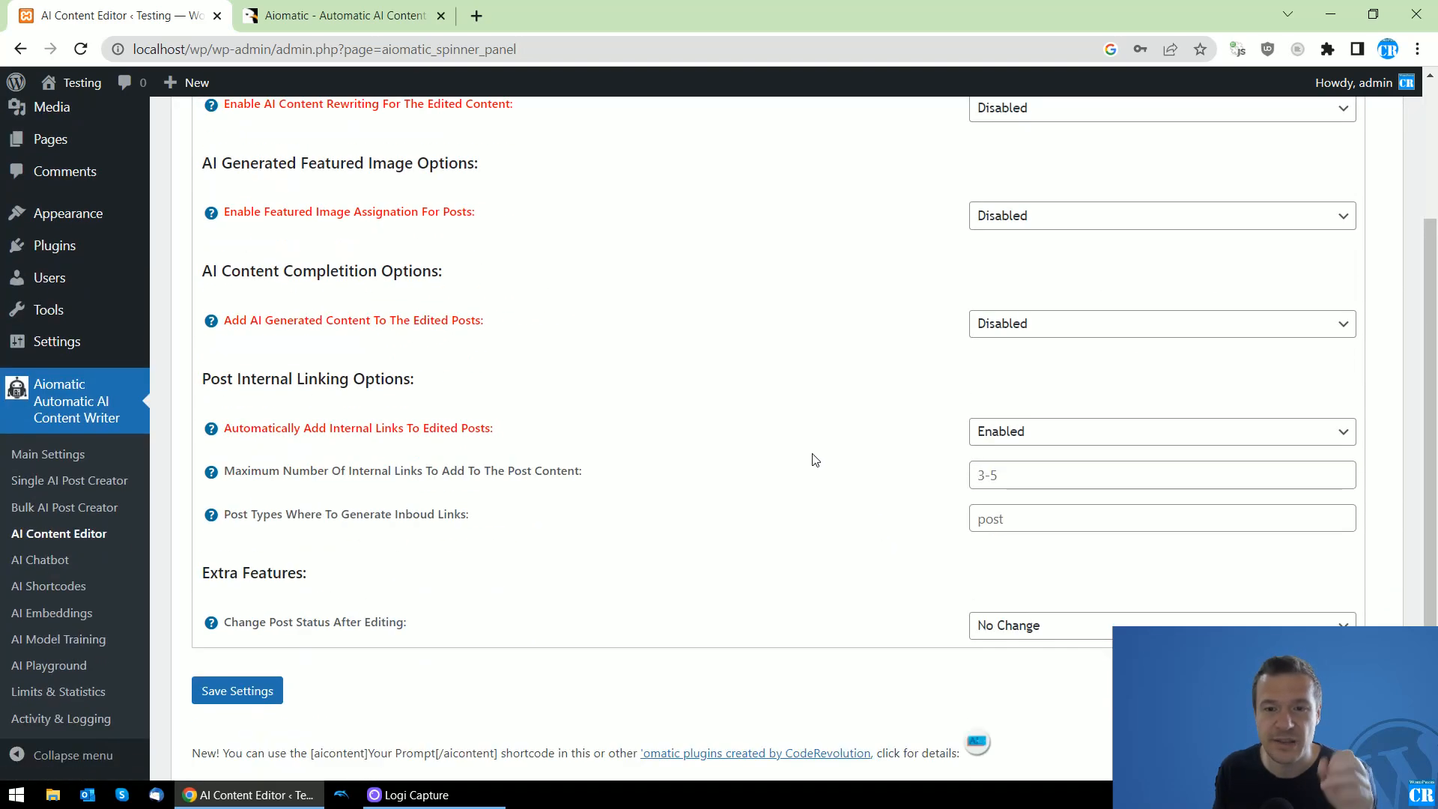
mouse_move(256, 431)
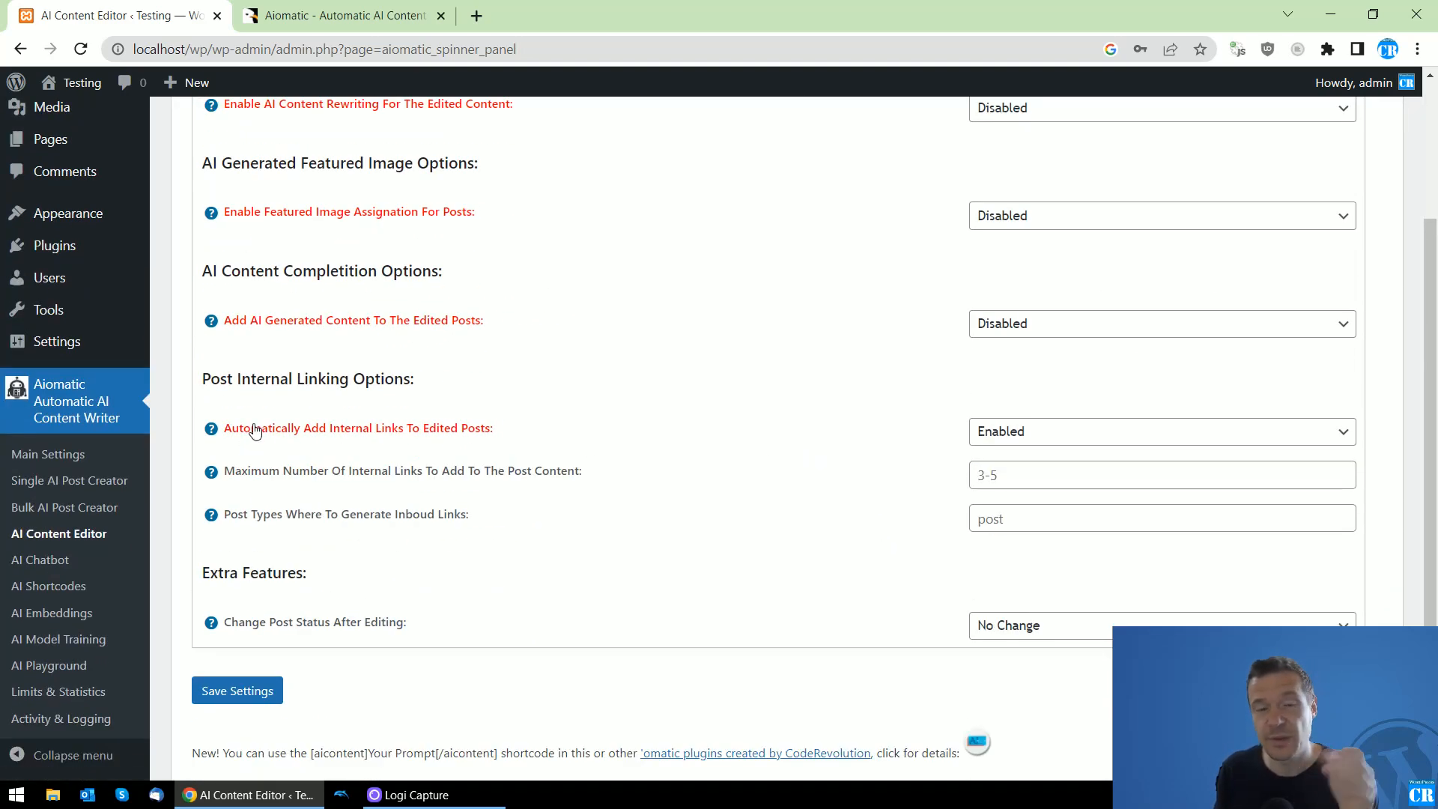
mouse_move(384, 438)
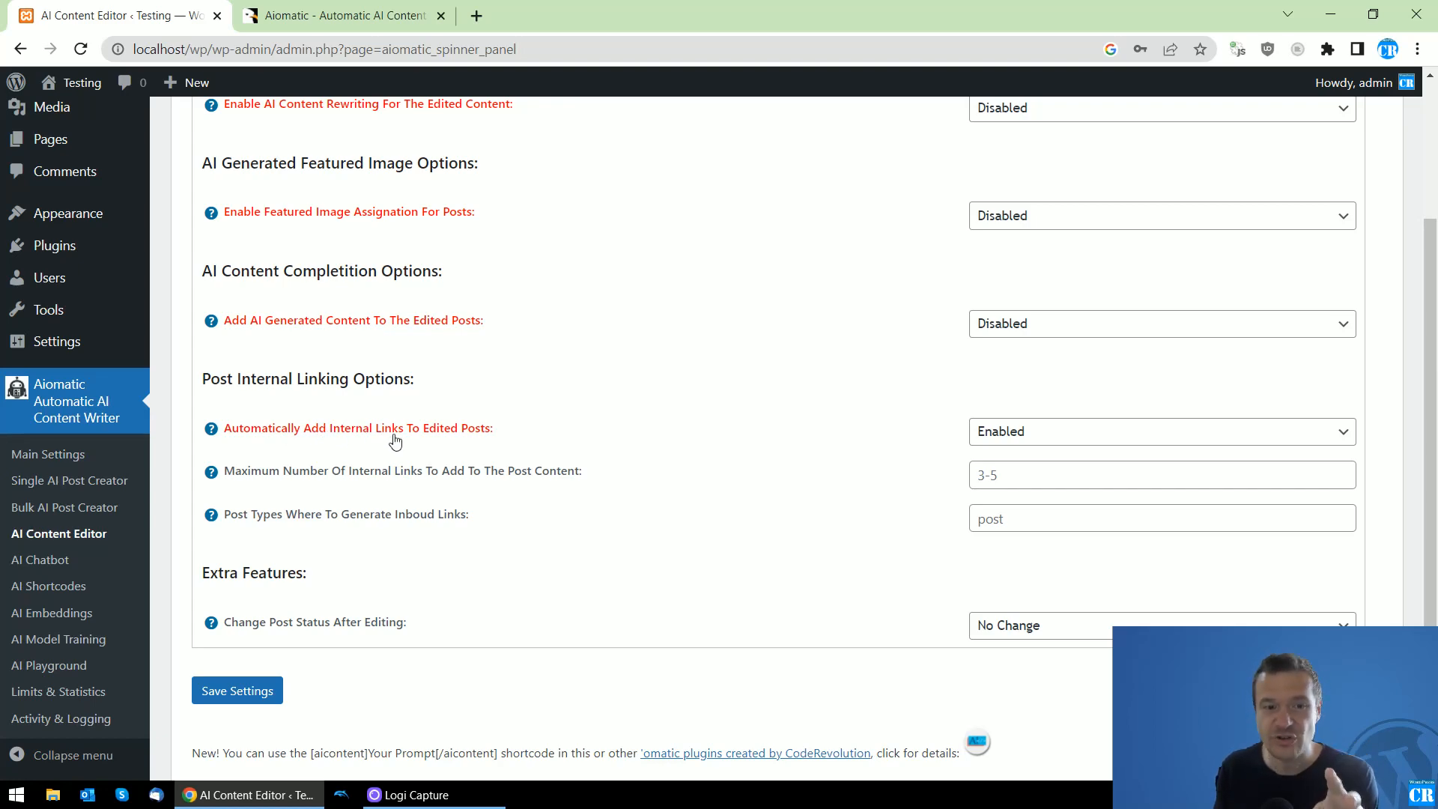
left_click(236, 689)
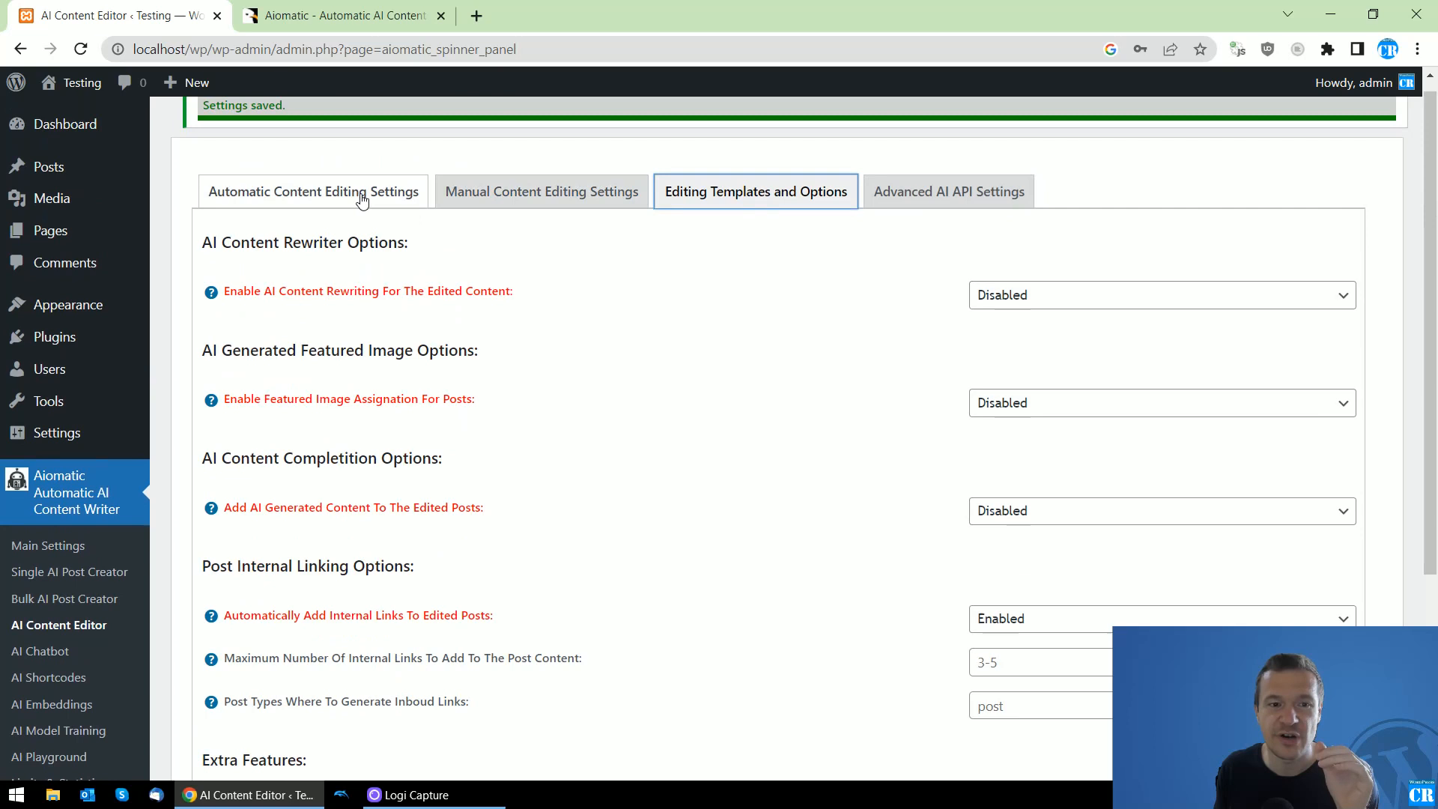
Switch 'Enabled Posts Automatic Editing' to ON in Automatic Content Editing Settings and save.
left_click(312, 191)
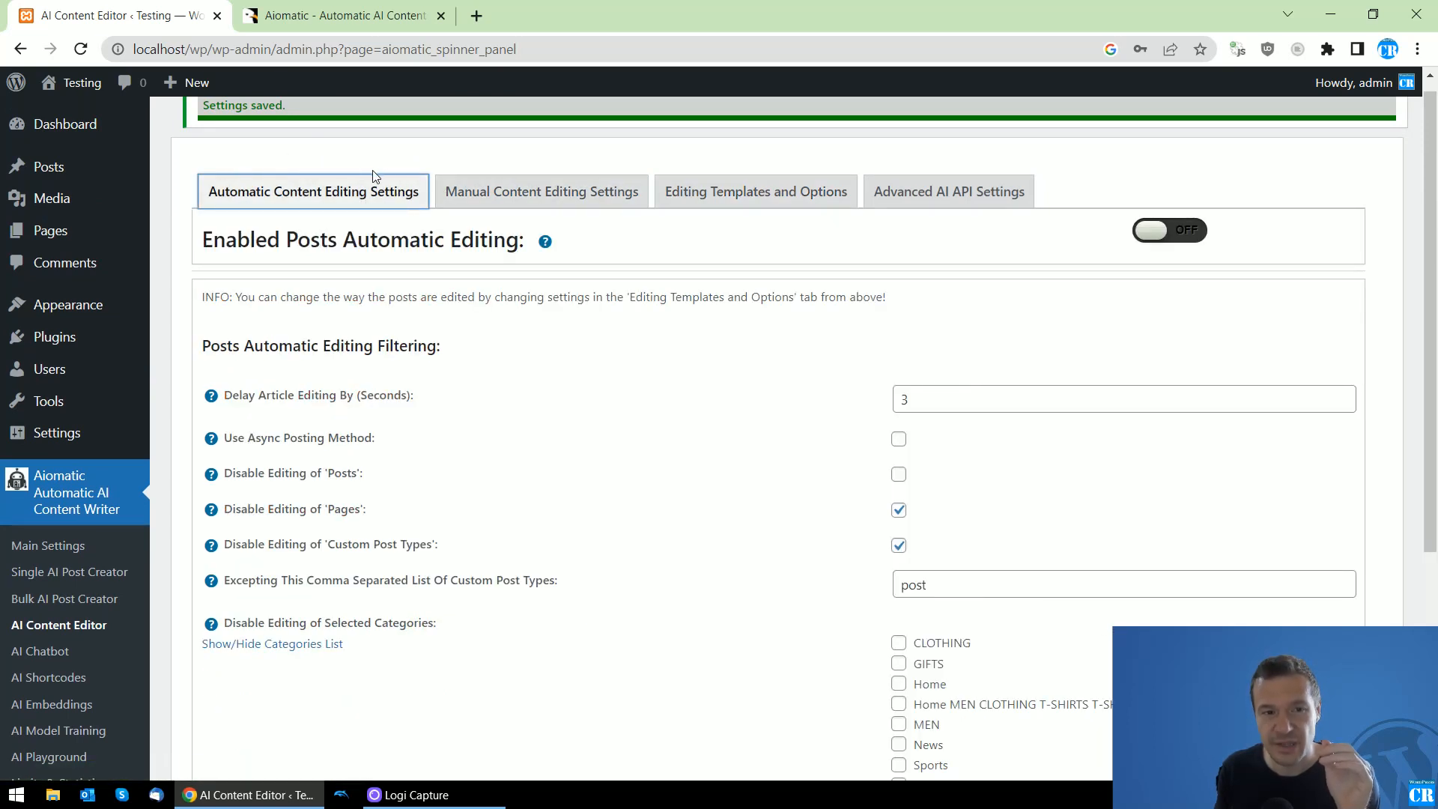
mouse_move(1159, 238)
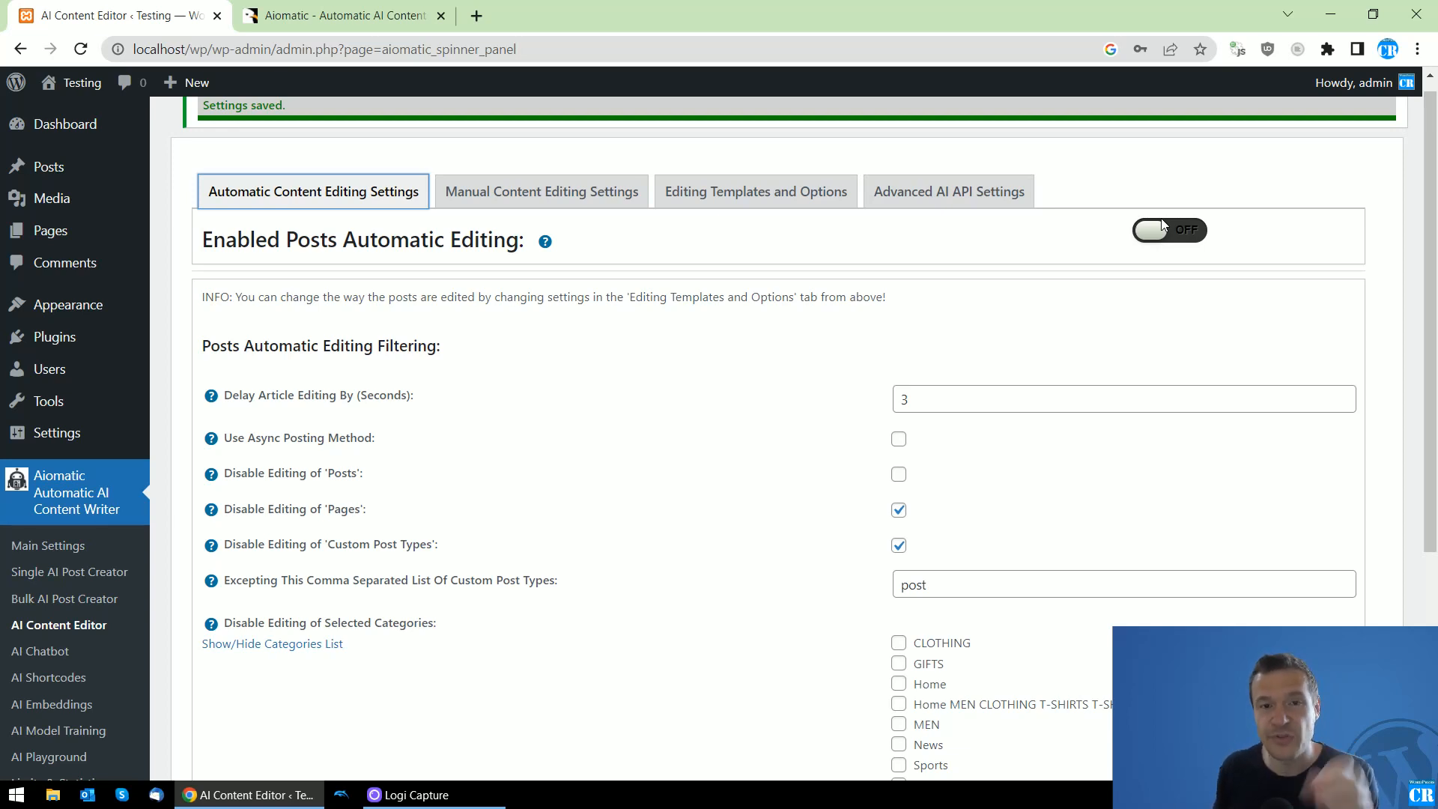
left_click(1169, 229)
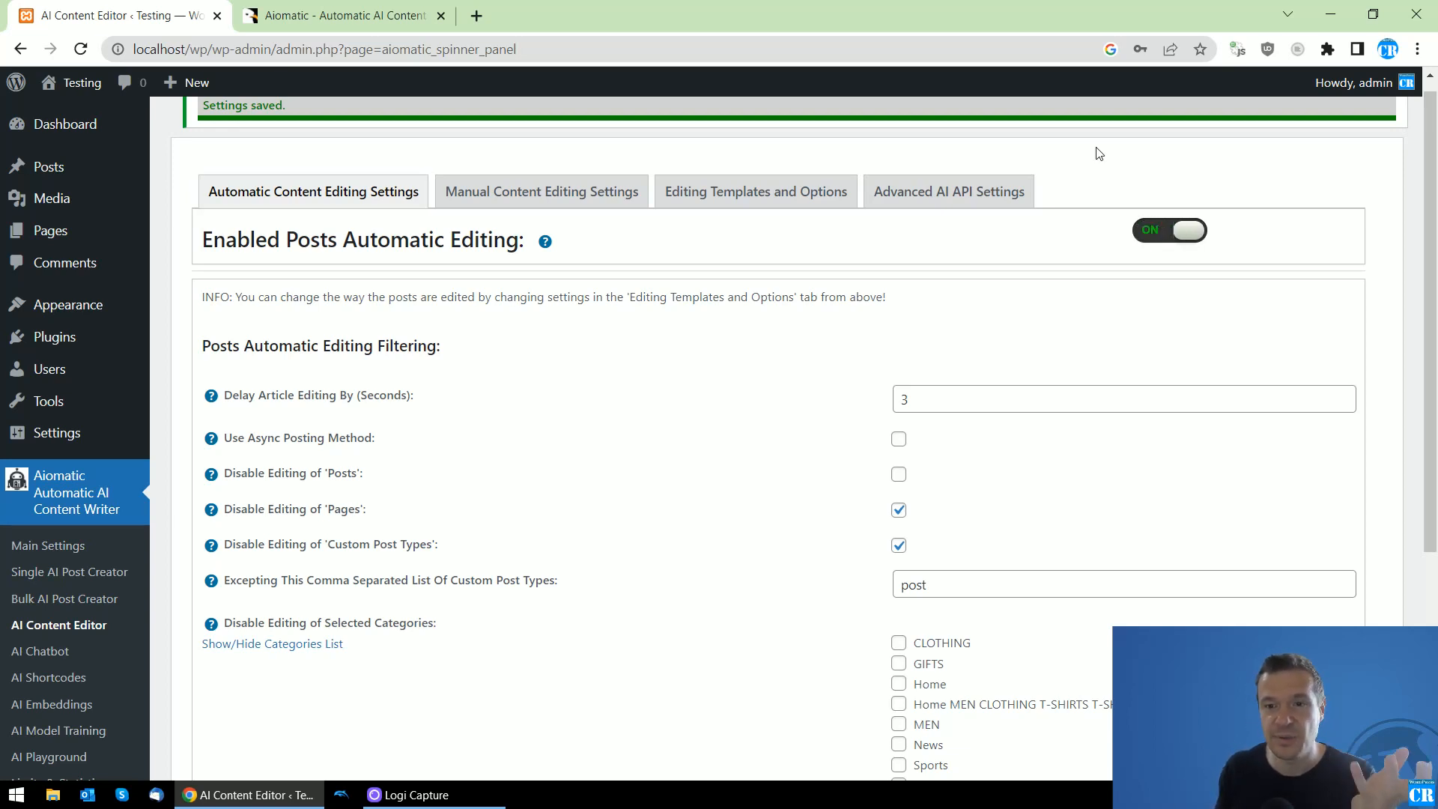
scroll("down", 3)
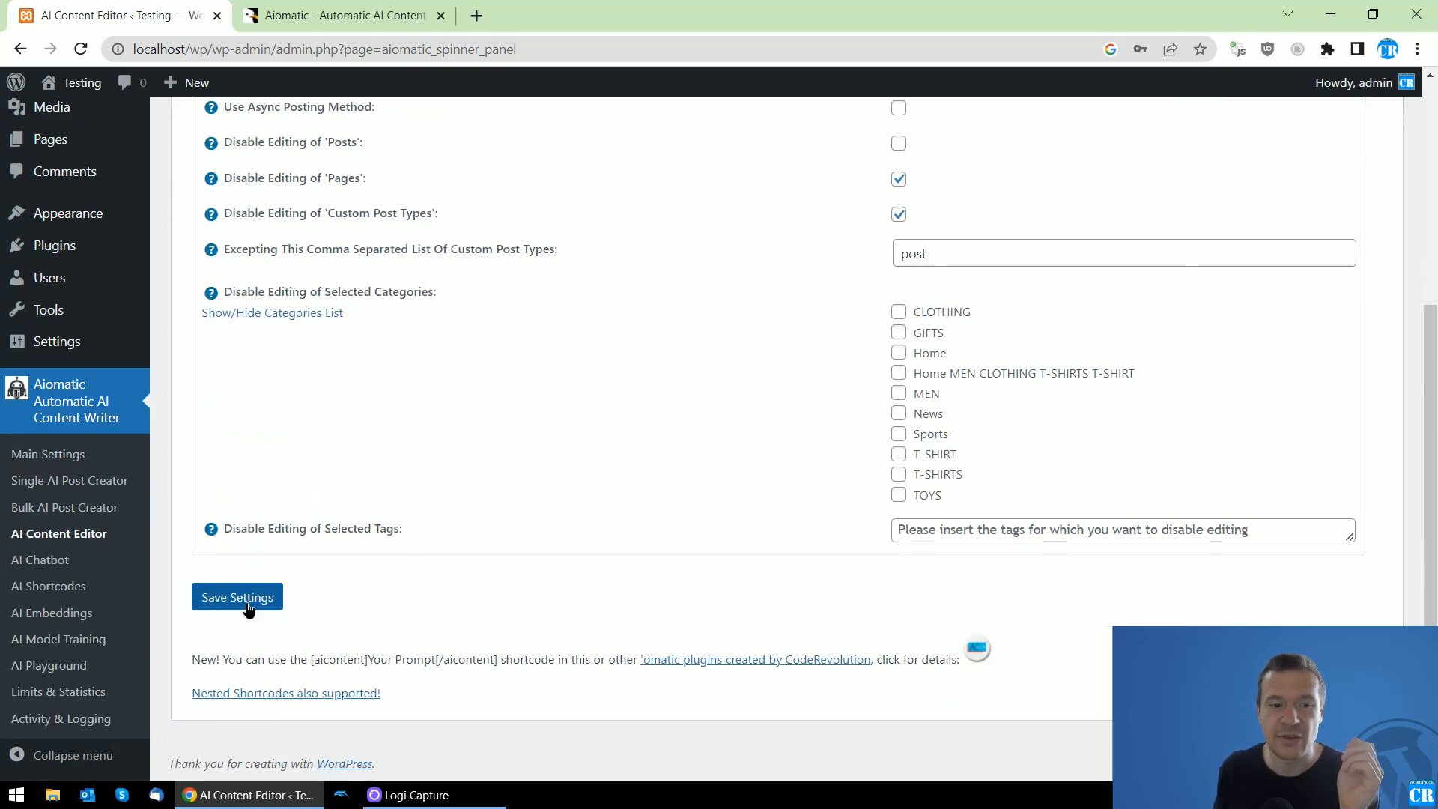
left_click(237, 596)
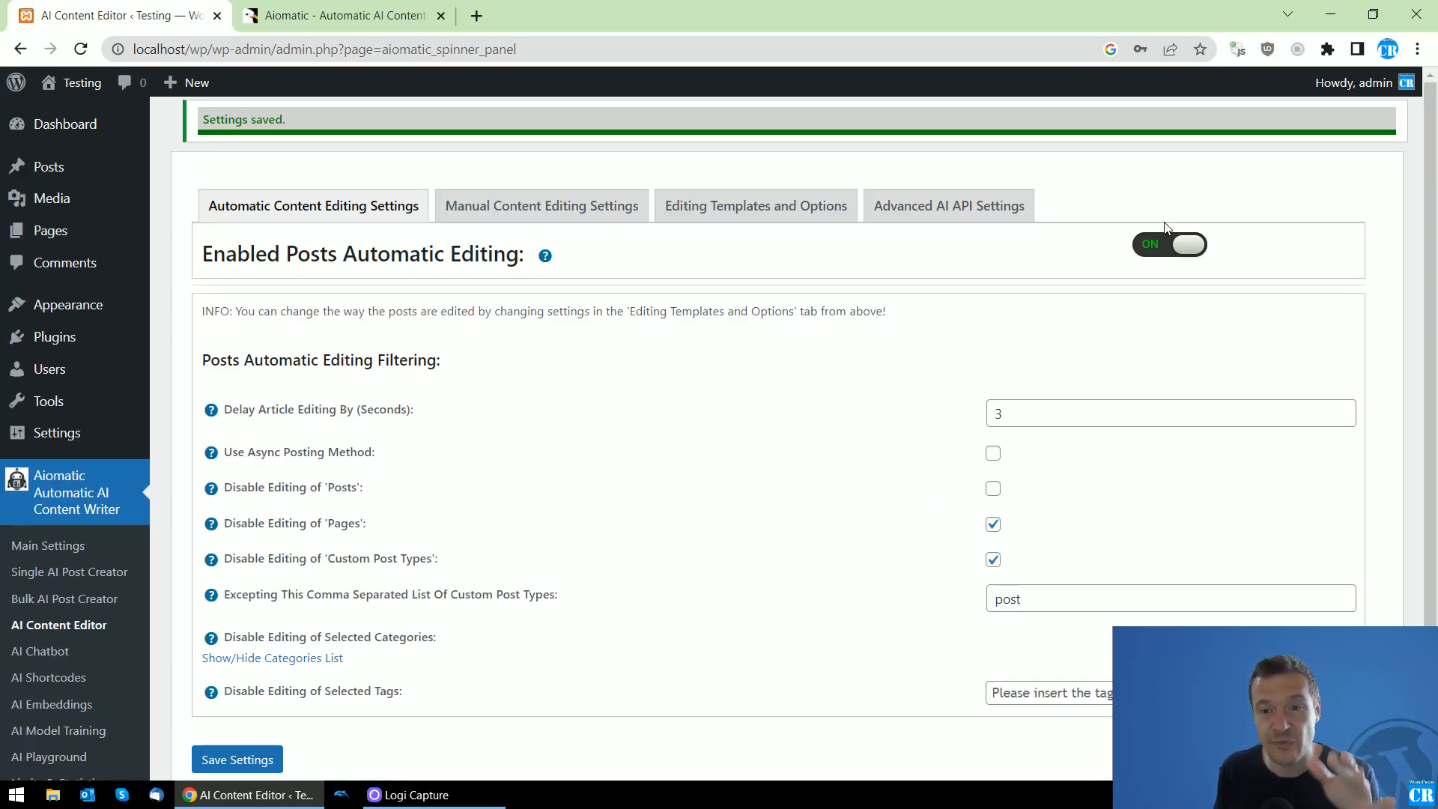
mouse_move(743, 379)
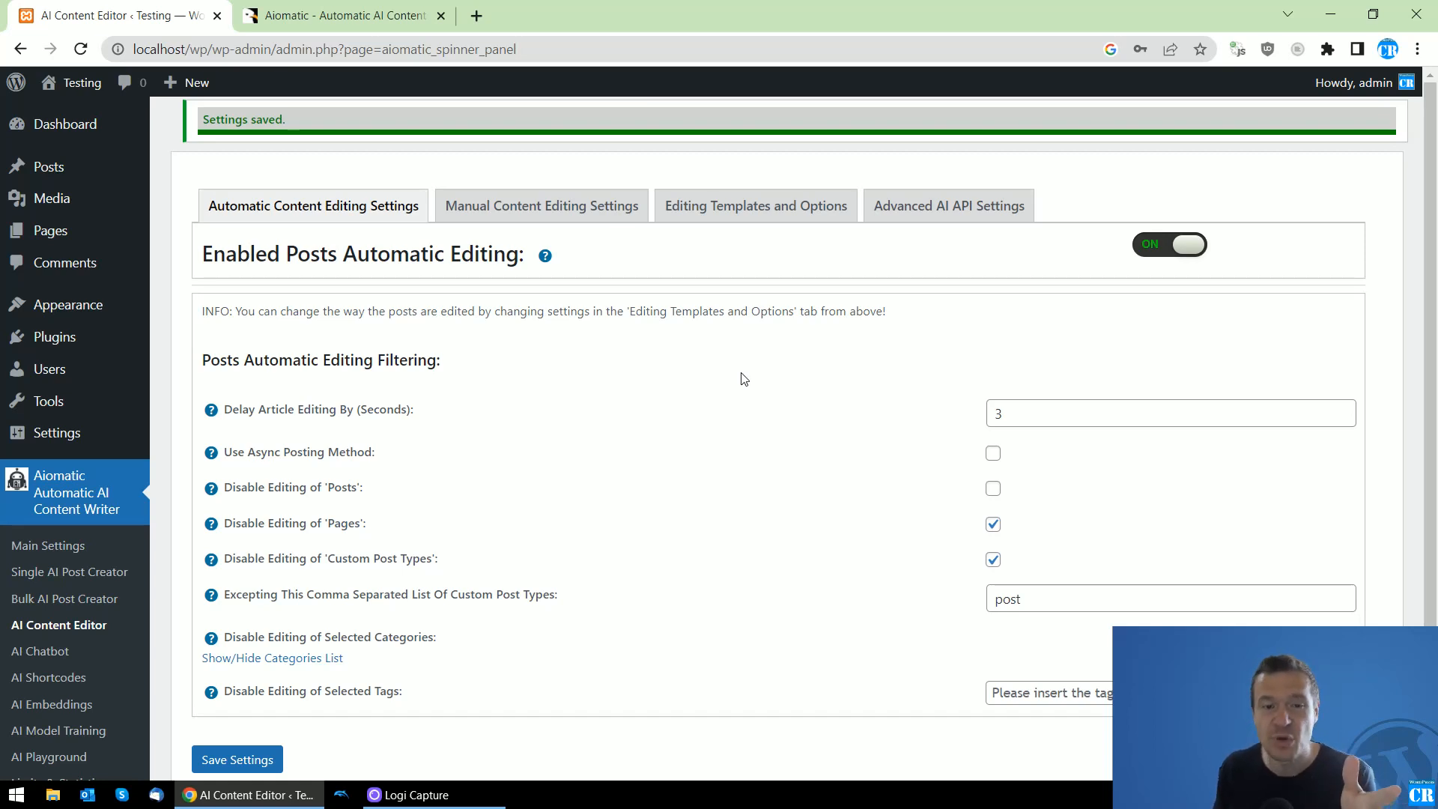
mouse_move(529, 328)
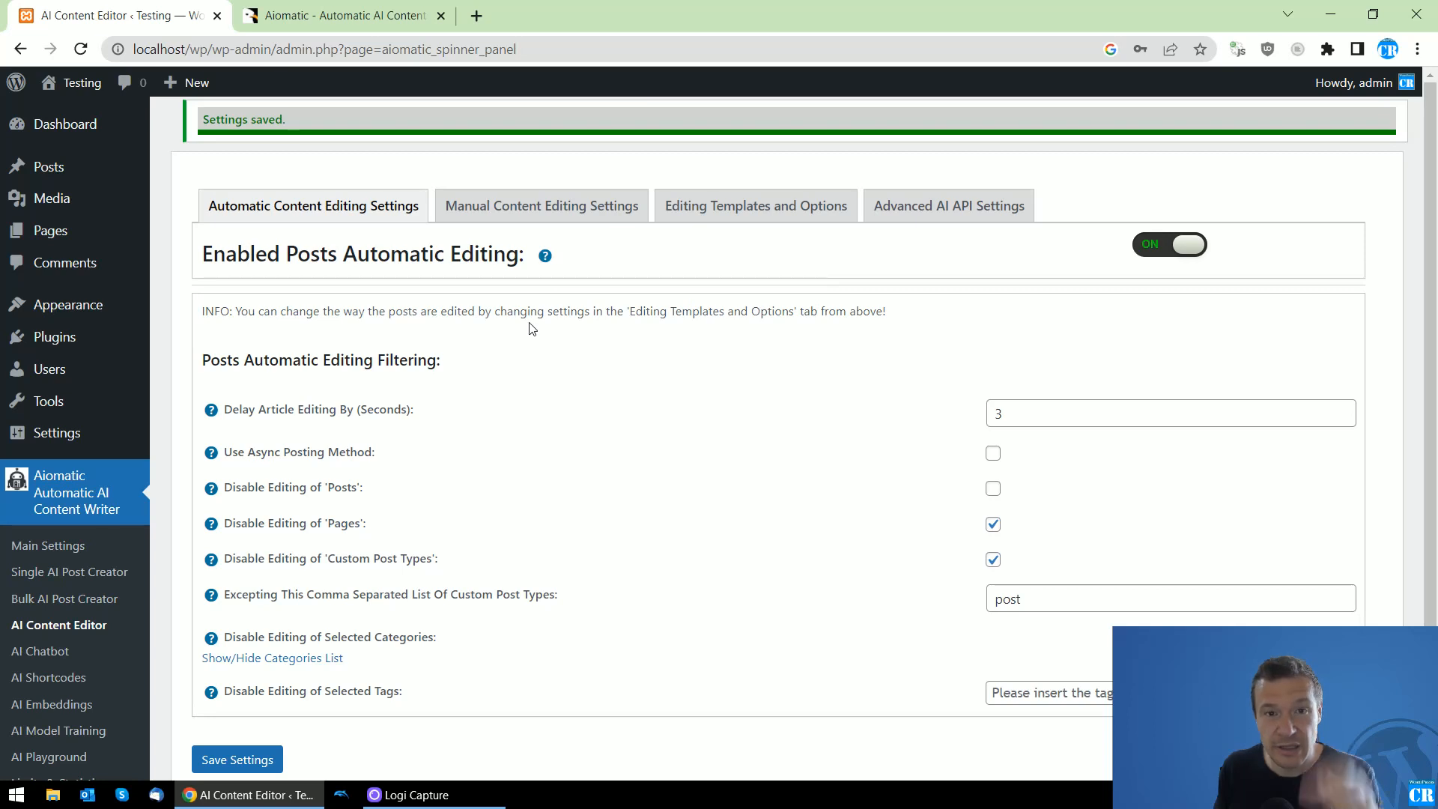
mouse_move(535, 383)
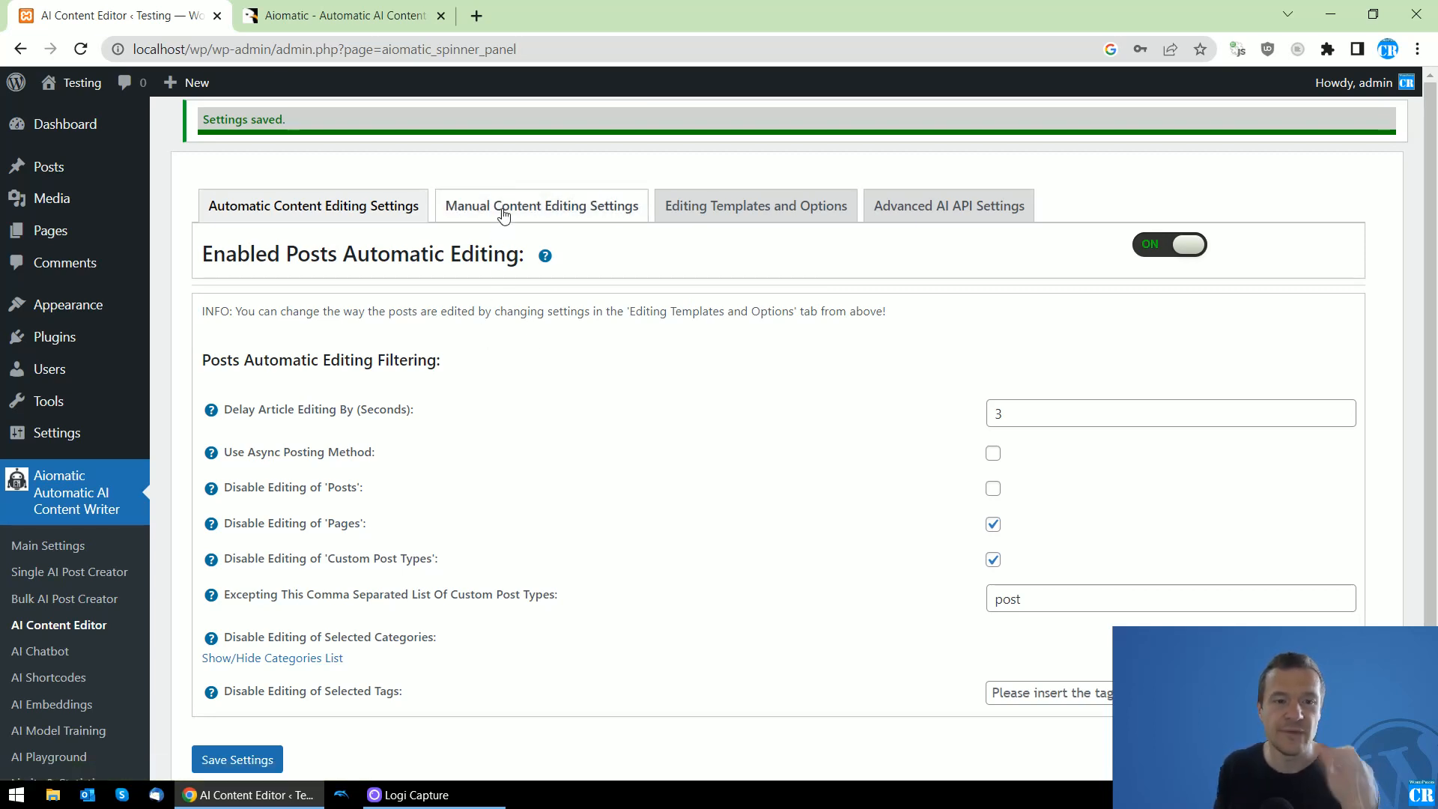
left_click(540, 205)
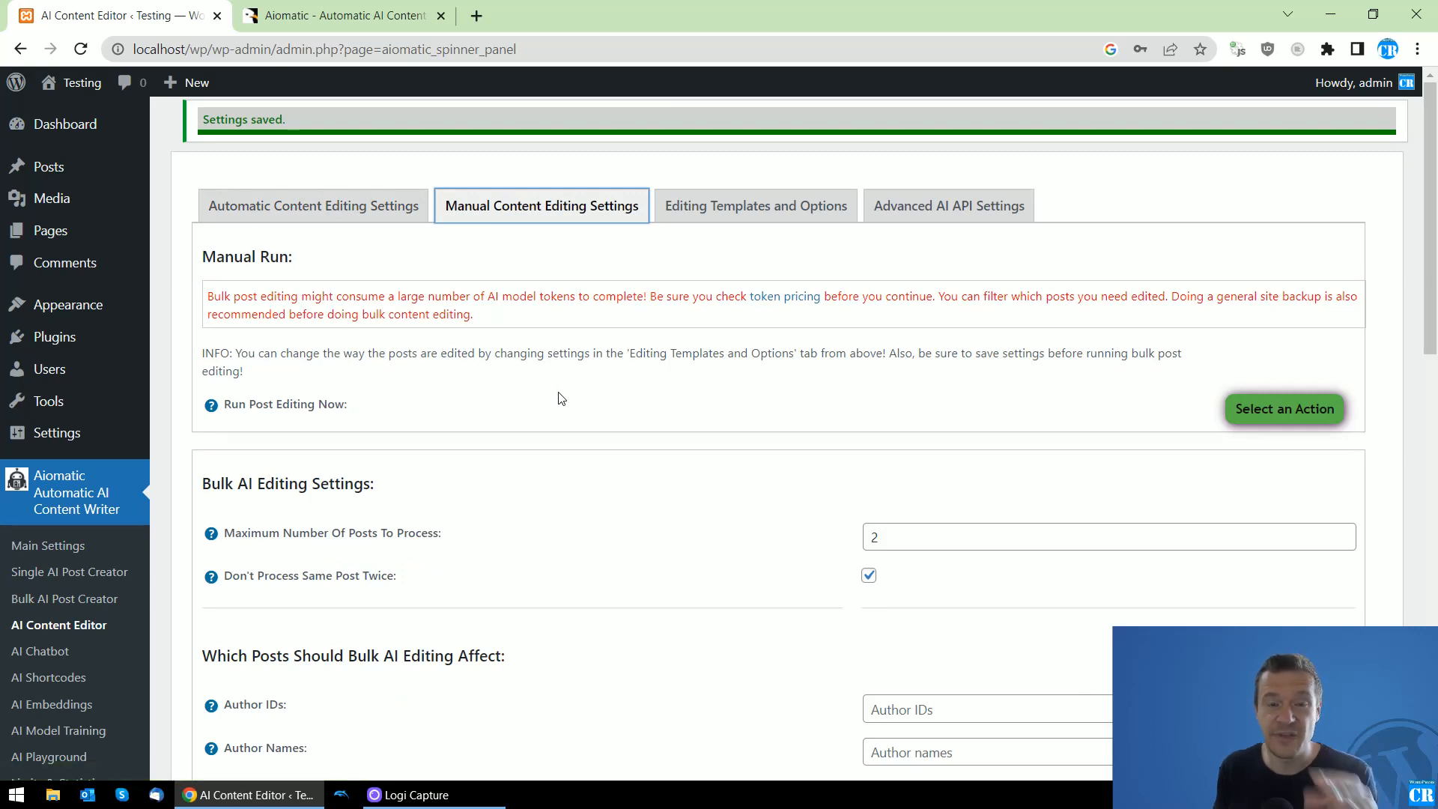
scroll("down", 3)
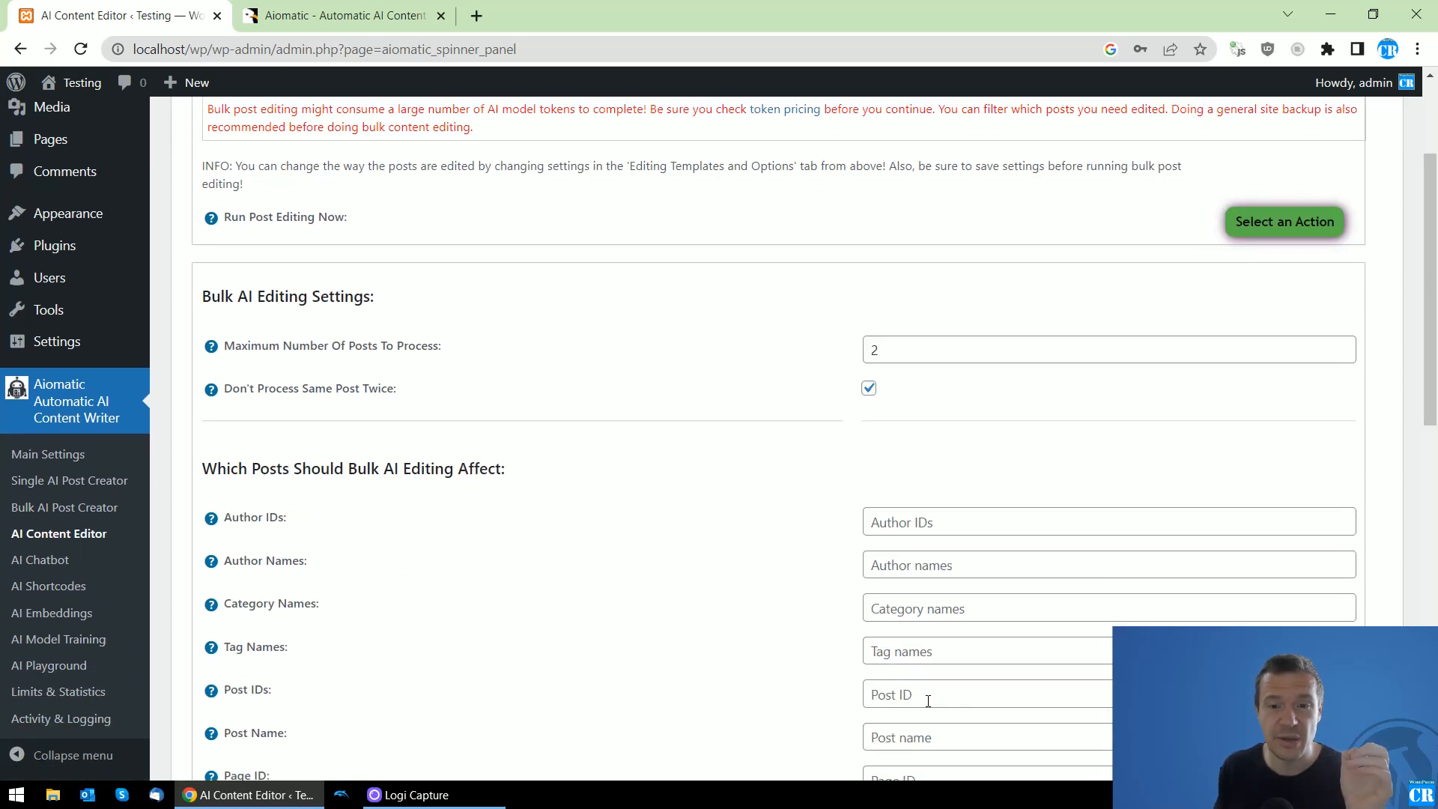
scroll("up", 3)
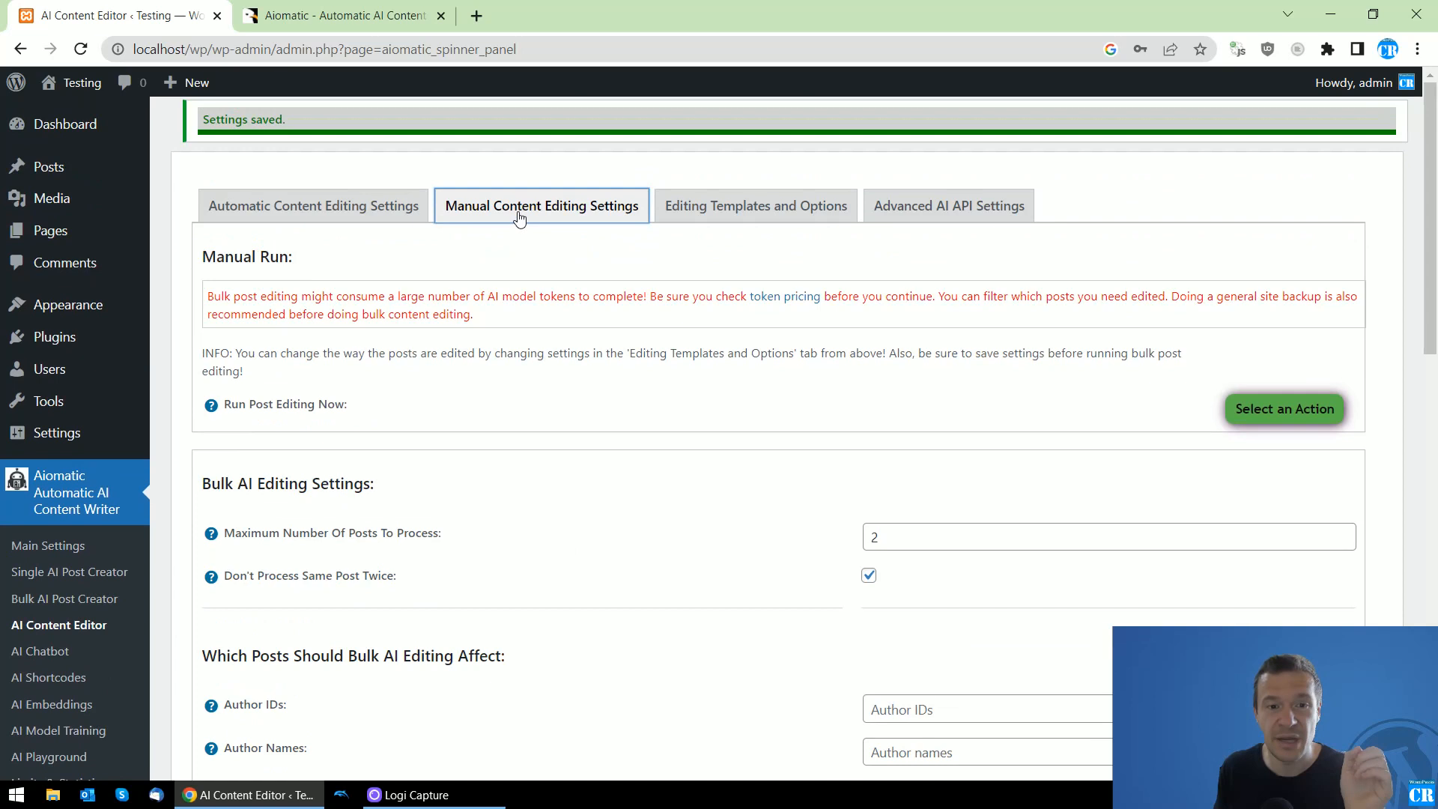
scroll("down", 3)
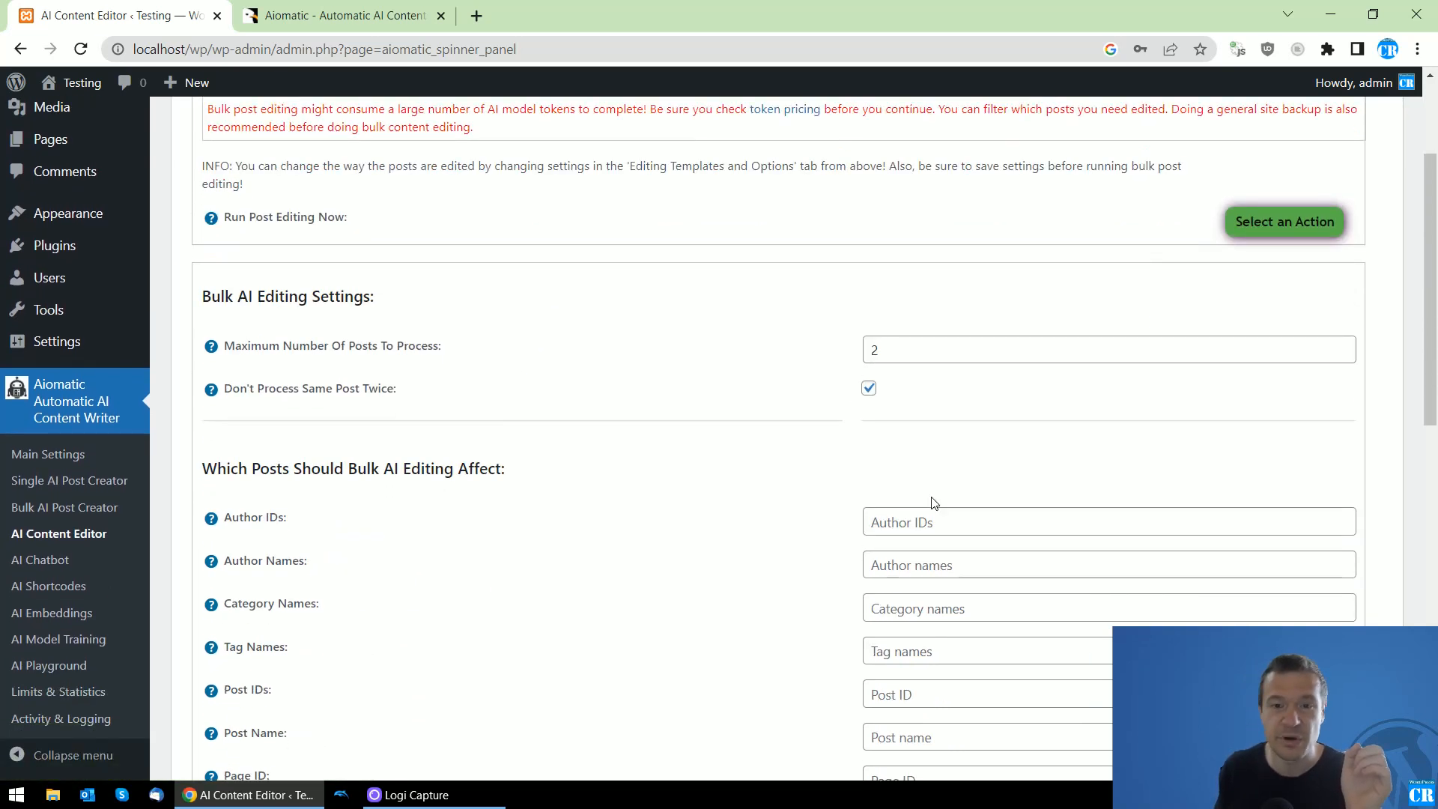
scroll("down", 3)
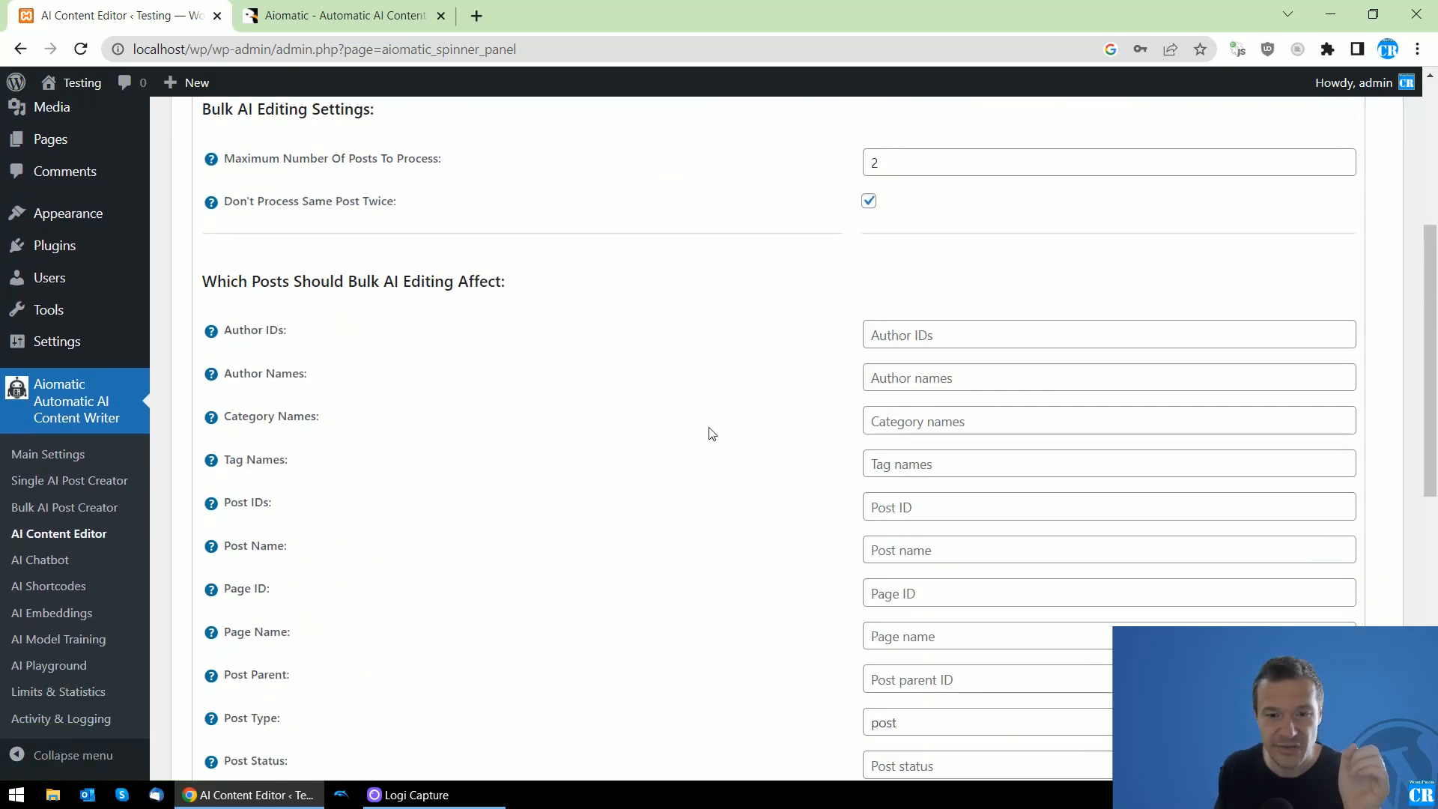
scroll("down", 3)
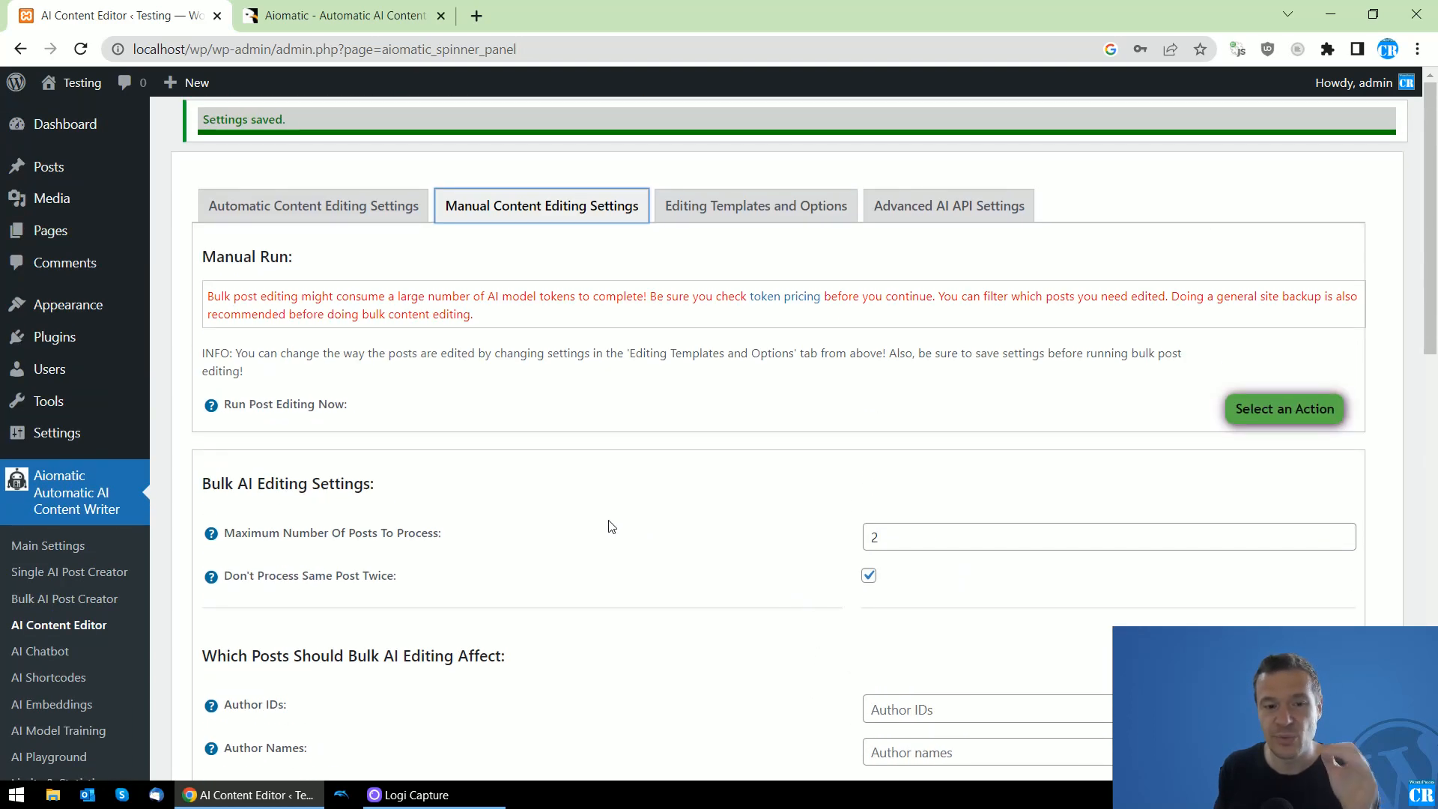
mouse_move(630, 453)
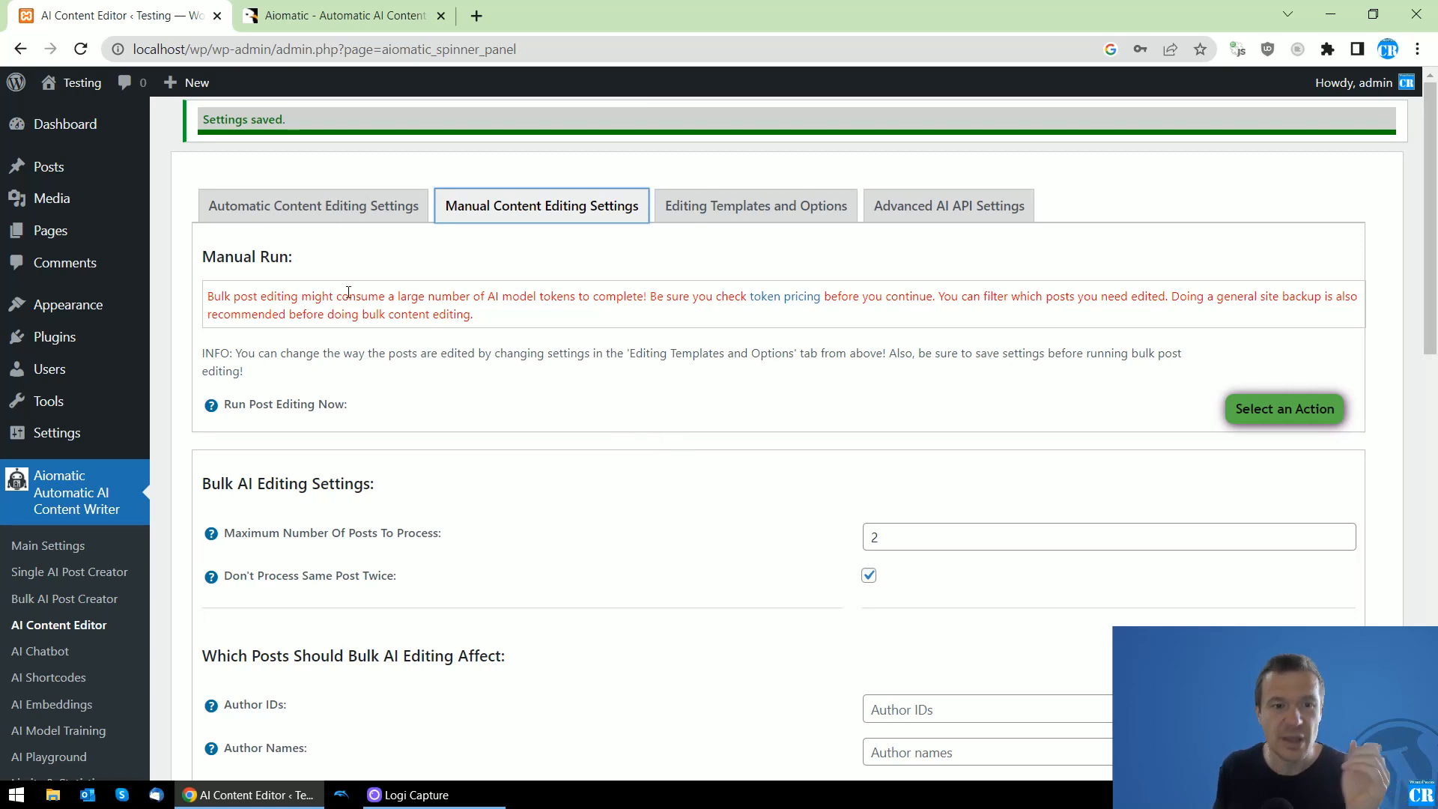
left_click(311, 204)
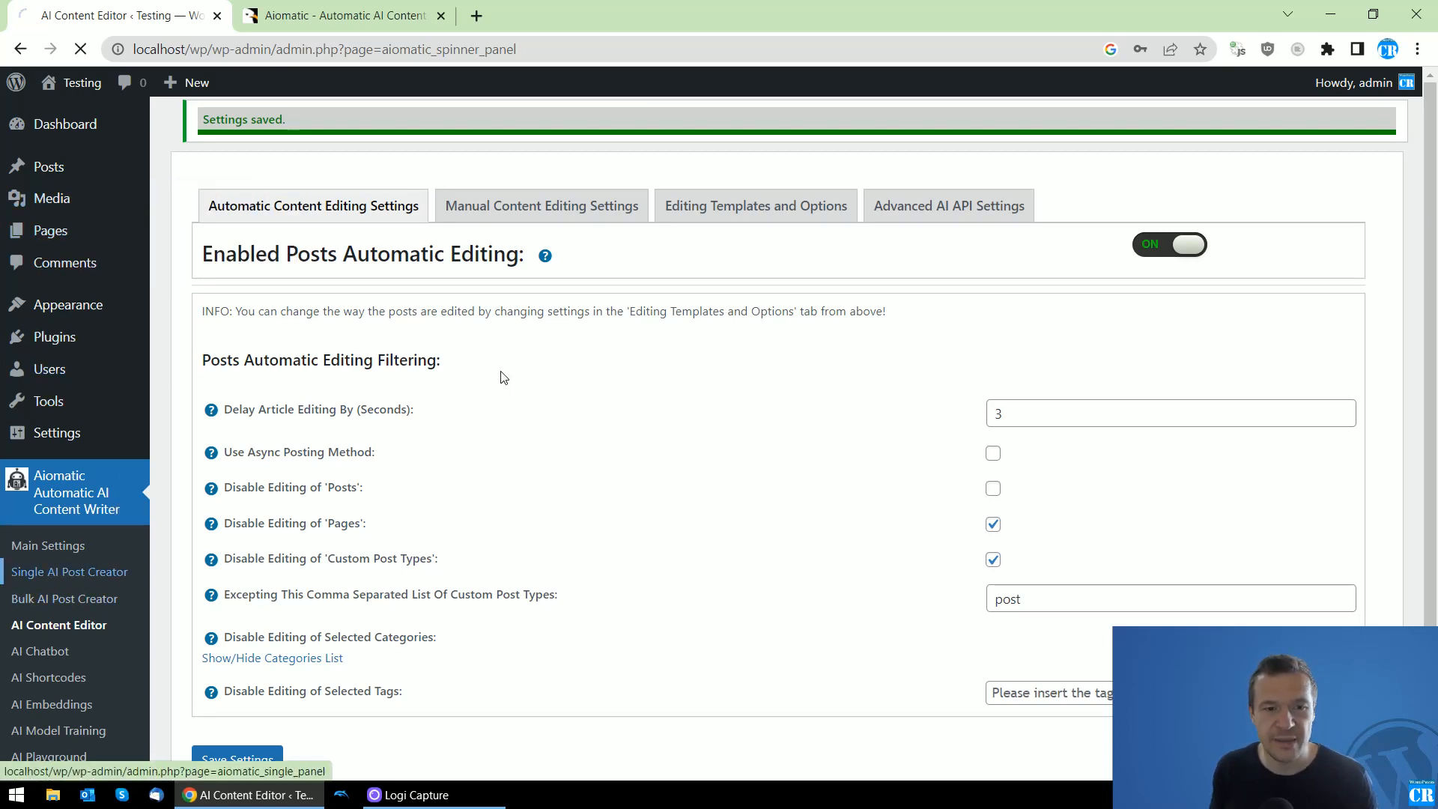
Generate a complete post in Single AI Post Creator from the topic 'gum health'.
left_click(69, 571)
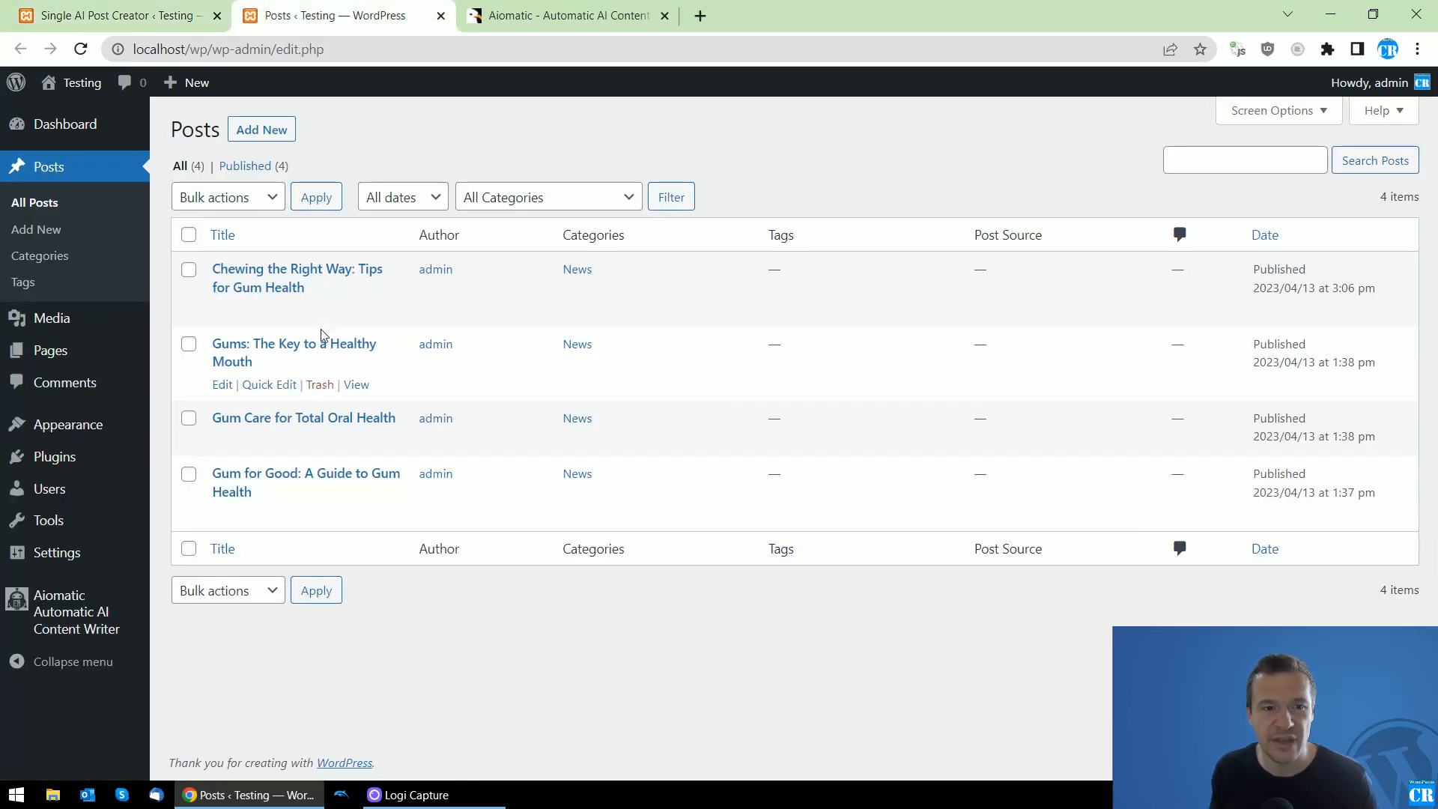
mouse_move(245, 287)
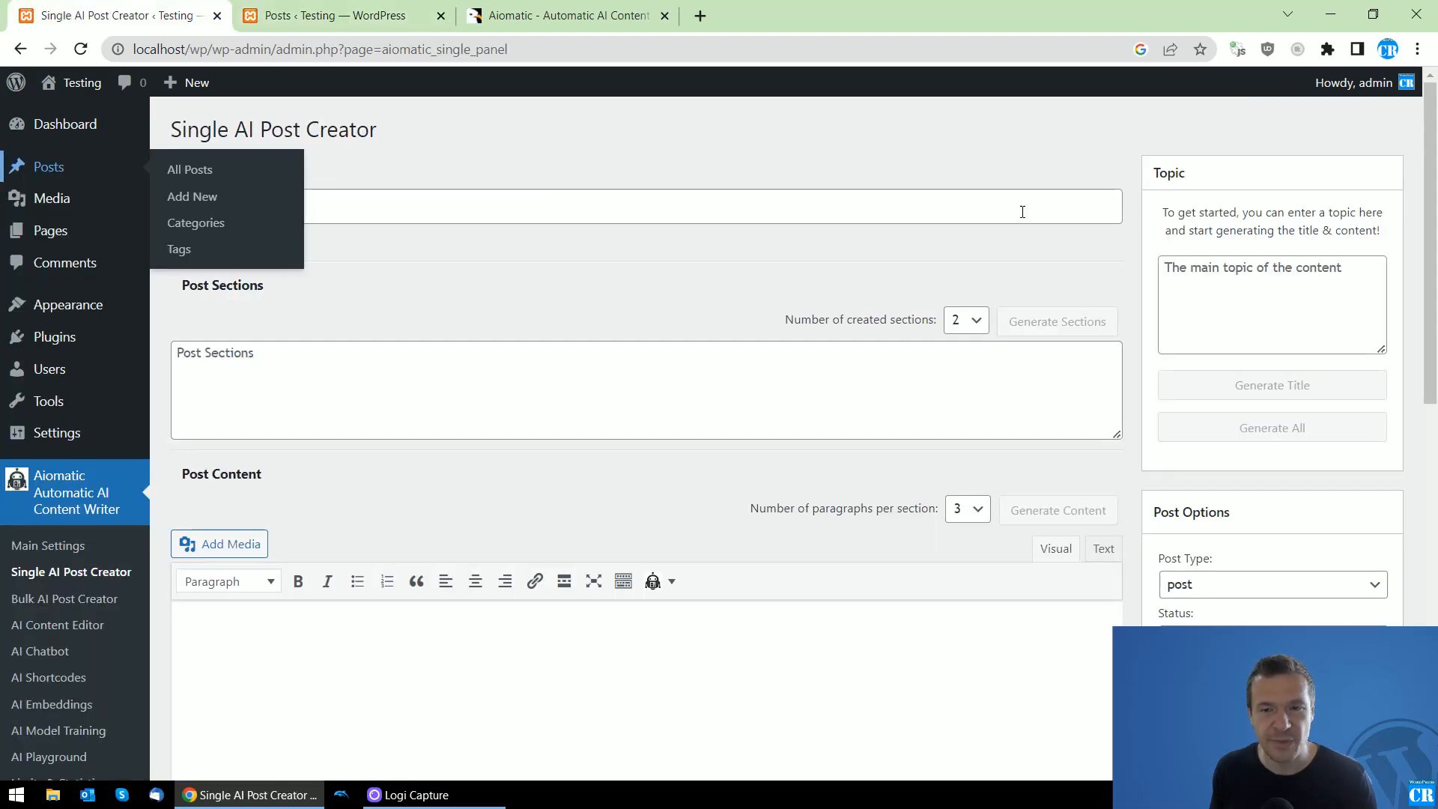
type("gum")
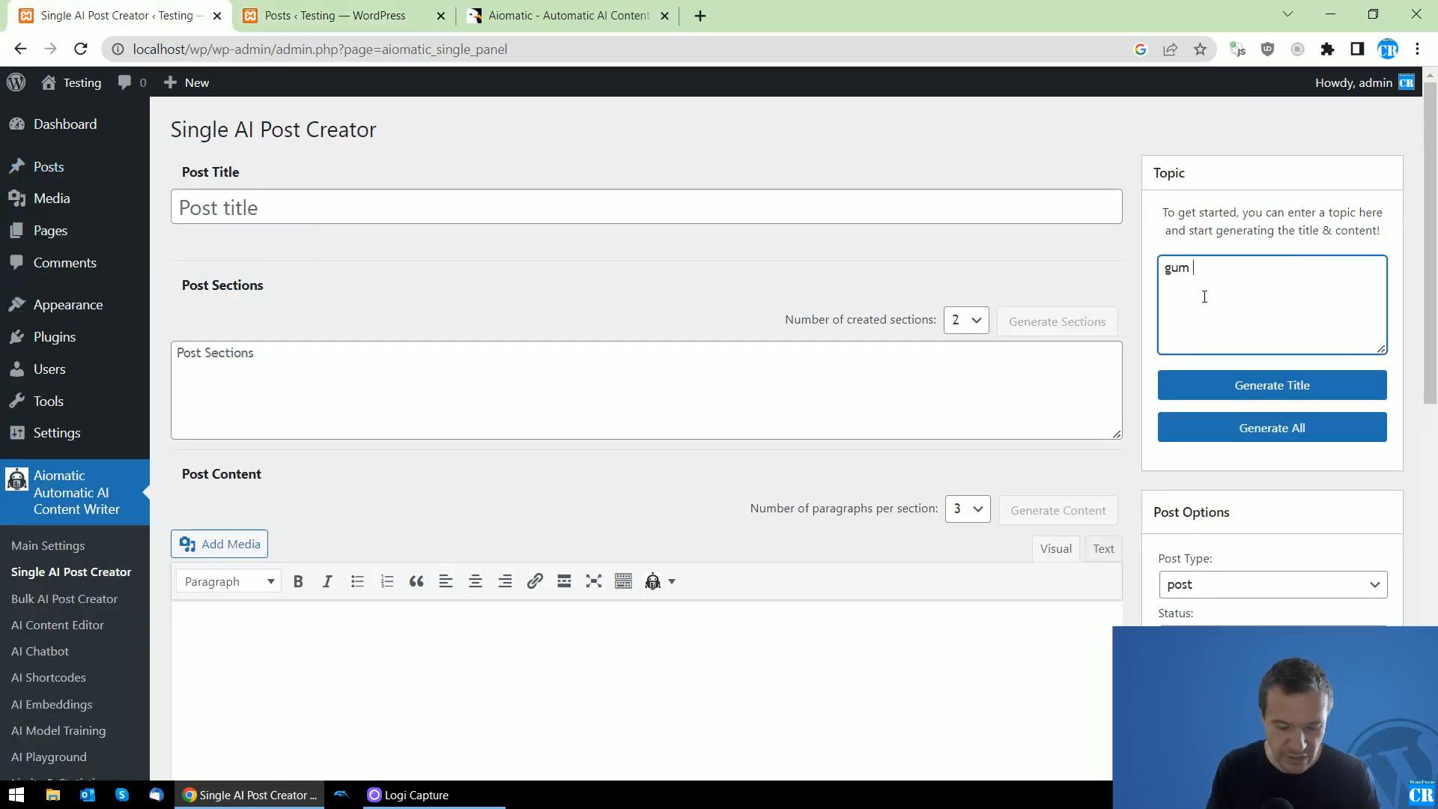
type("health")
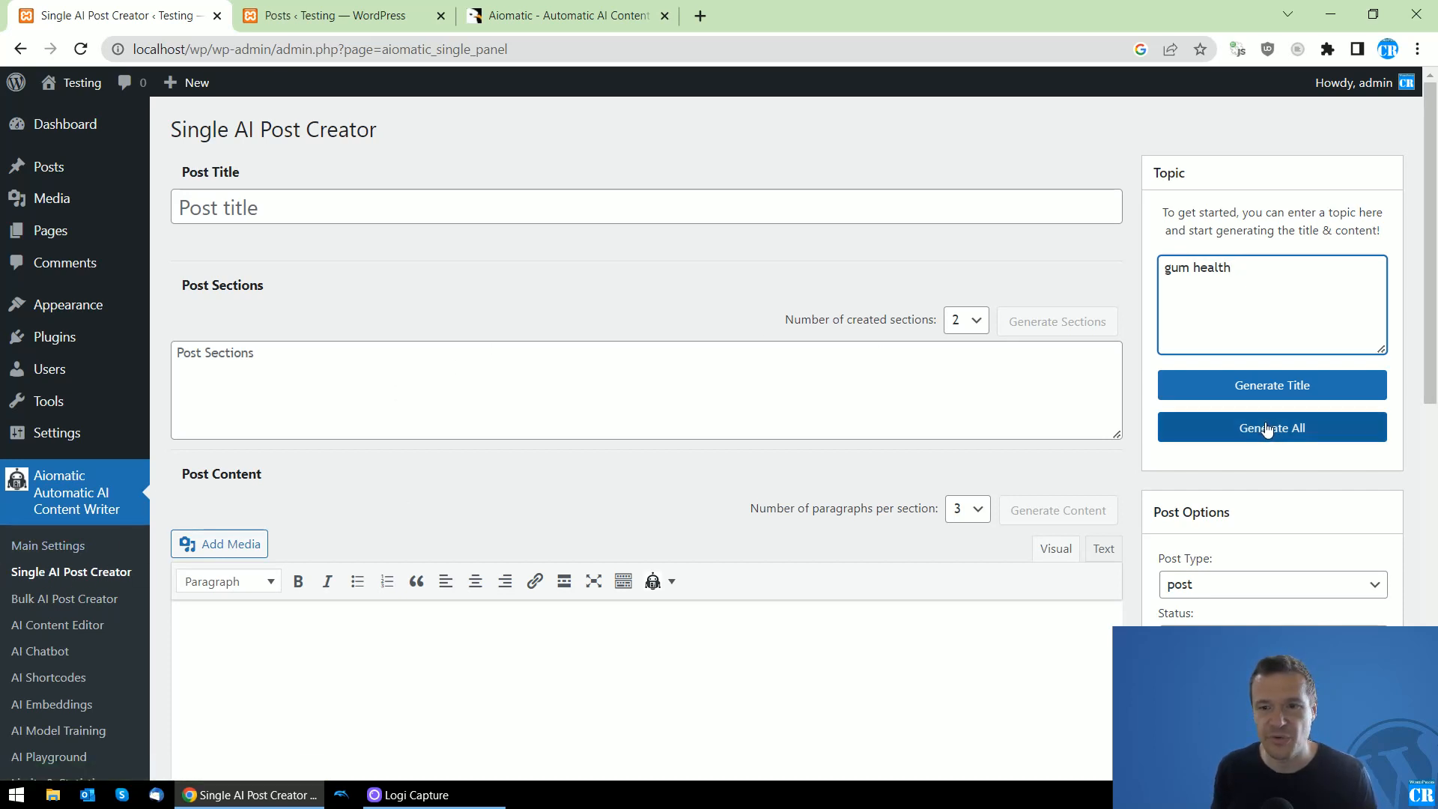
left_click(1271, 426)
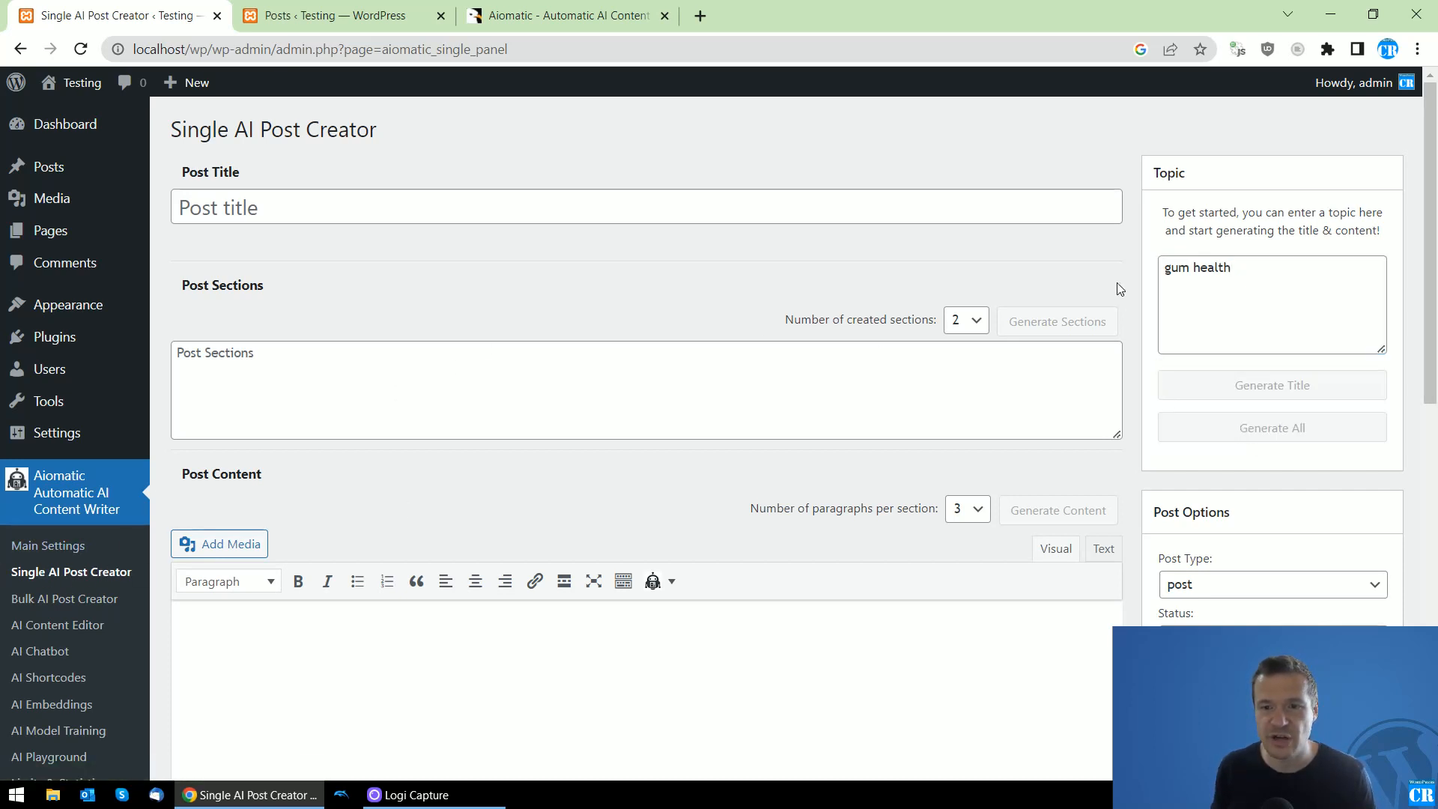
left_click(1271, 384)
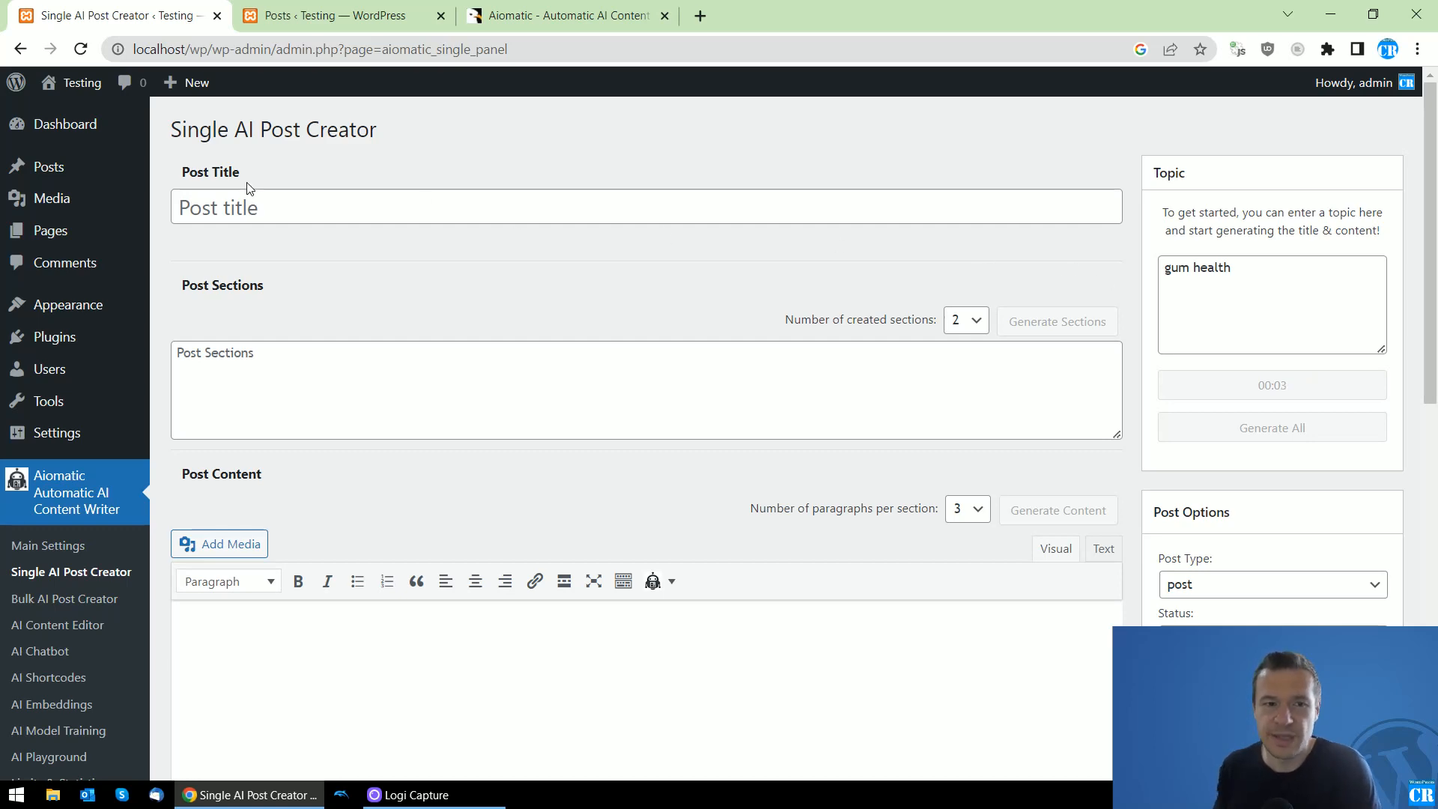
left_click(1271, 384)
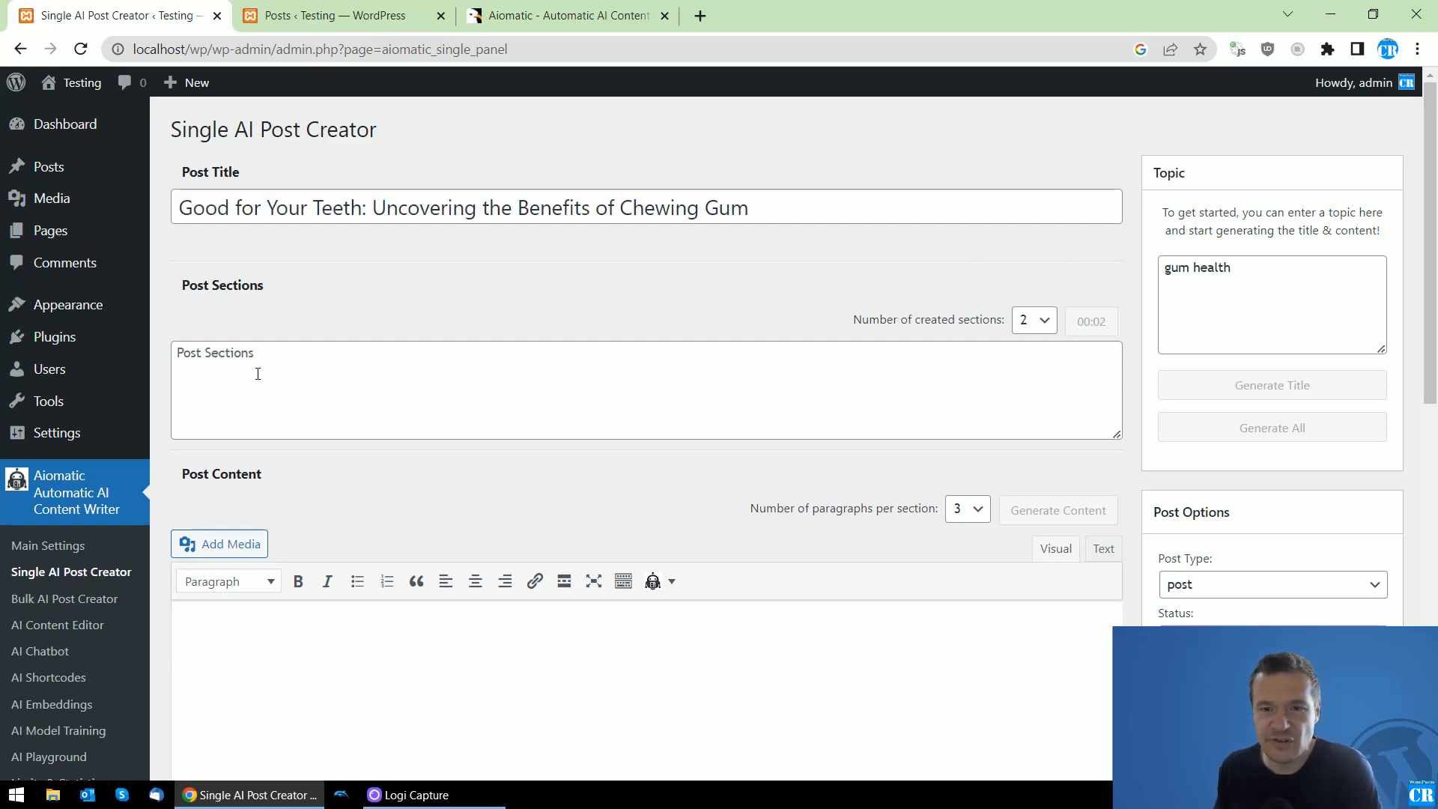
Review the generated title, sections, content and excerpt, then create the post as a draft.
scroll("down", 3)
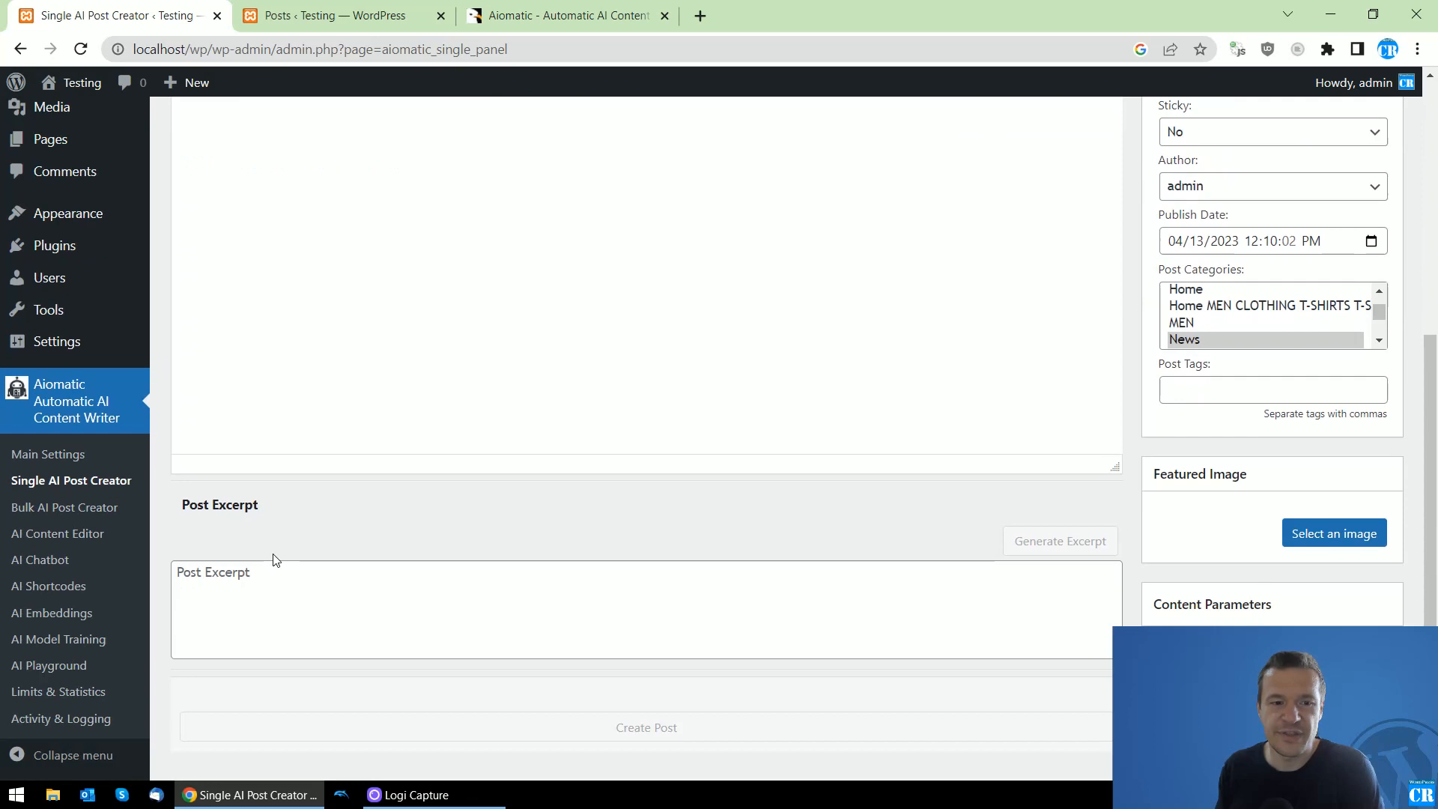
scroll("up", 3)
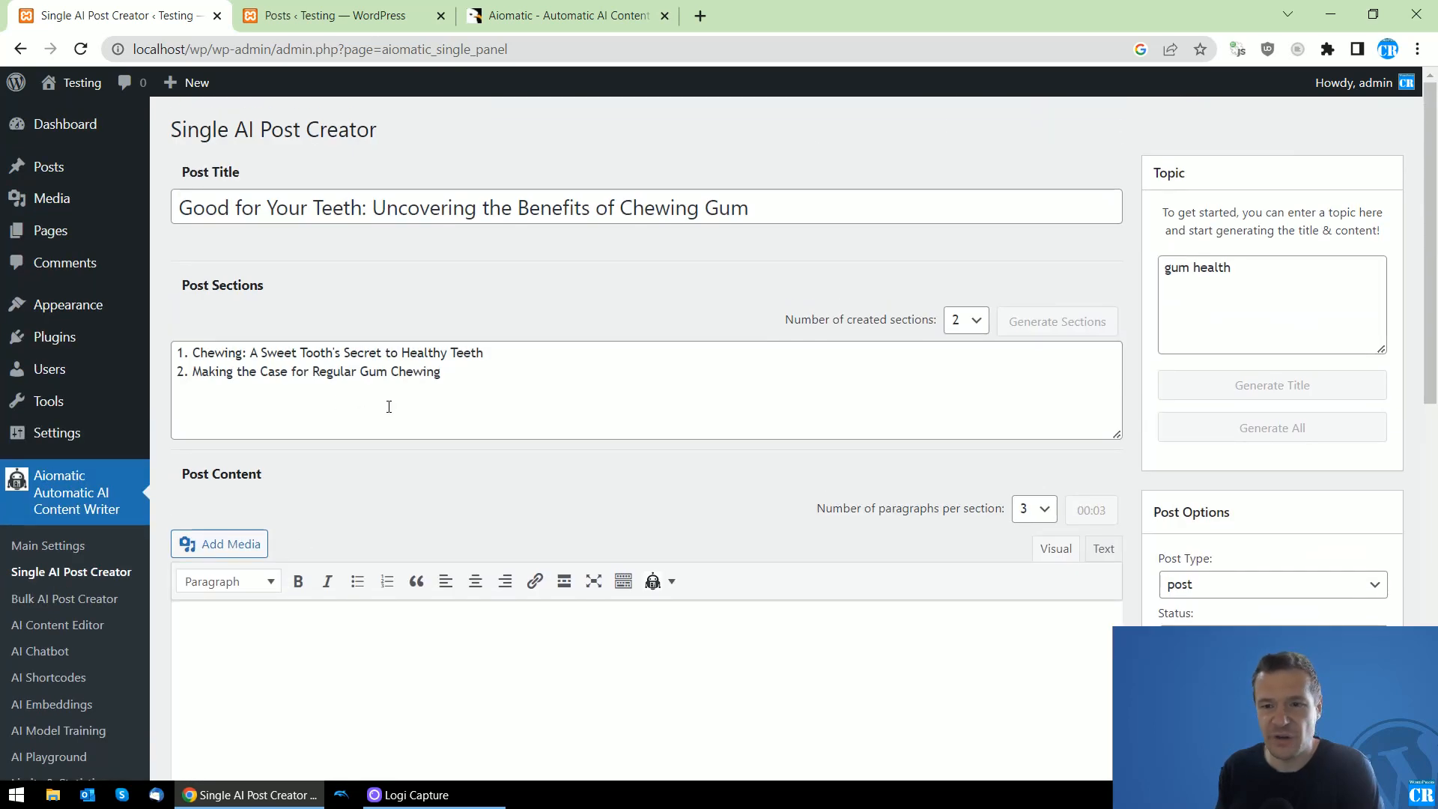
mouse_move(415, 375)
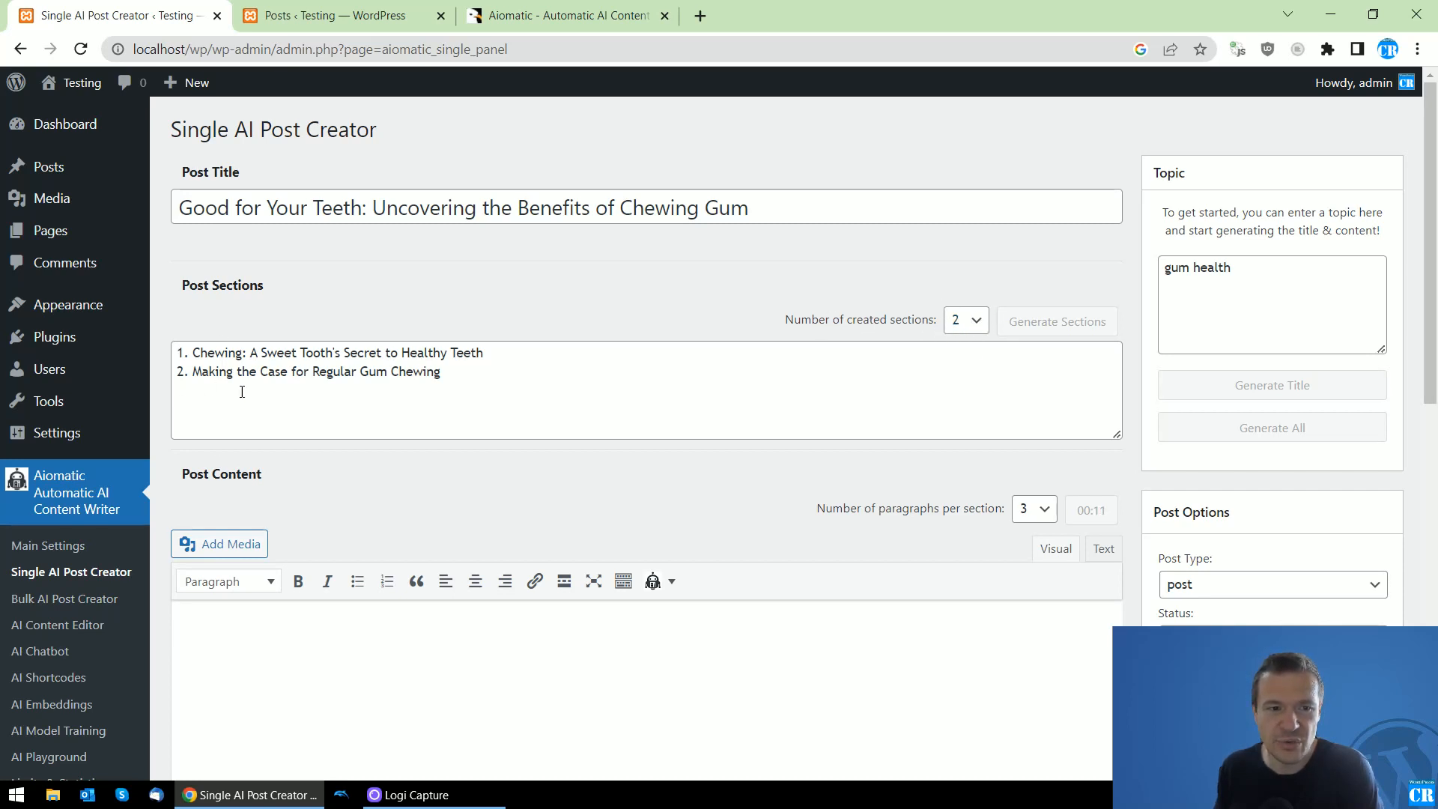
mouse_move(593, 531)
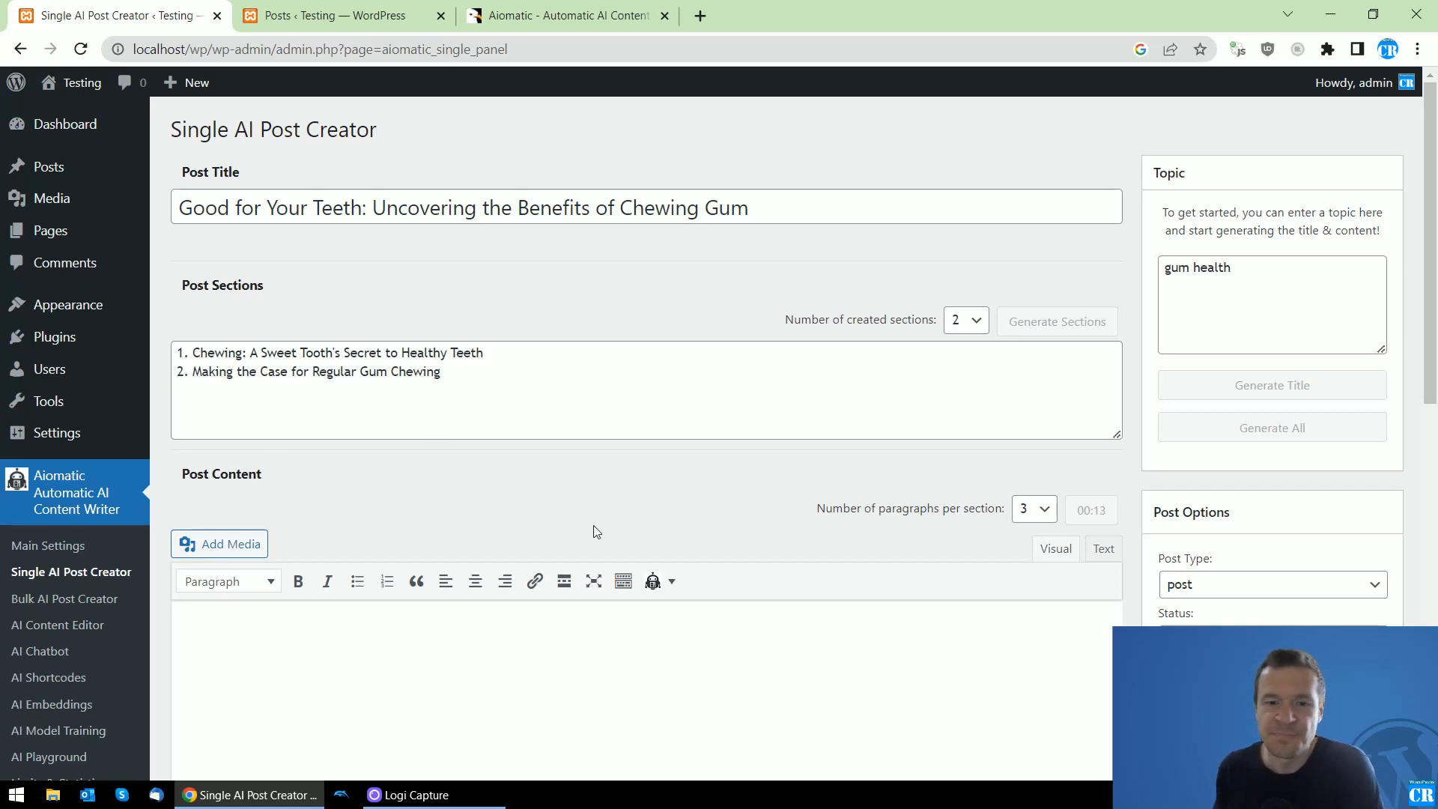
scroll("down", 3)
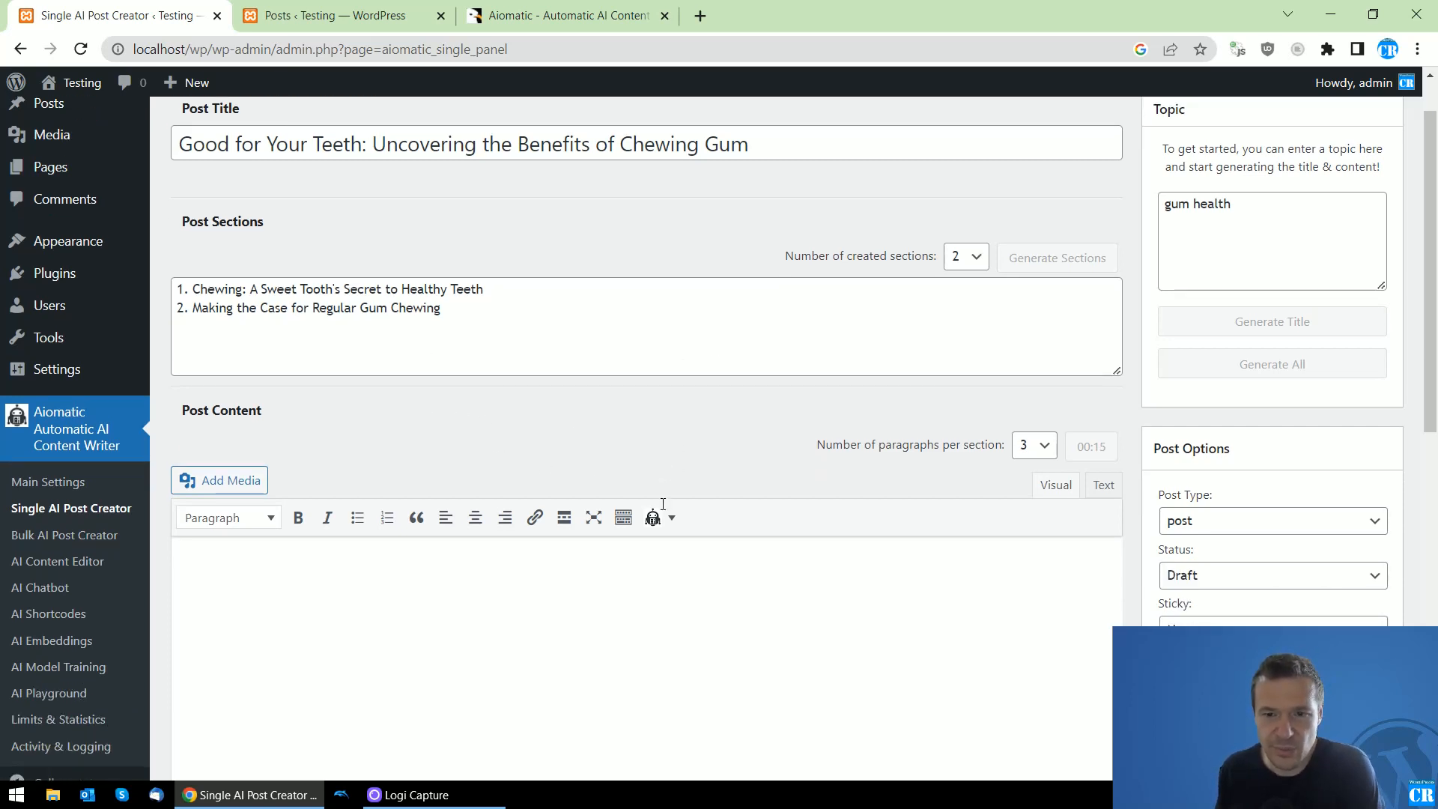
scroll("down", 3)
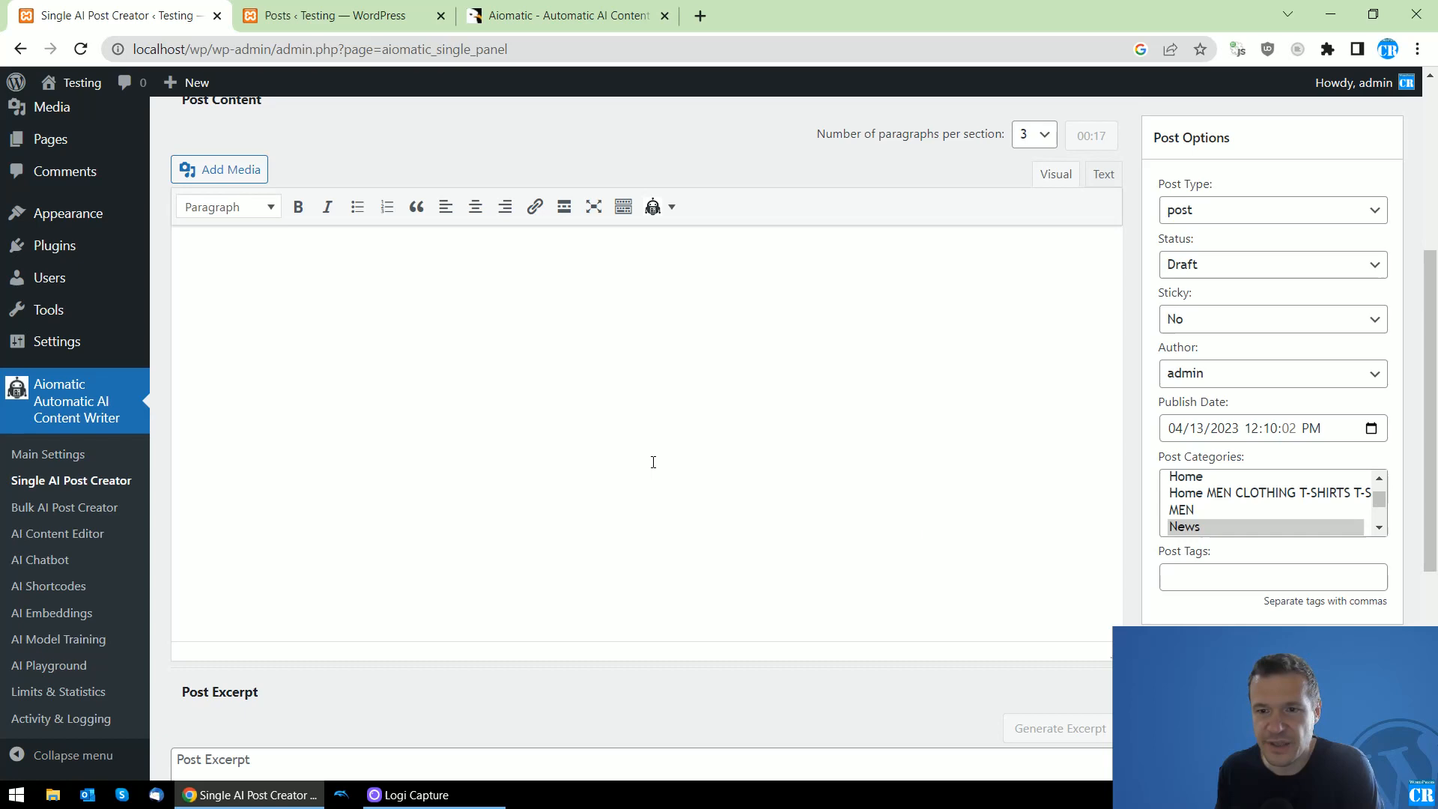
scroll("down", 3)
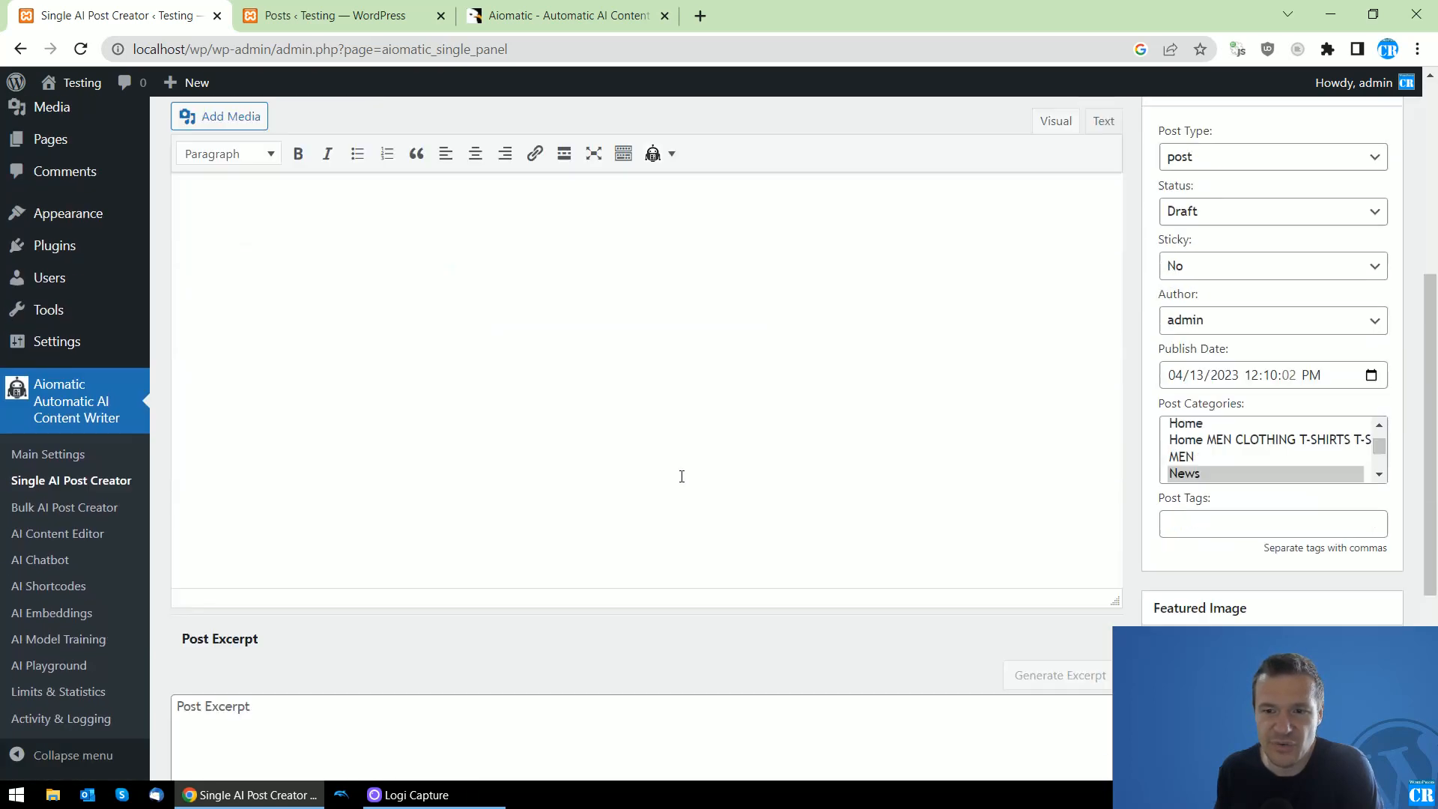
scroll("down", 3)
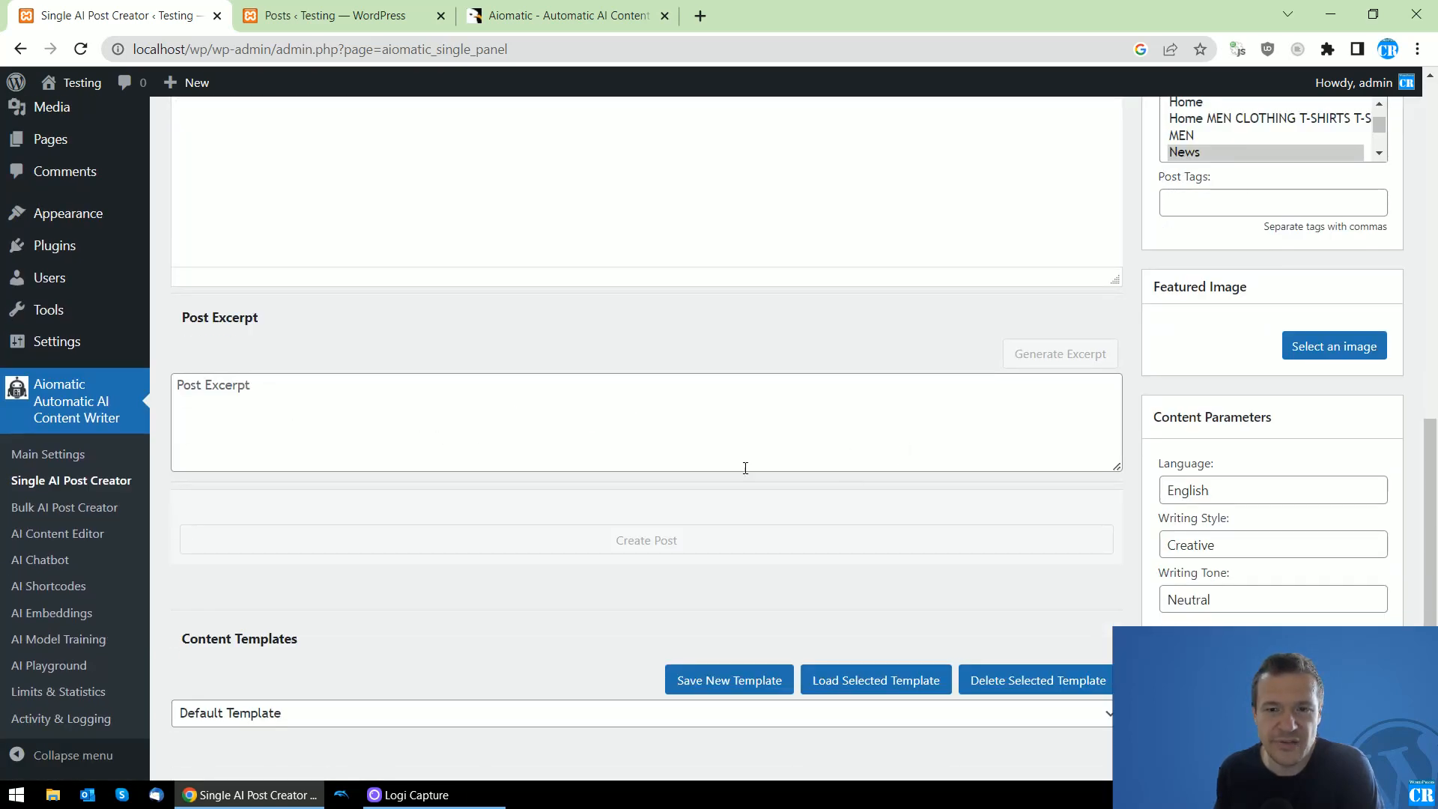
scroll("down", 3)
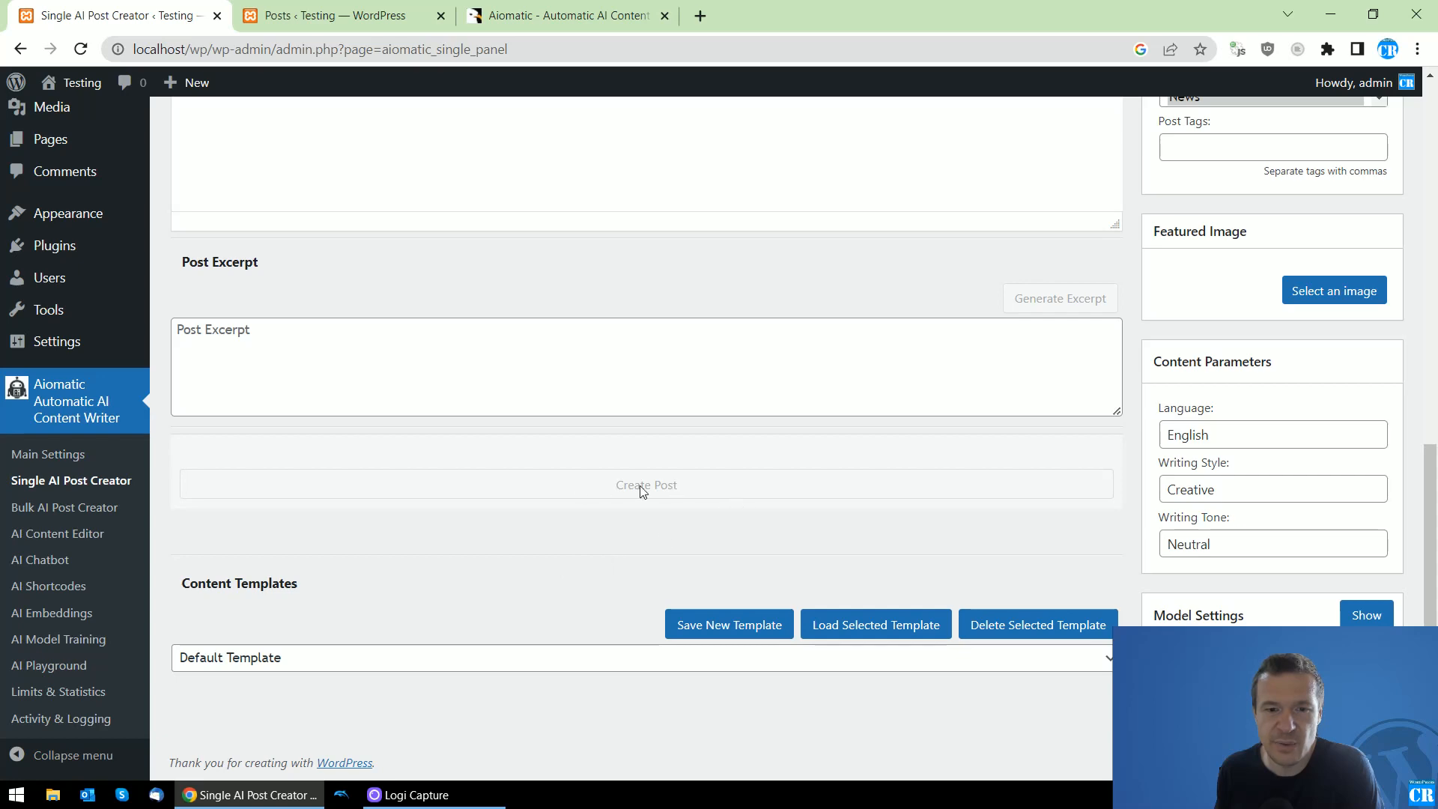
scroll("up", 3)
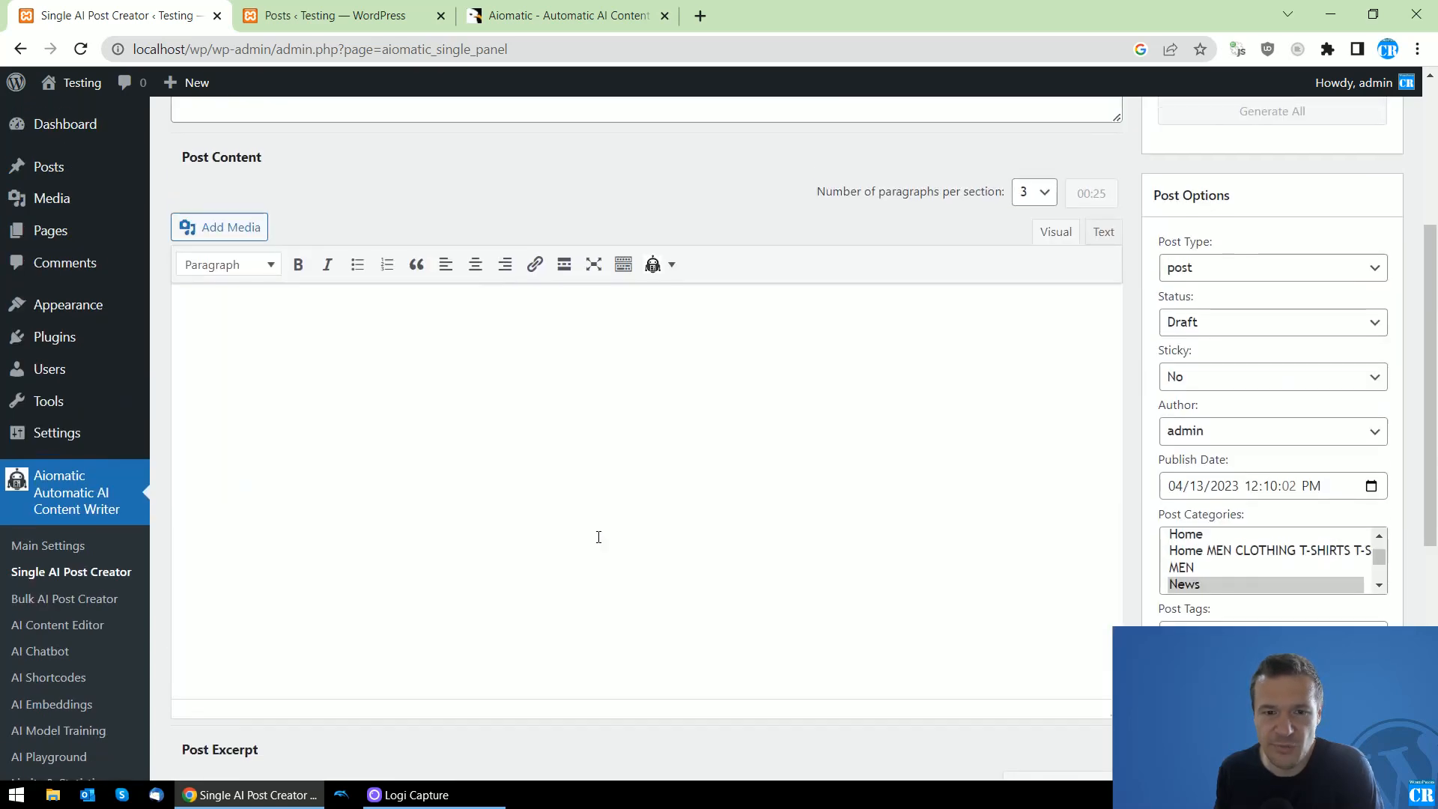
scroll("up", 3)
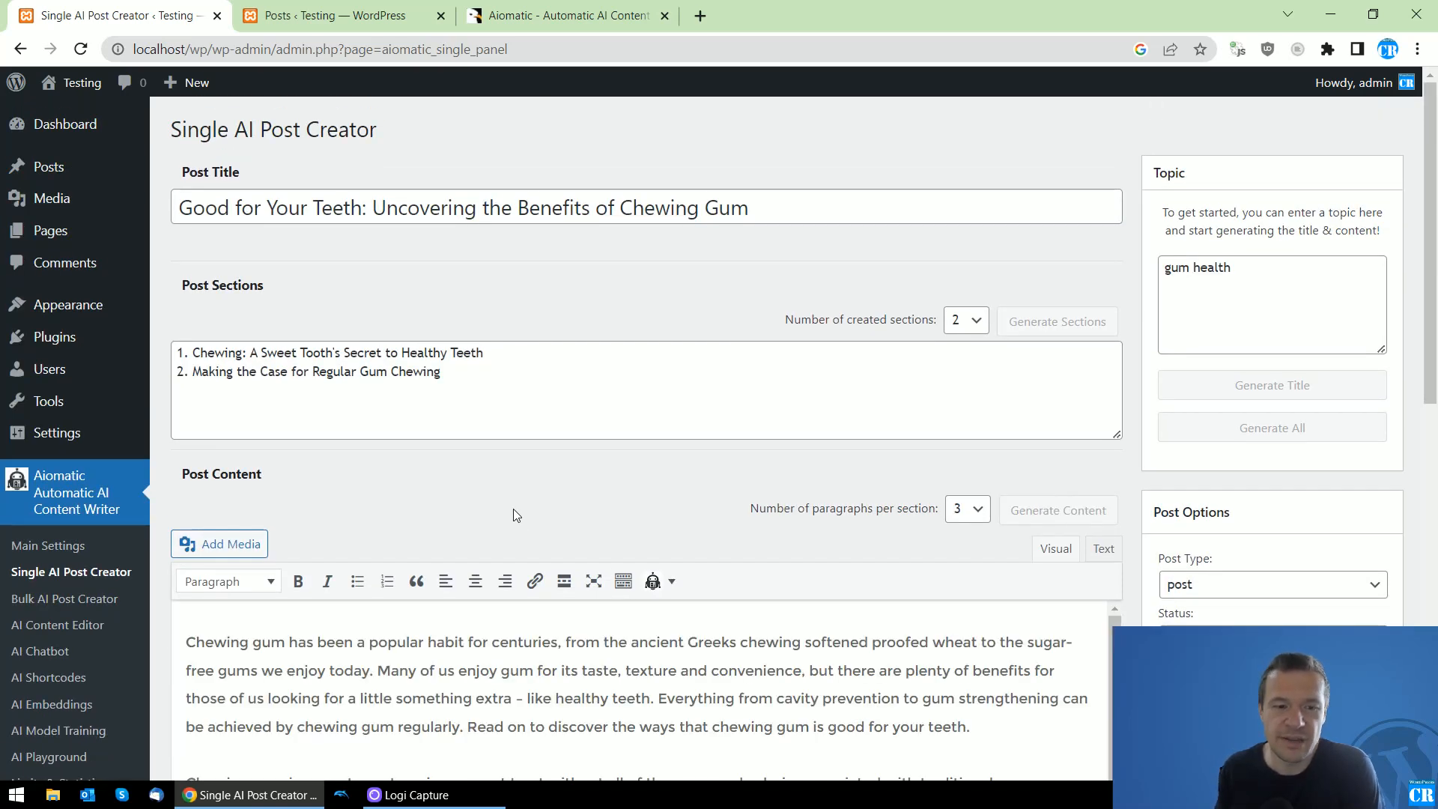
scroll("down", 3)
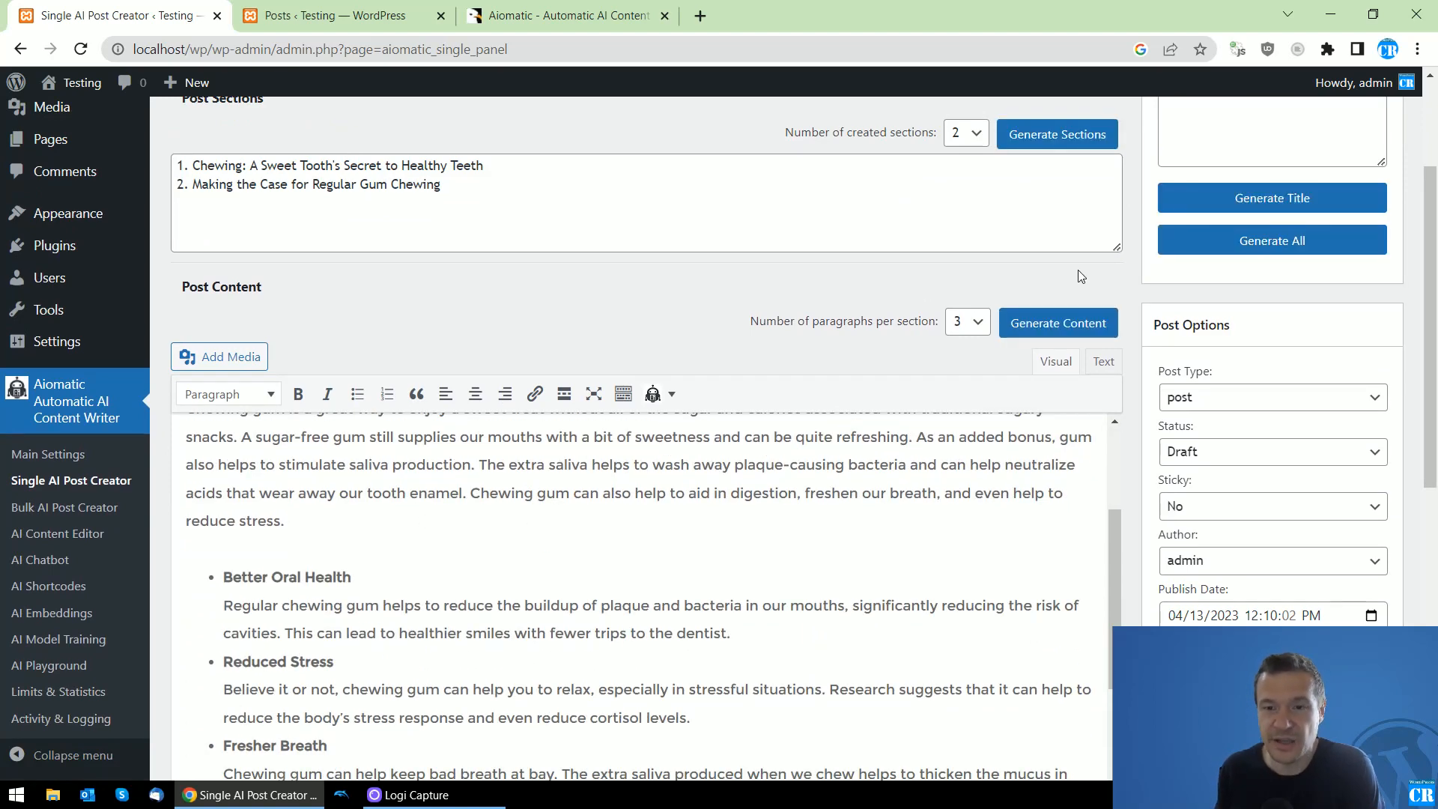
scroll("down", 3)
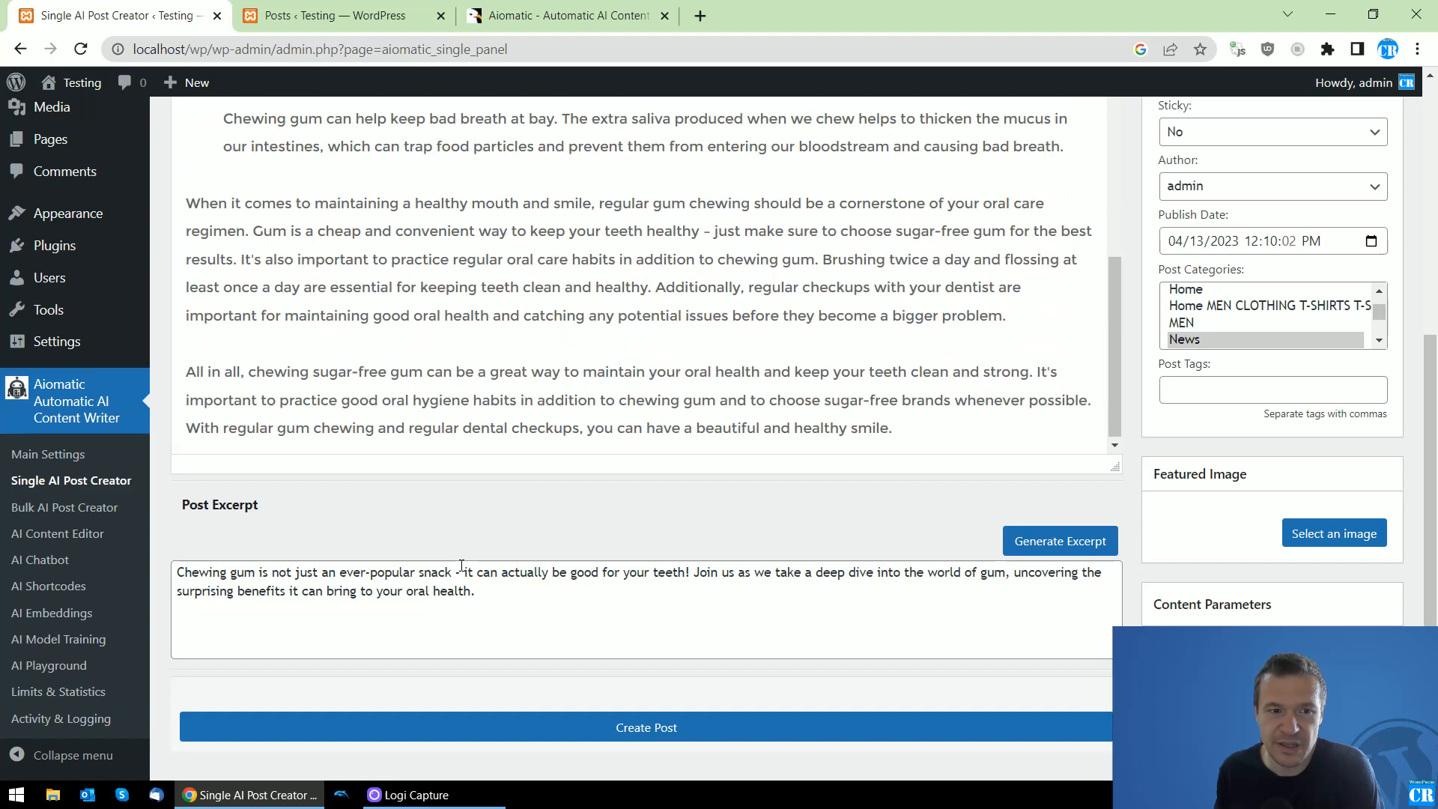
left_click(645, 727)
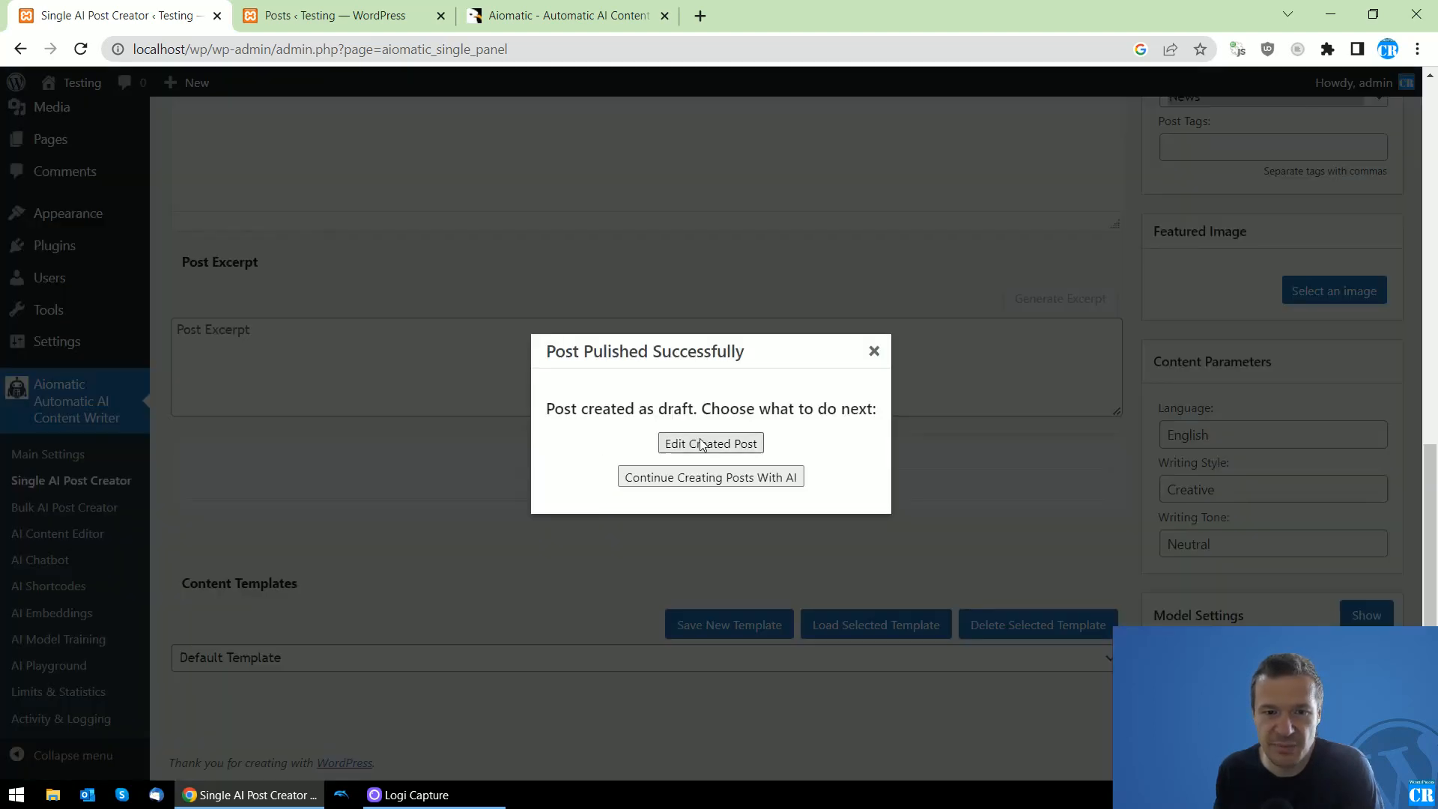
Publish 'Good for Your Teeth: Uncovering the Benefits of Chewing Gum' from the post editor.
left_click(710, 443)
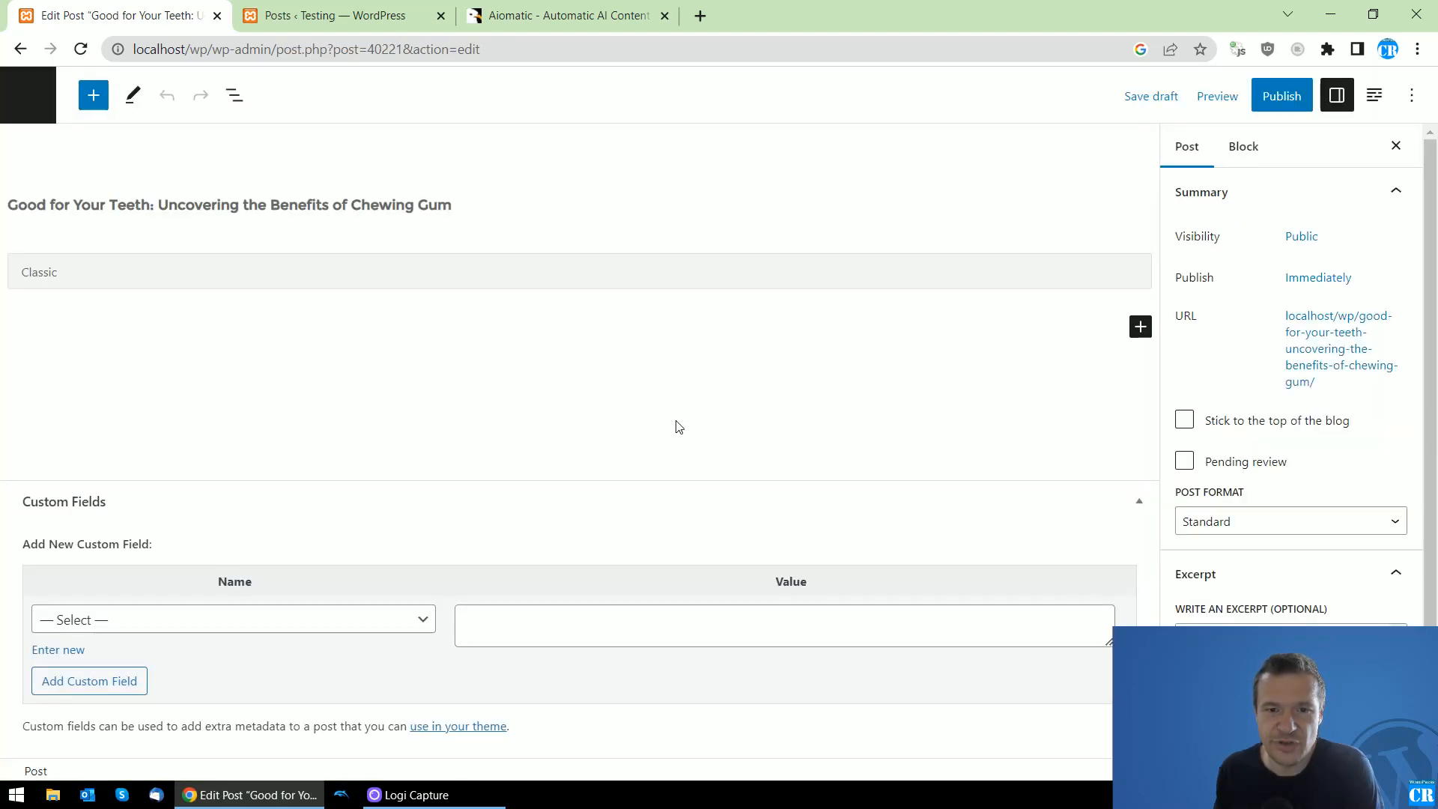
left_click(1281, 94)
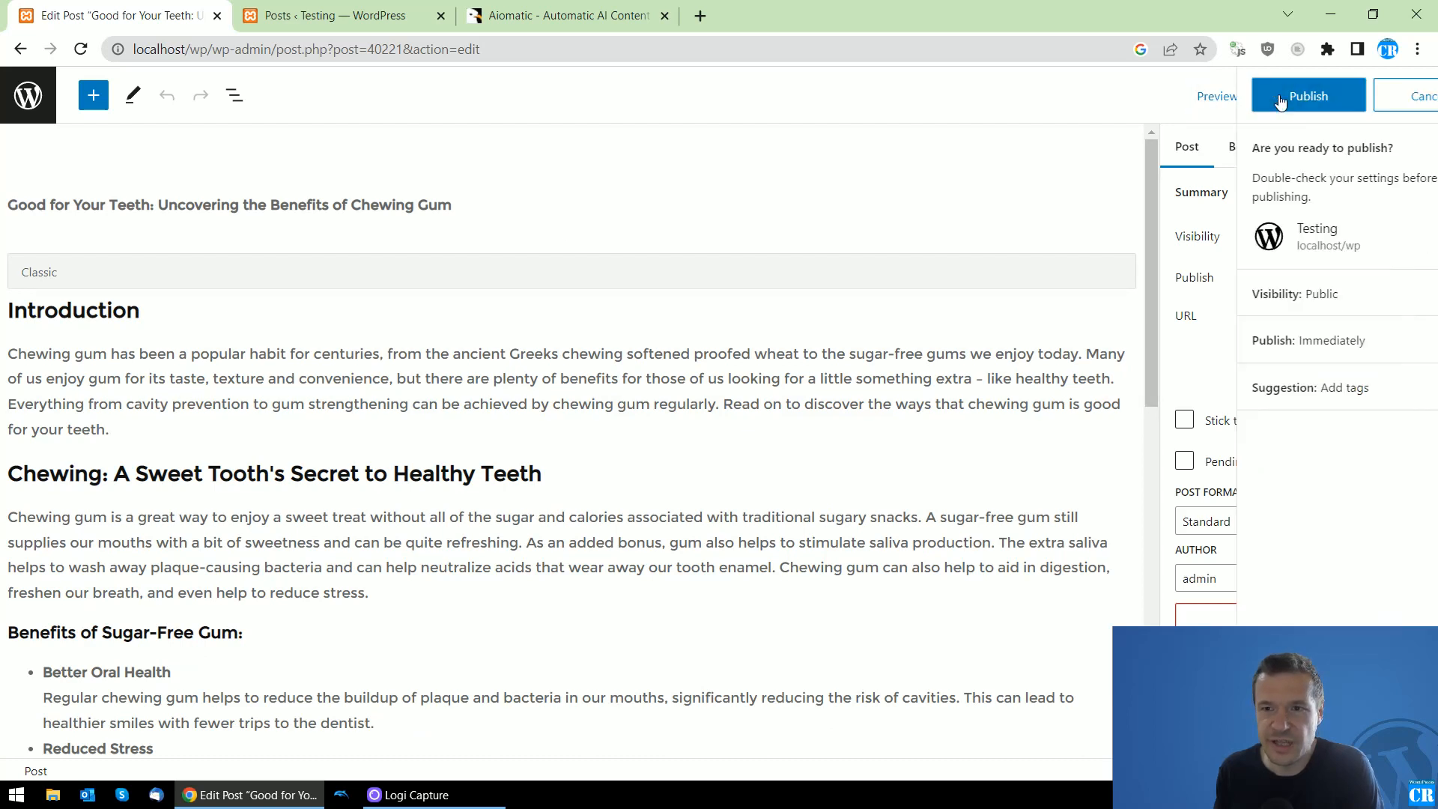
left_click(1307, 94)
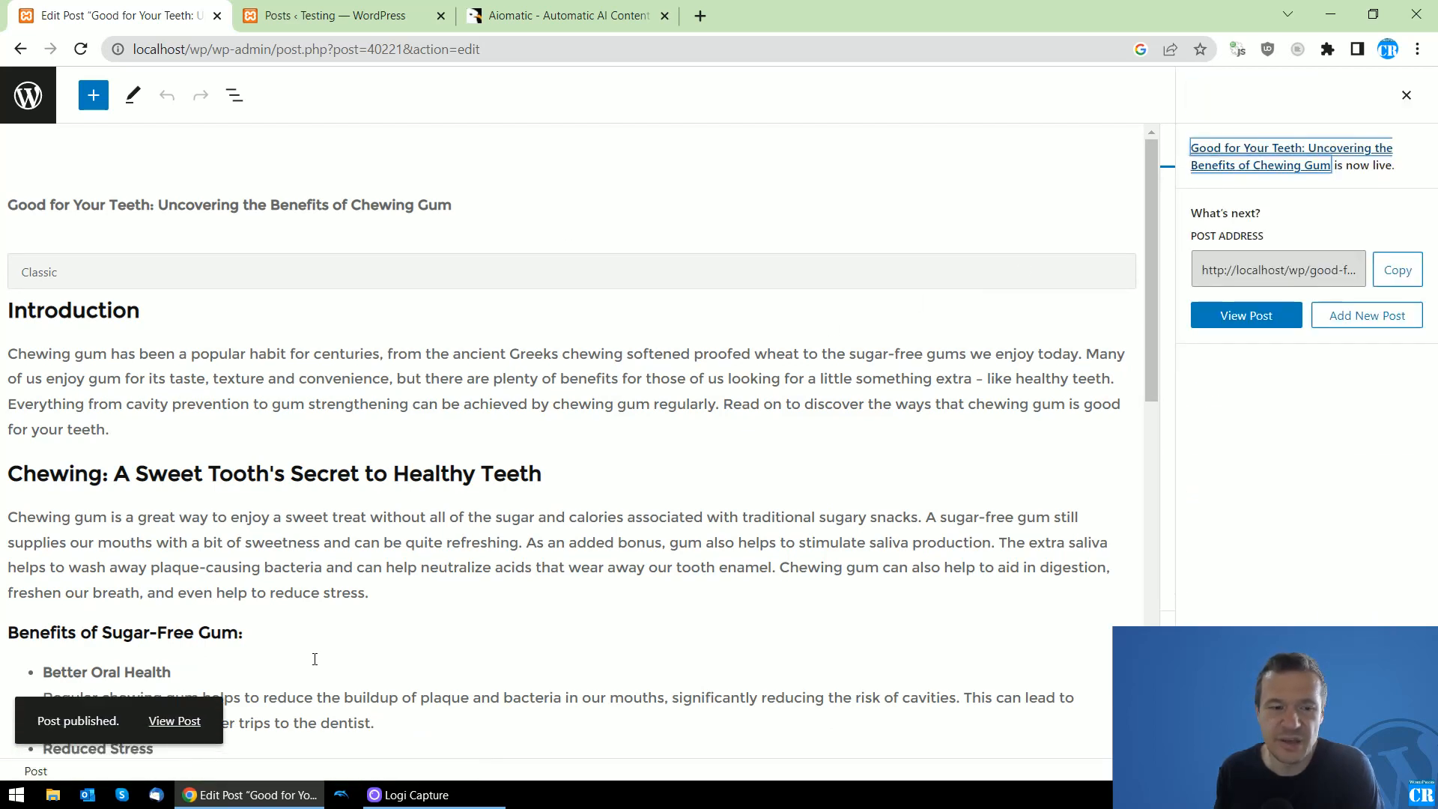
mouse_move(174, 720)
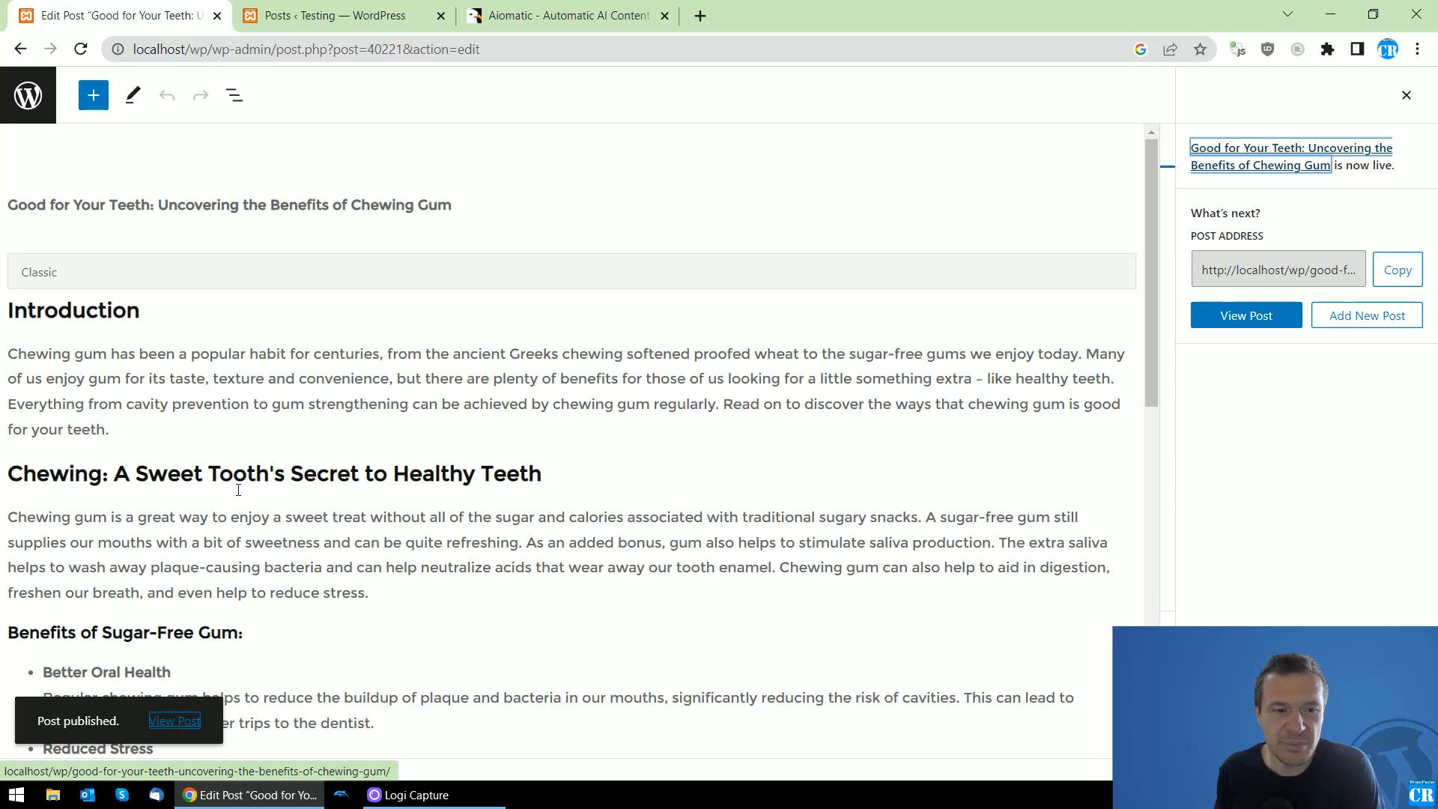
Inspect the inserted healthy-mouth and conclusion-paragraph internal links in the published post.
scroll("down", 3)
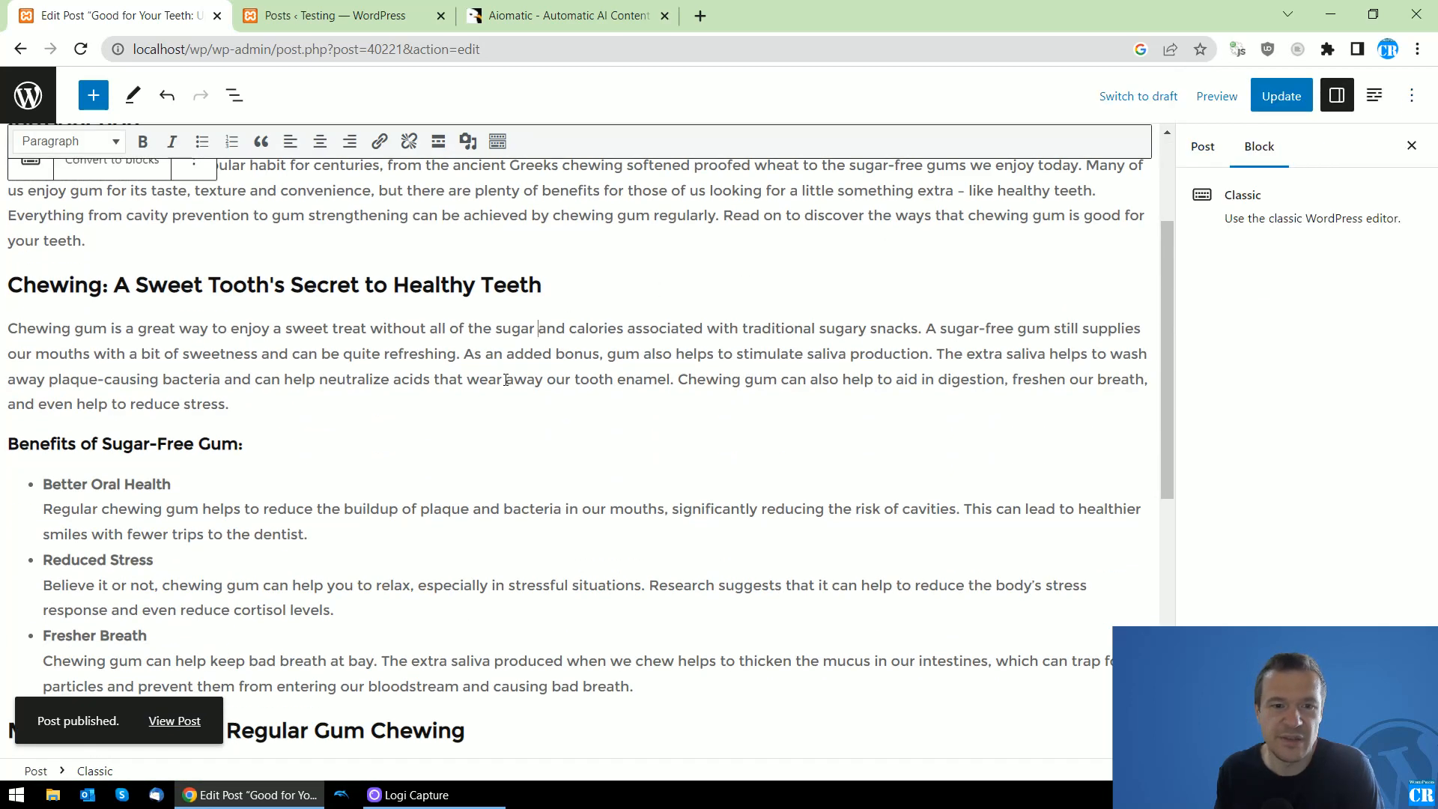
scroll("up", 3)
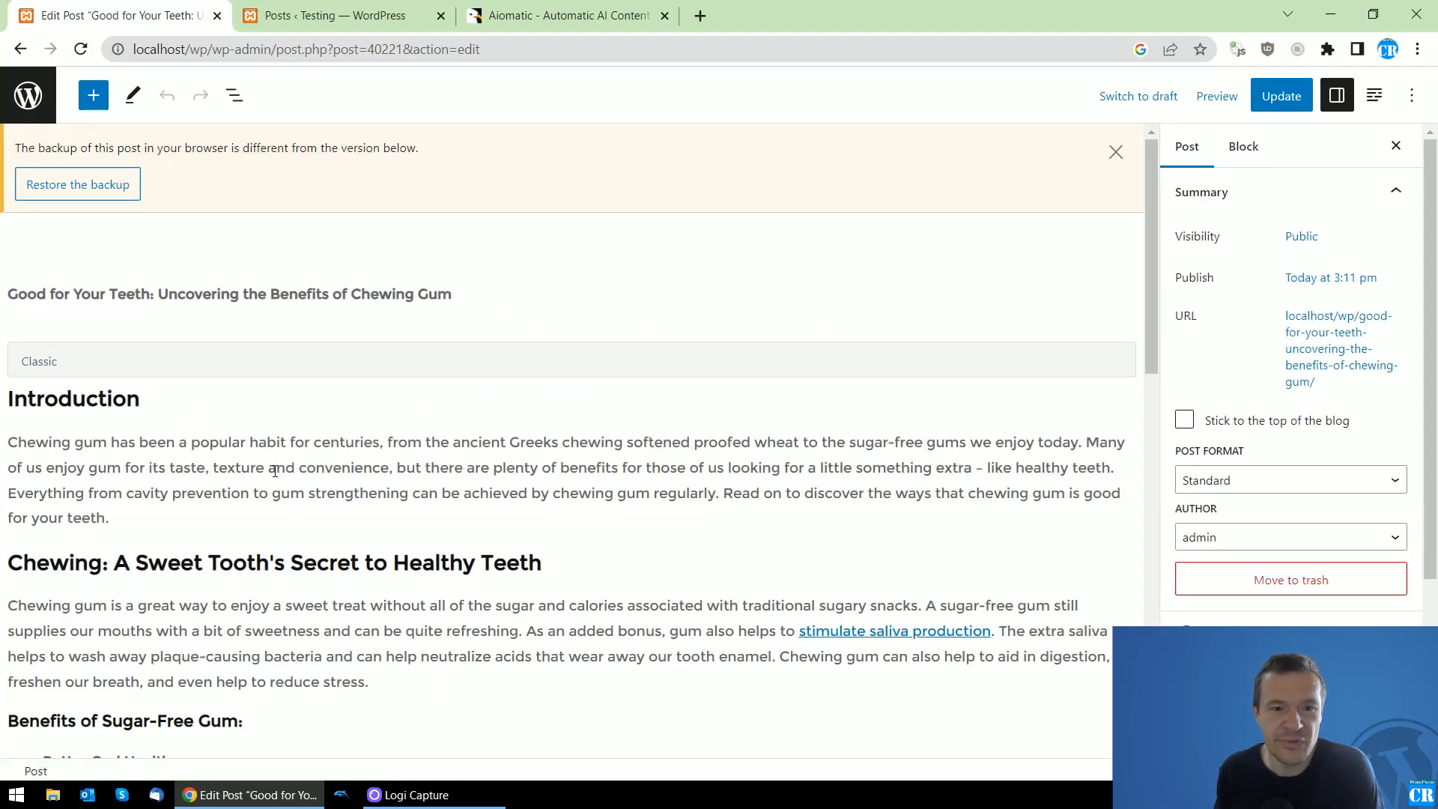
scroll("down", 3)
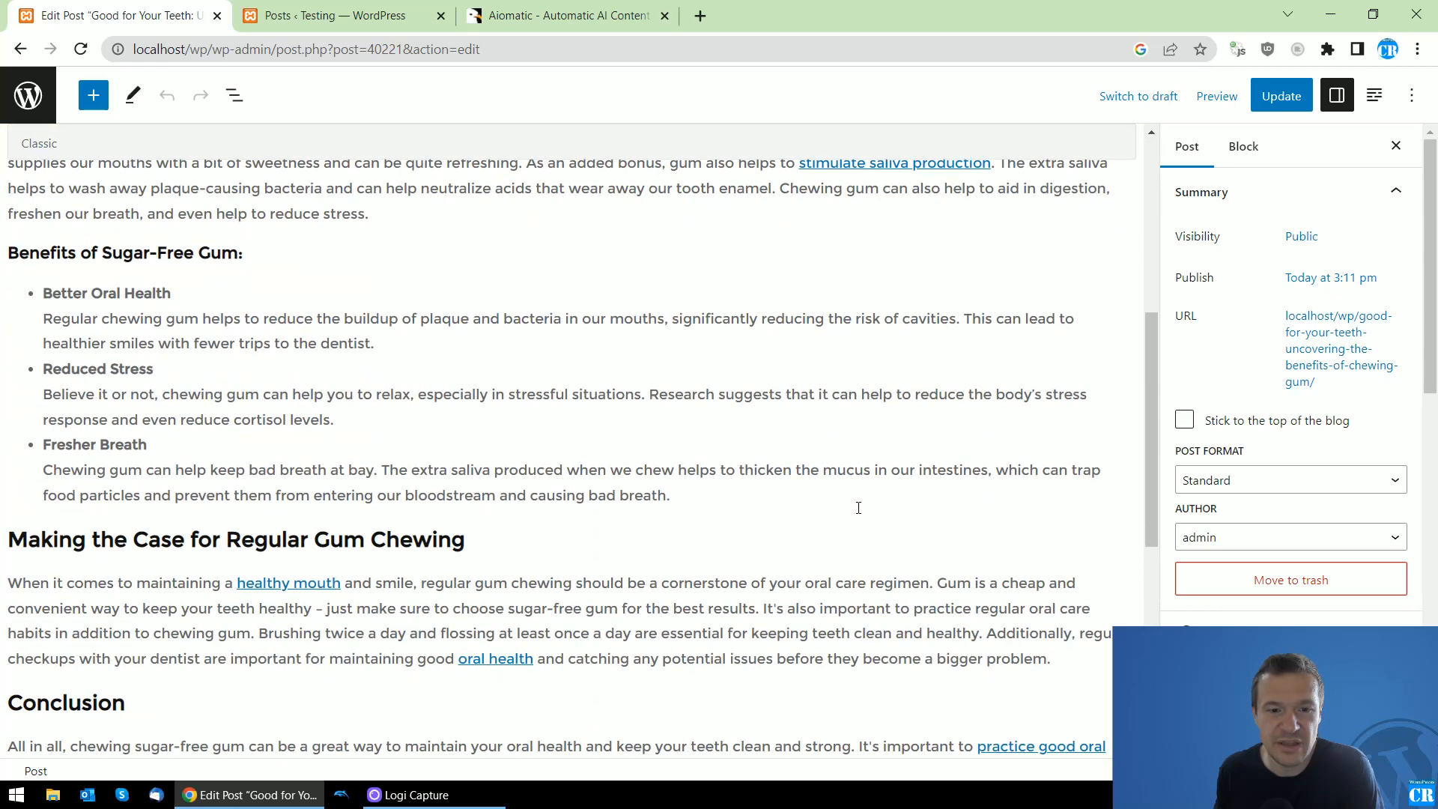
scroll("up", 3)
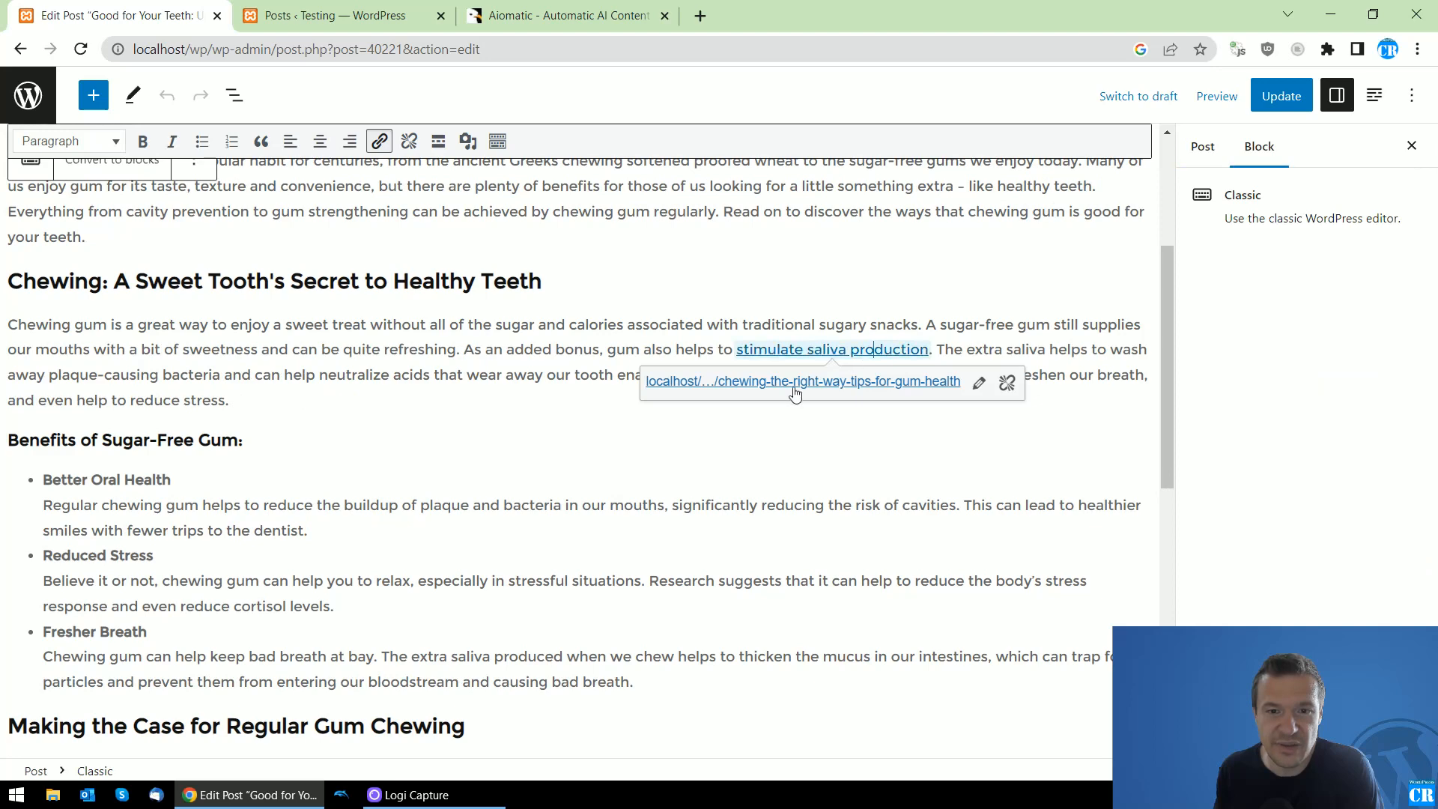
scroll("down", 3)
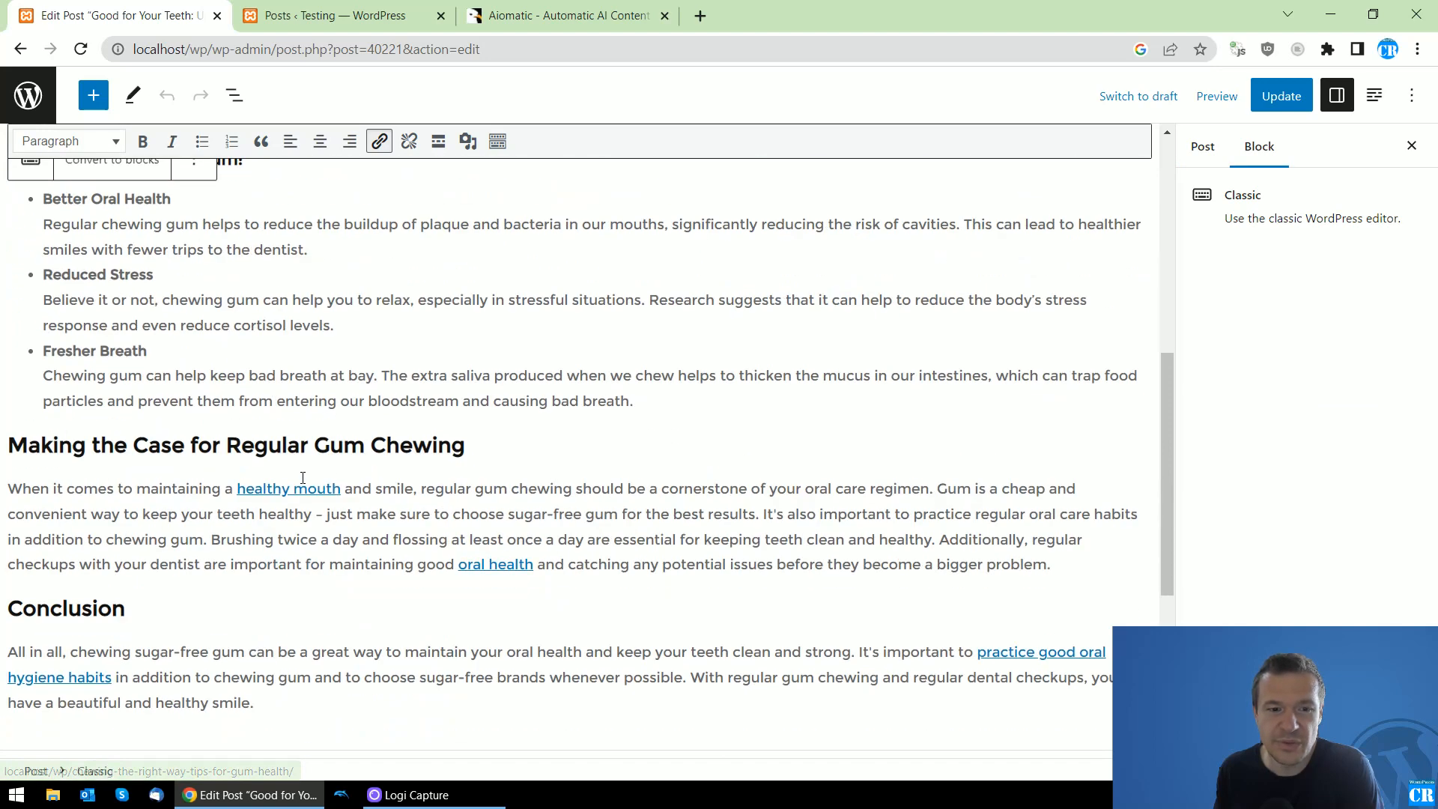
left_click(287, 487)
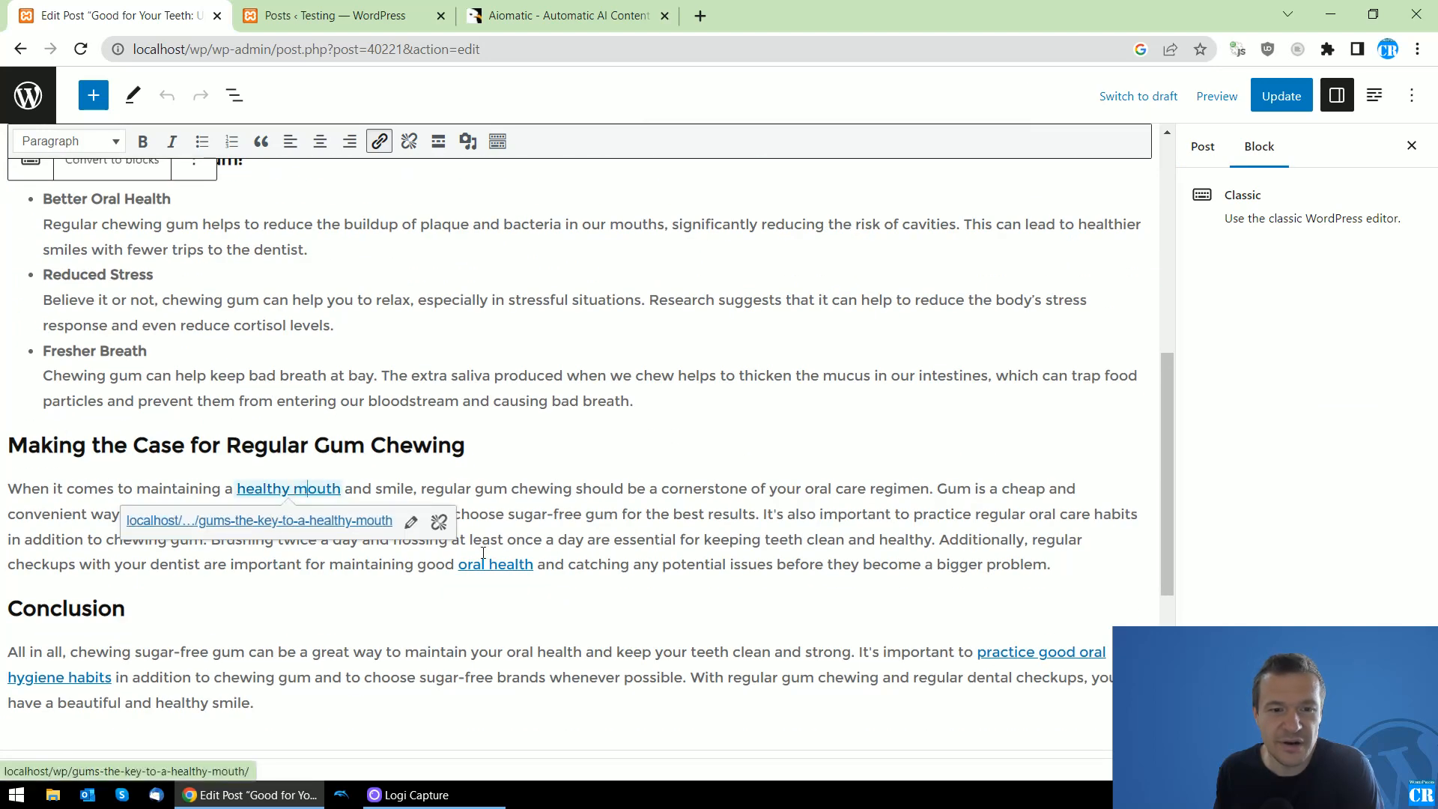
left_click(494, 564)
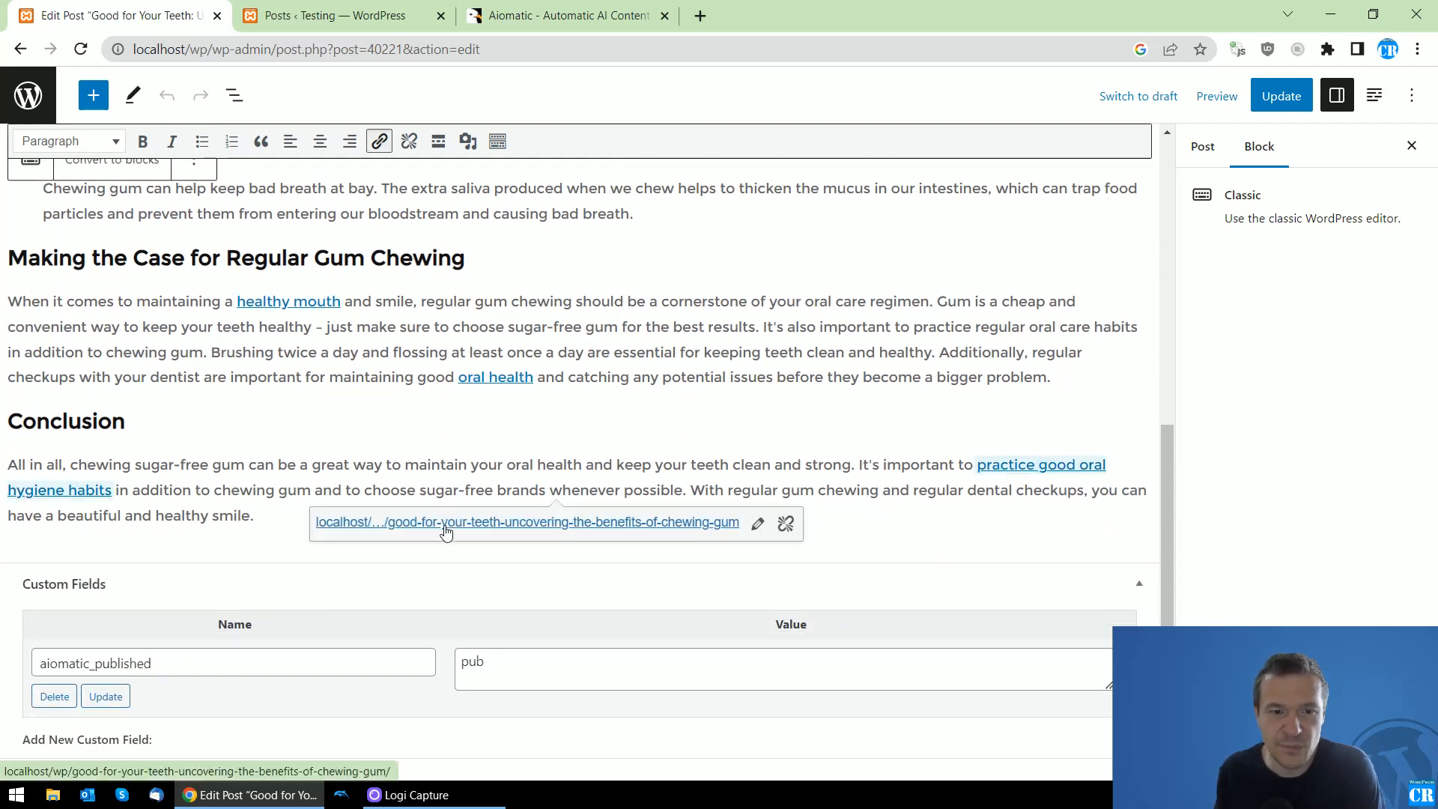
Open the saliva production link's article in a new tab and exit content editing.
scroll("up", 3)
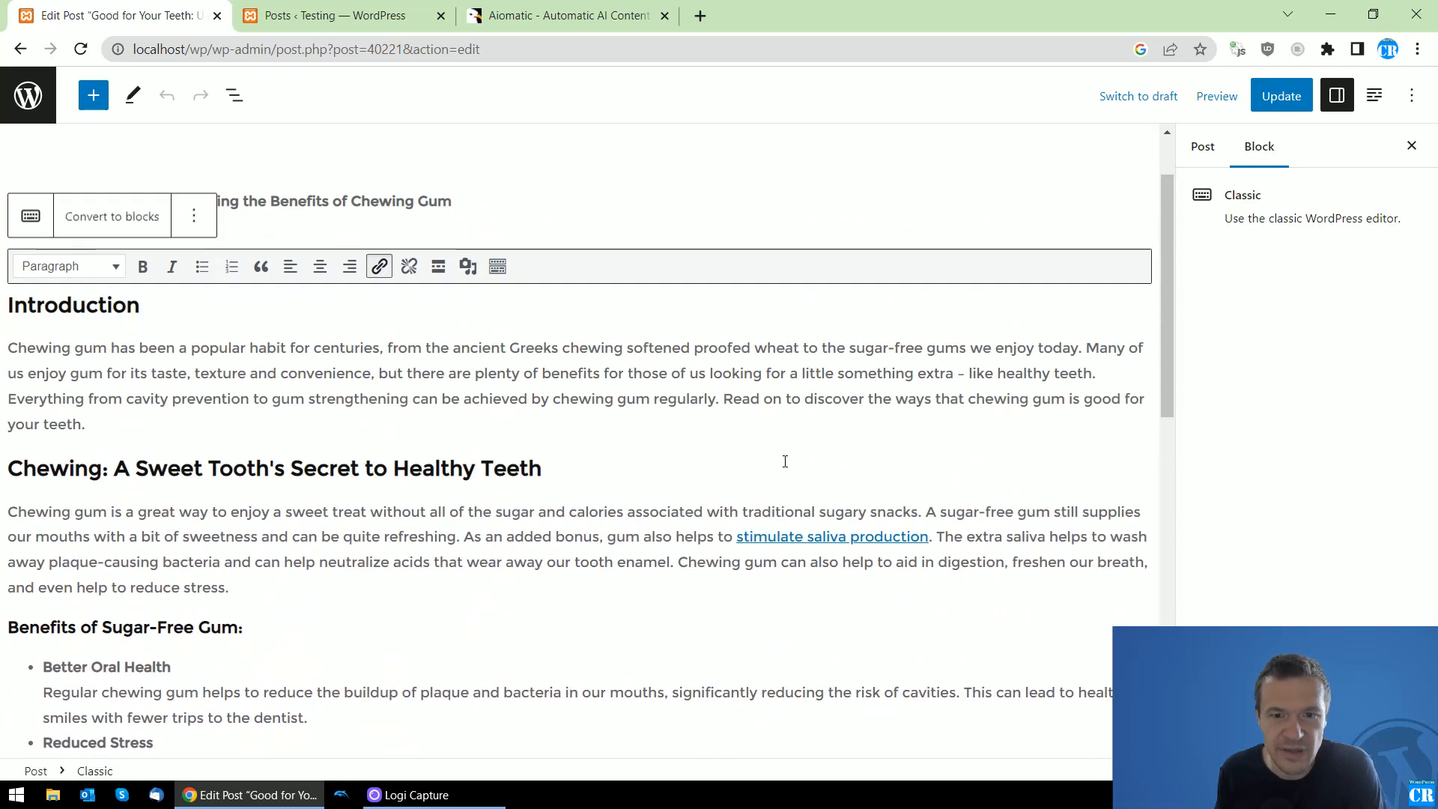
left_click(830, 536)
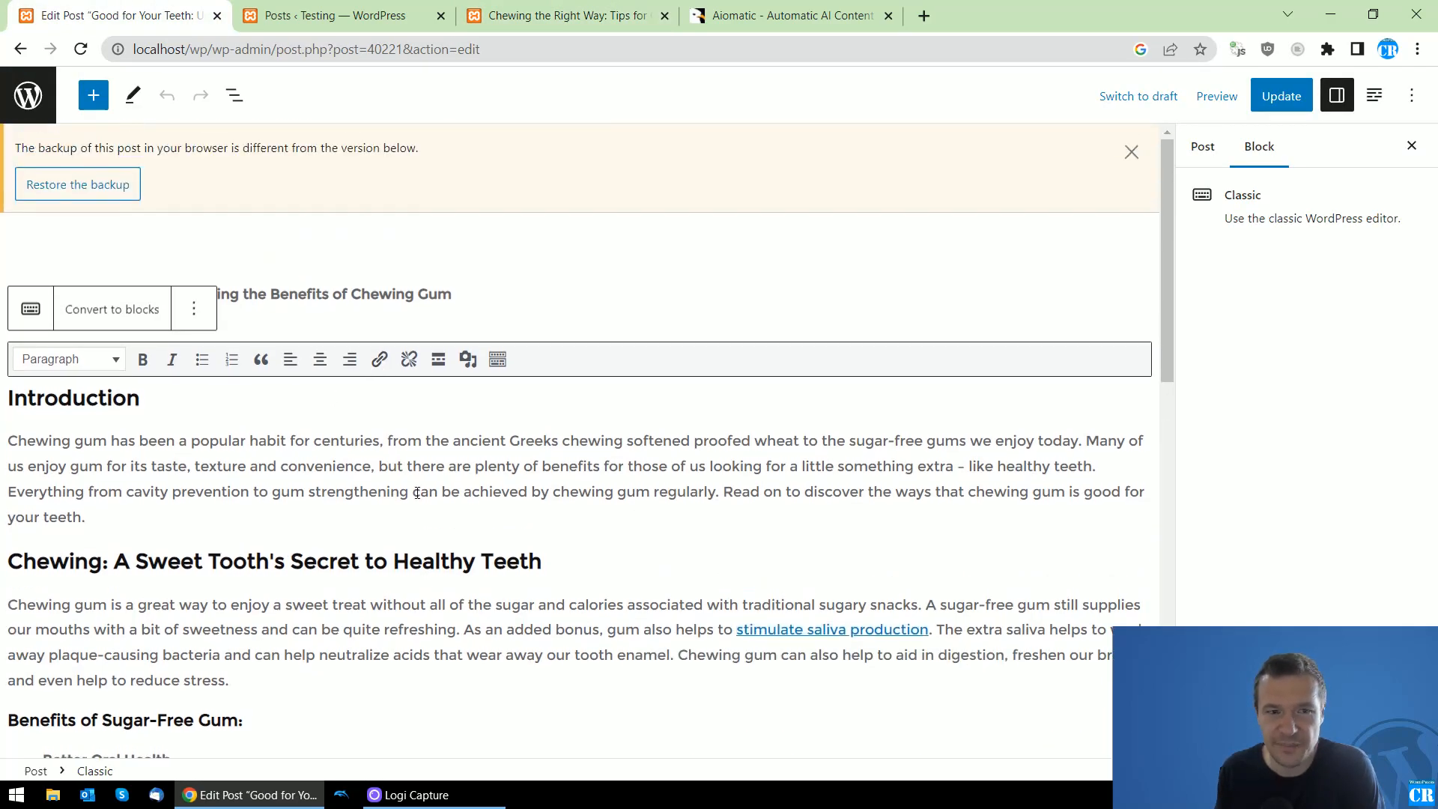
left_click(1201, 146)
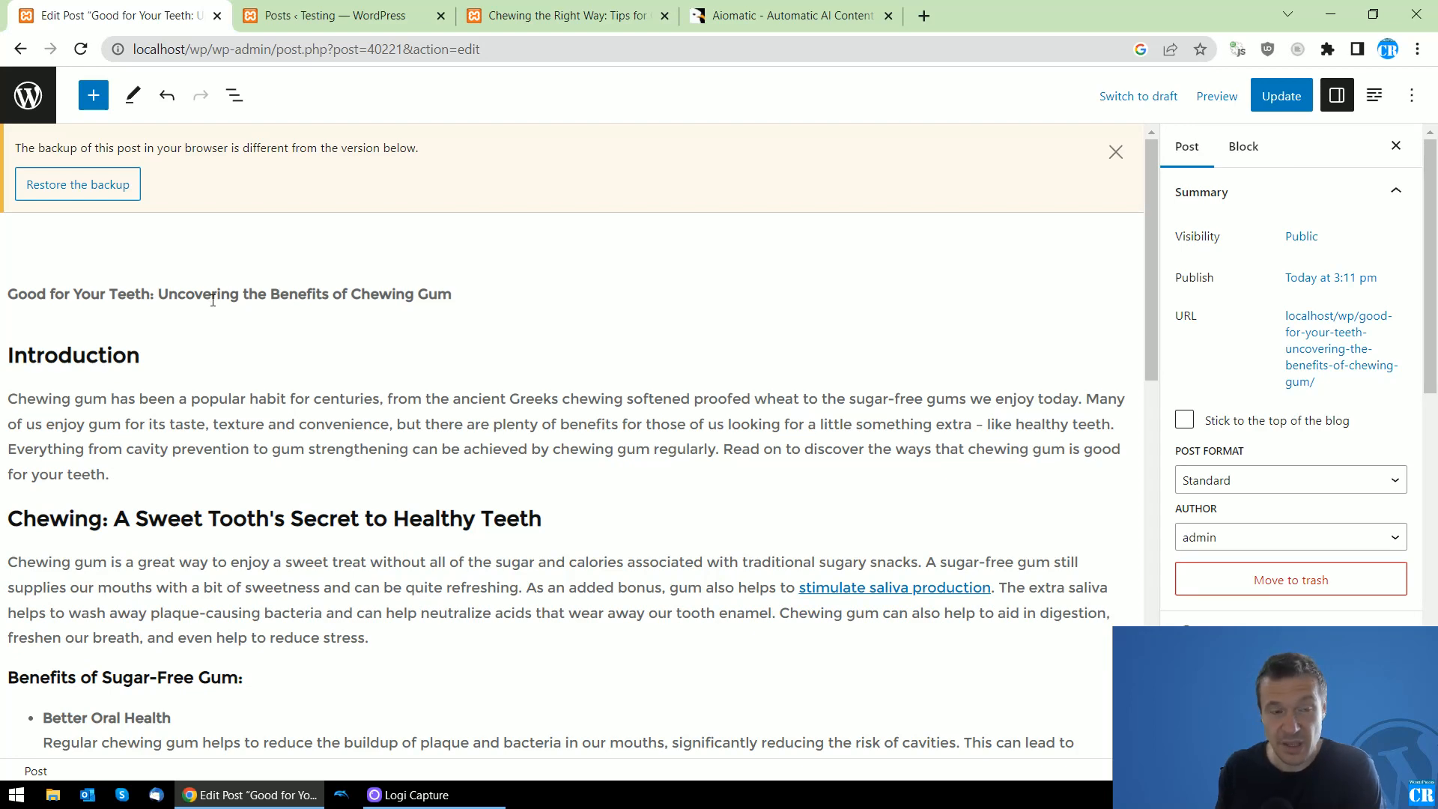
mouse_move(330, 15)
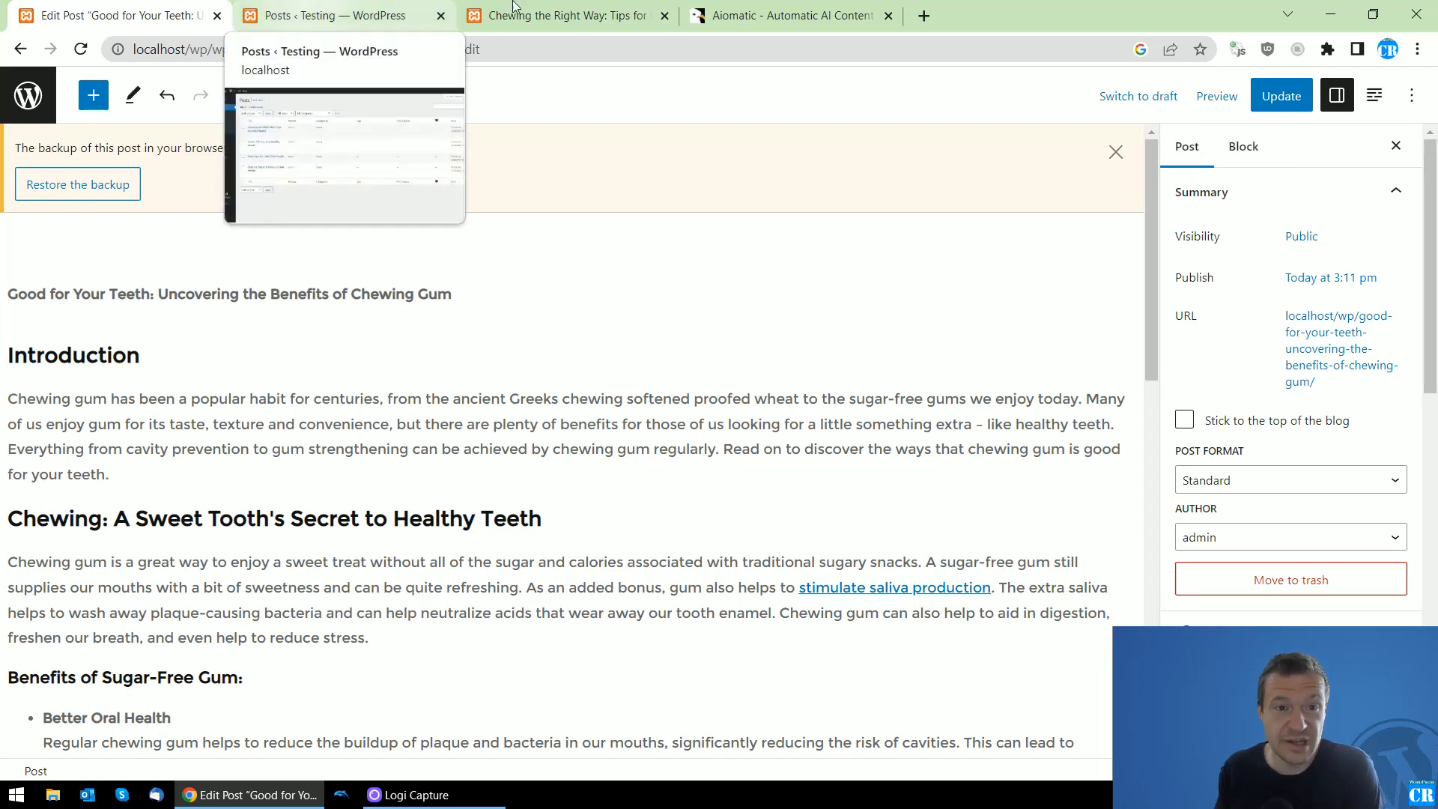
left_click(331, 16)
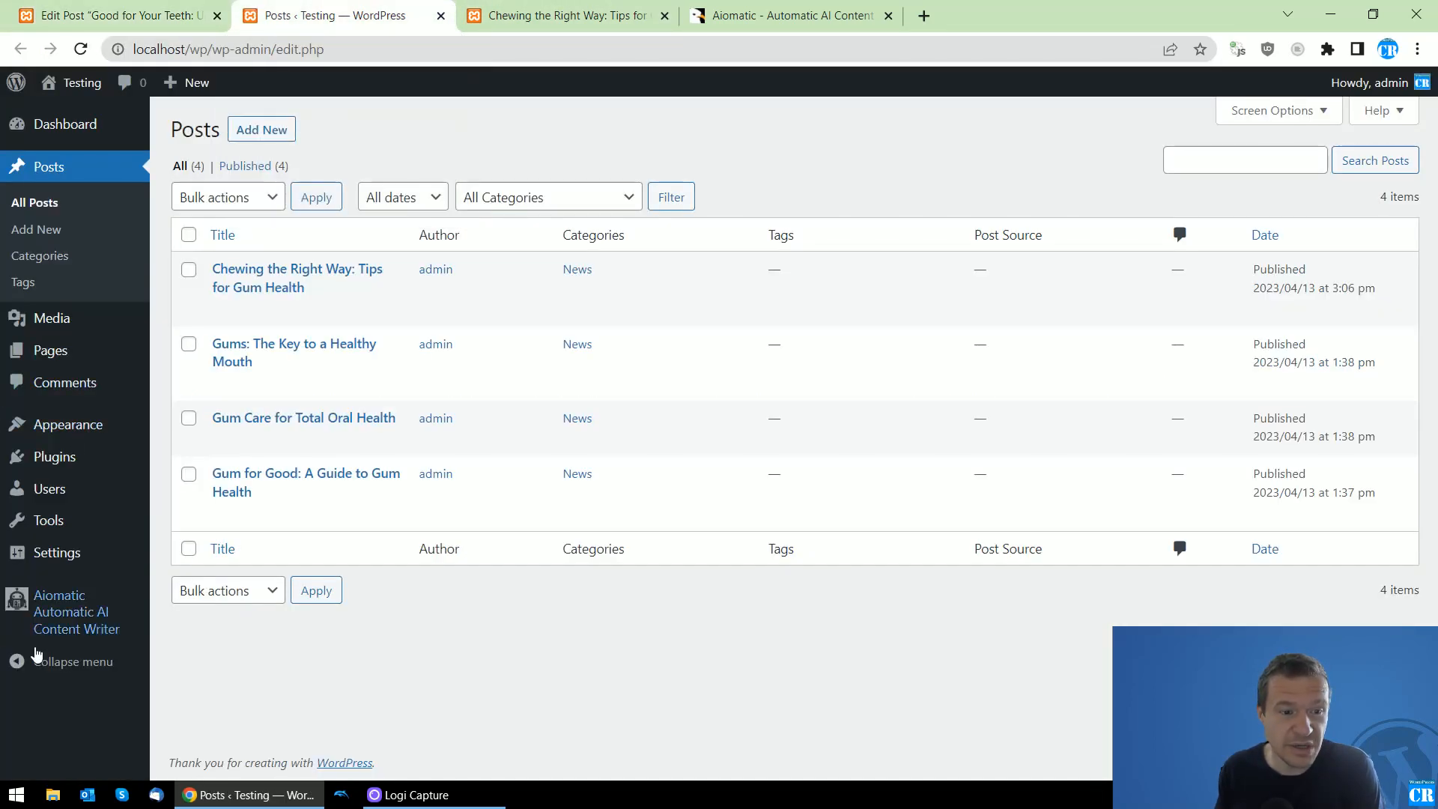
left_click(80, 49)
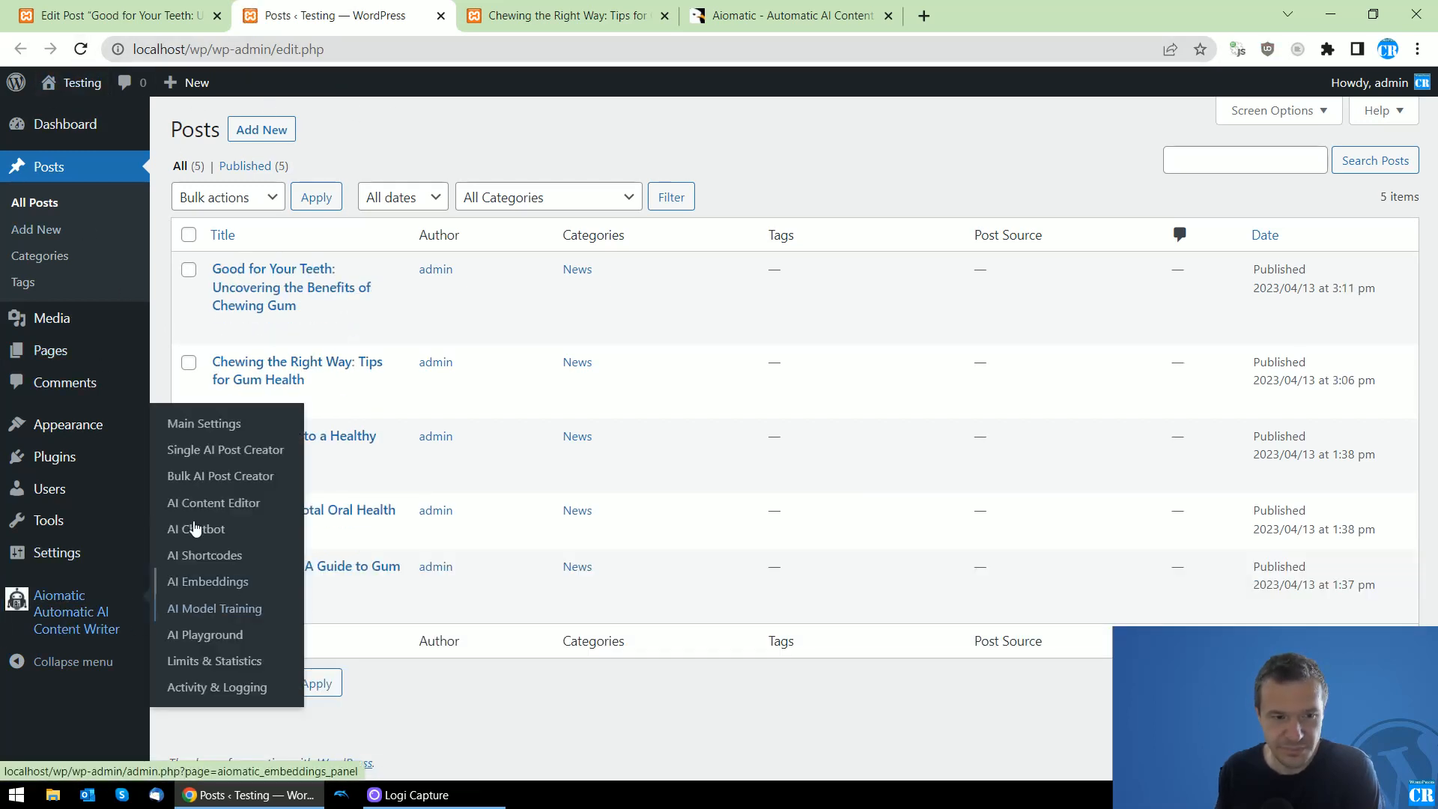
mouse_move(213, 502)
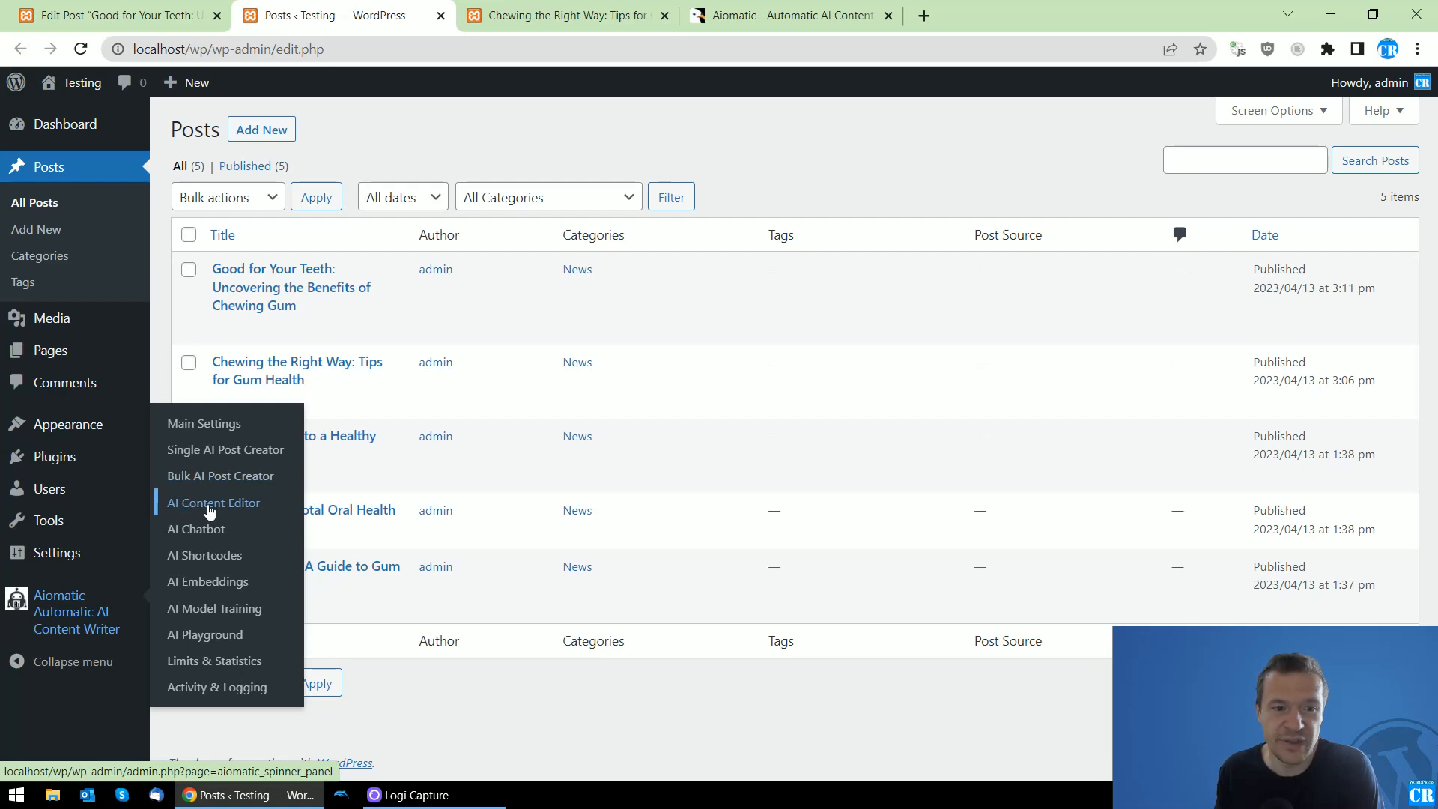
left_click(212, 502)
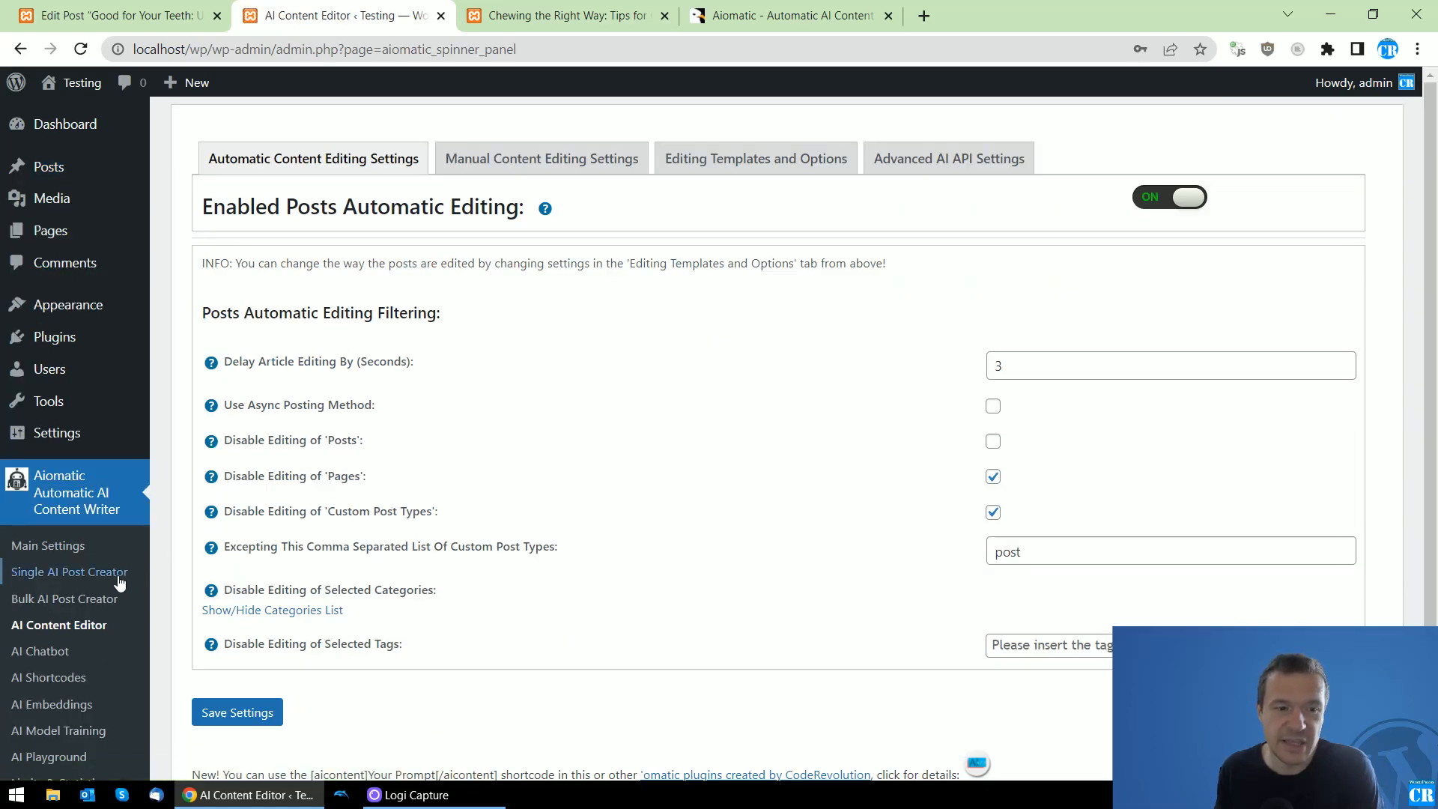
mouse_move(65, 598)
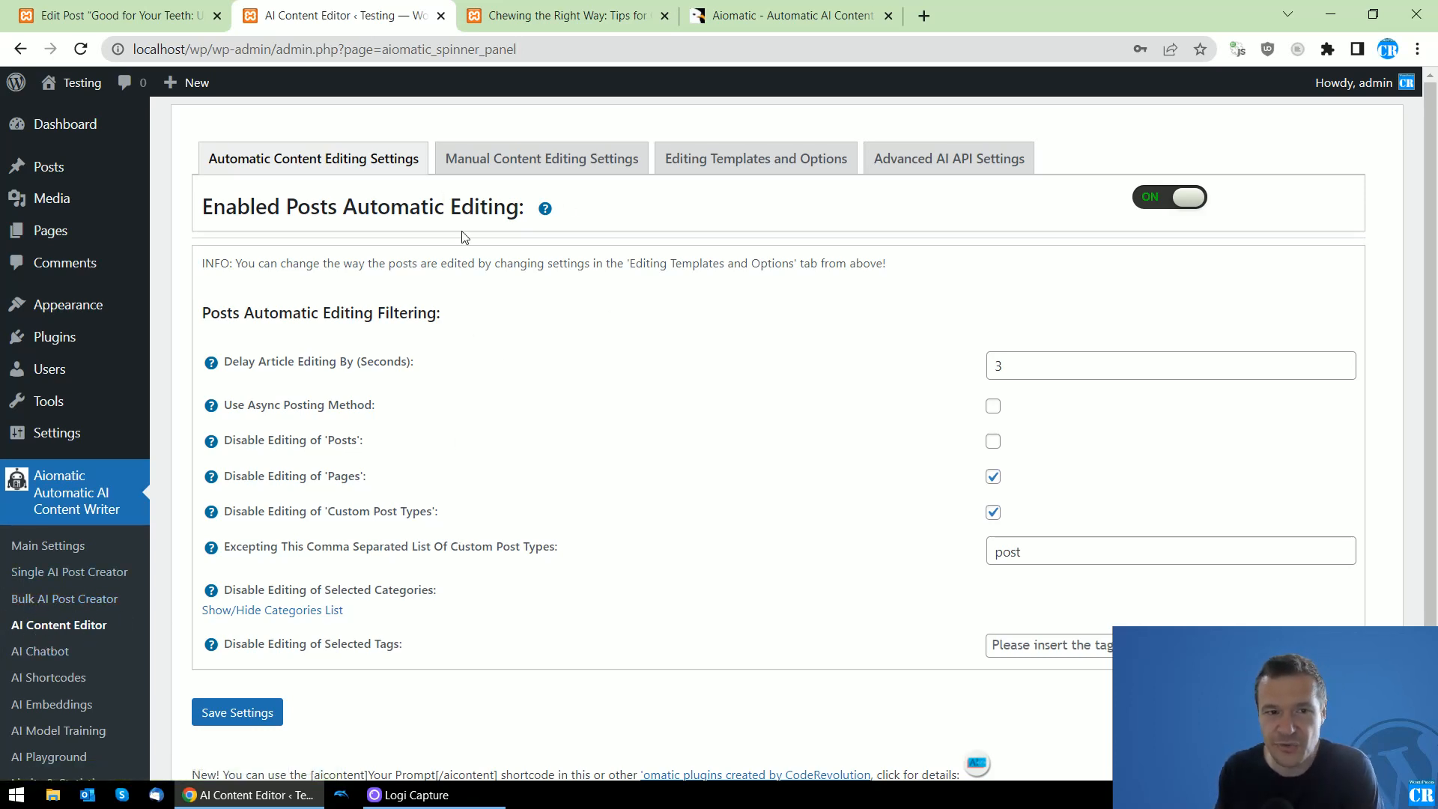
mouse_move(514, 470)
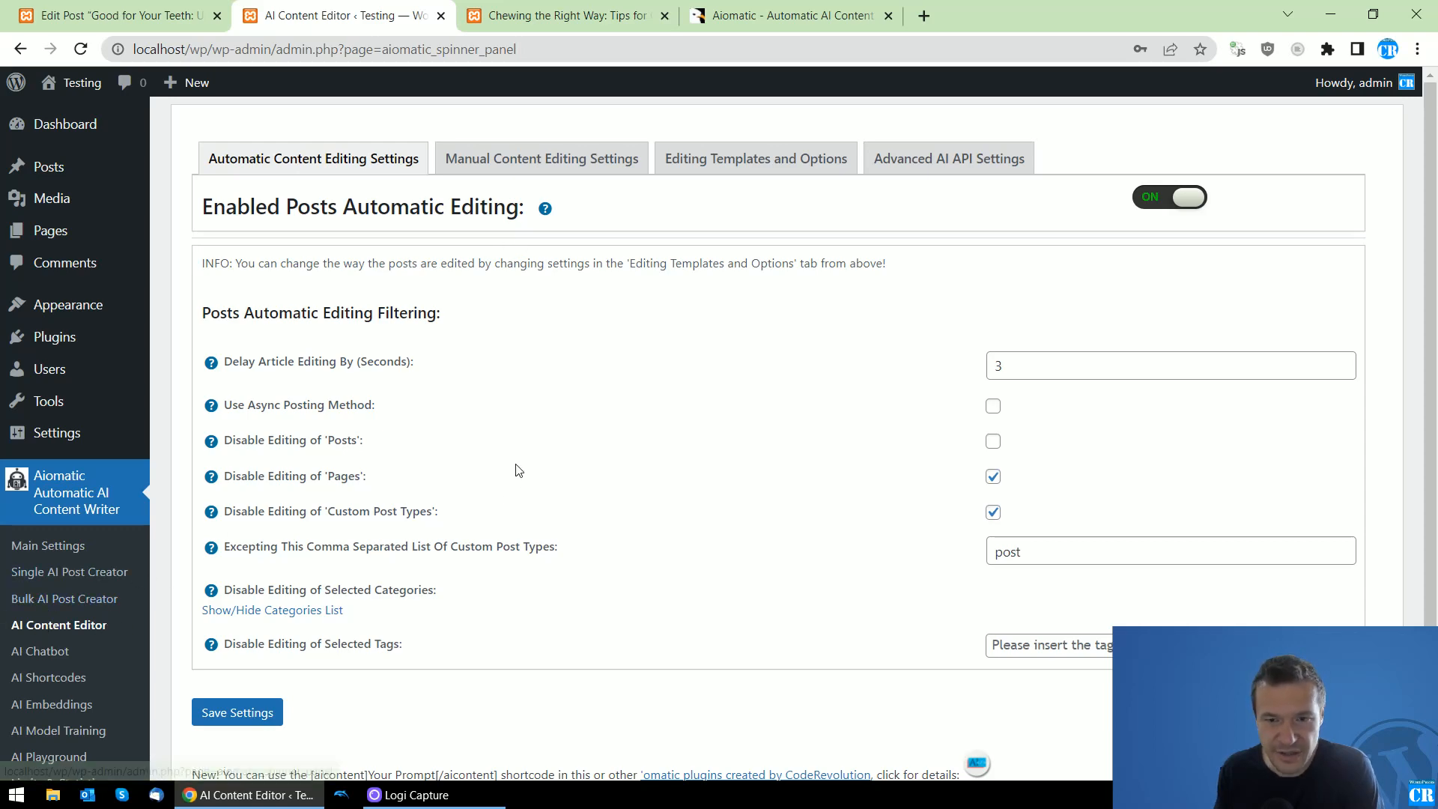
mouse_move(408, 328)
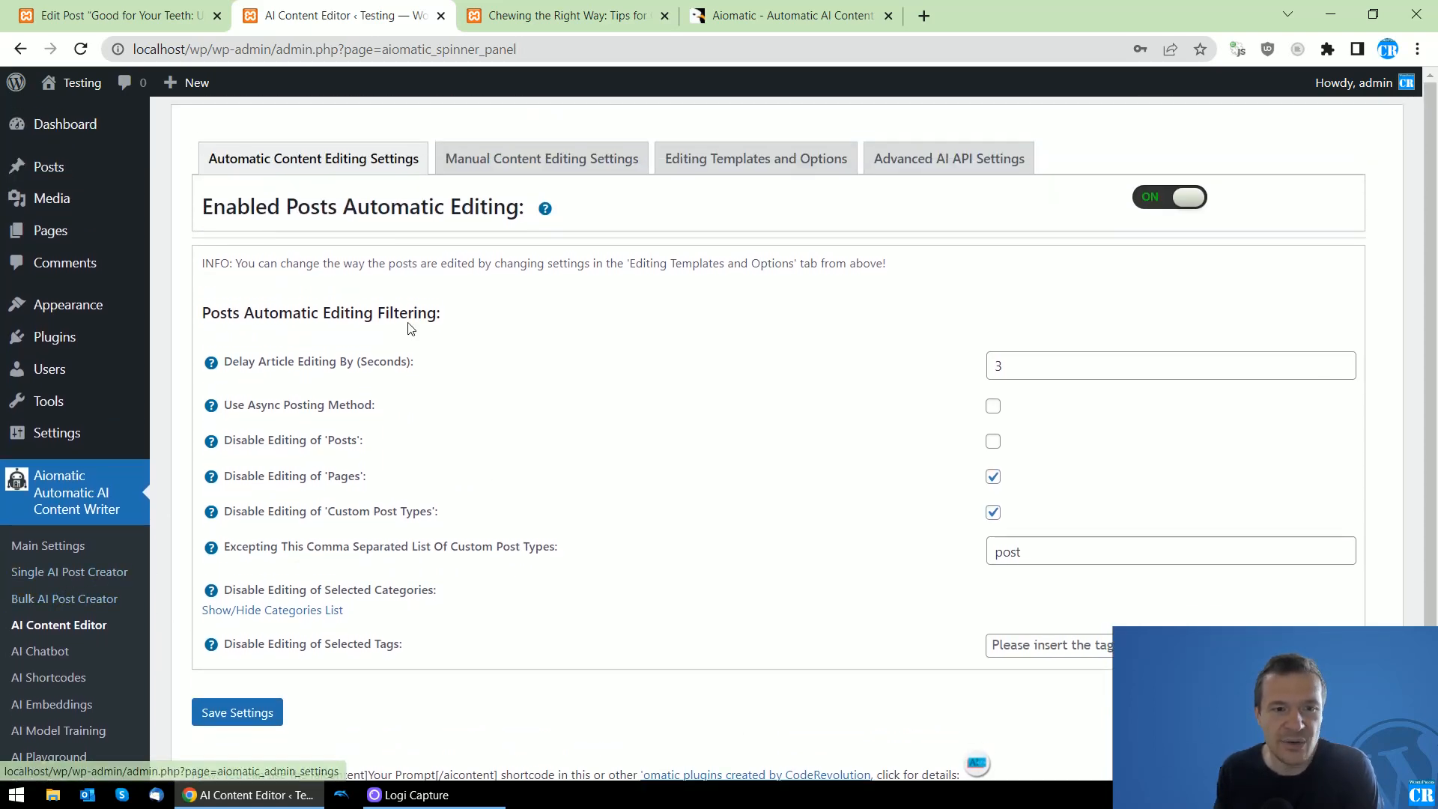
left_click(540, 158)
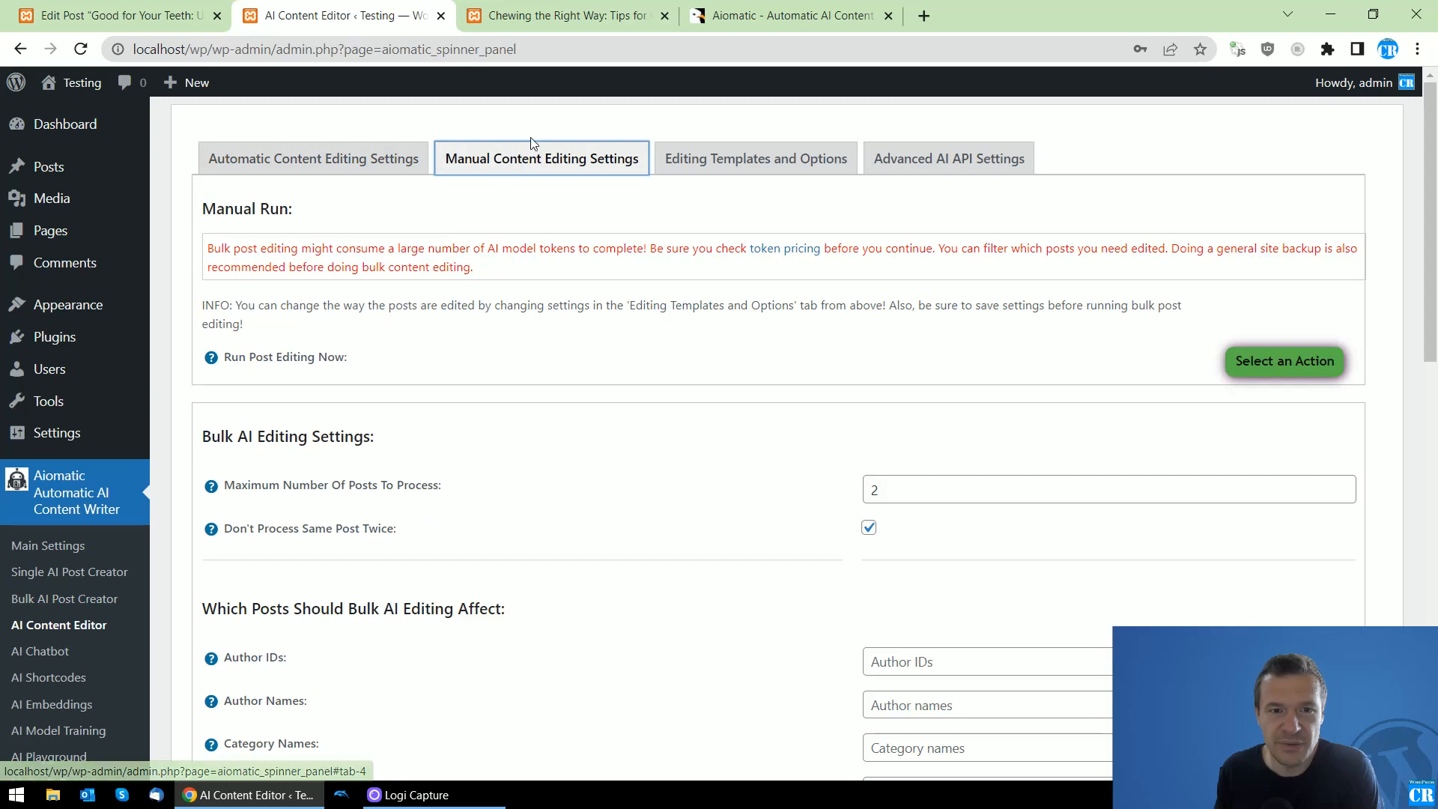
scroll("down", 3)
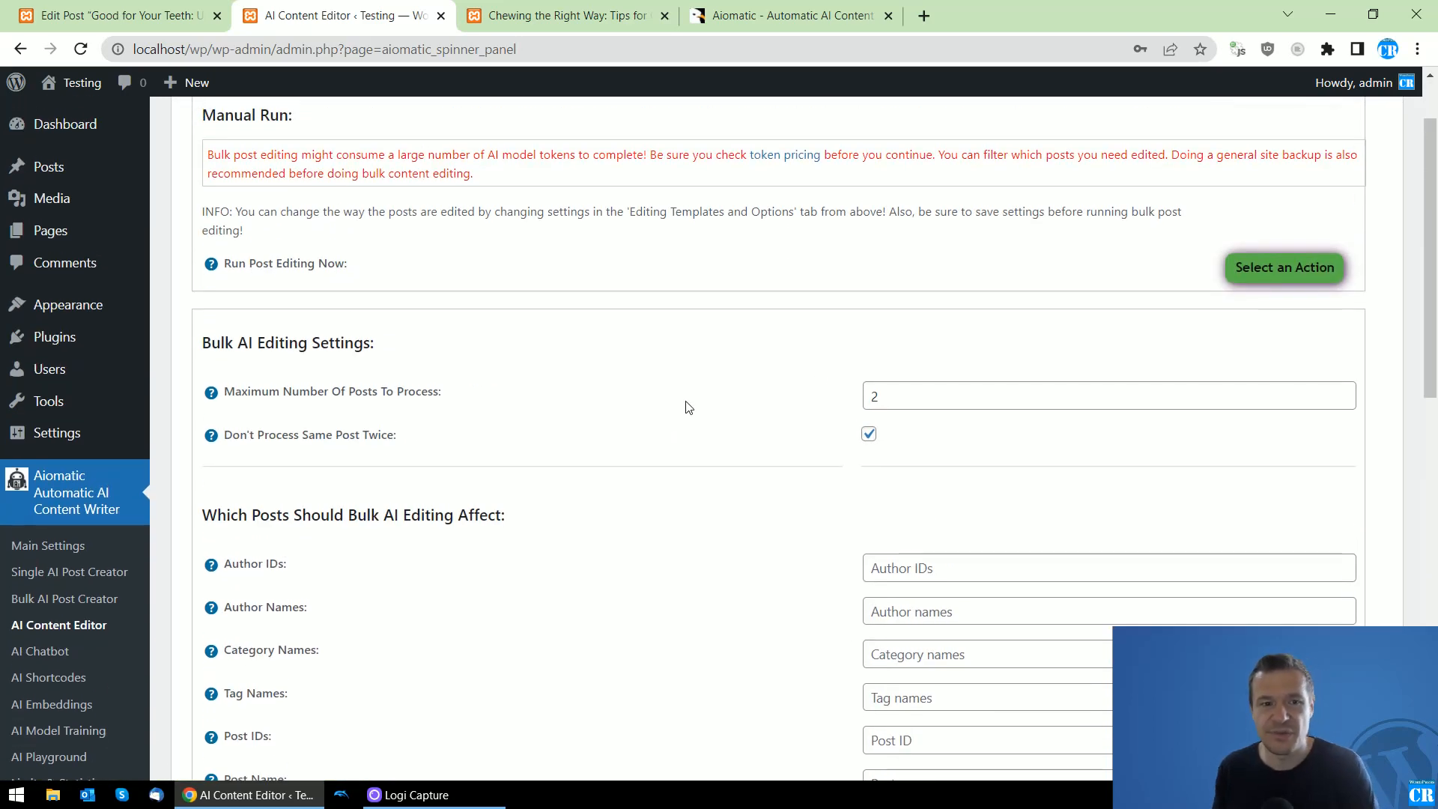
scroll("up", 3)
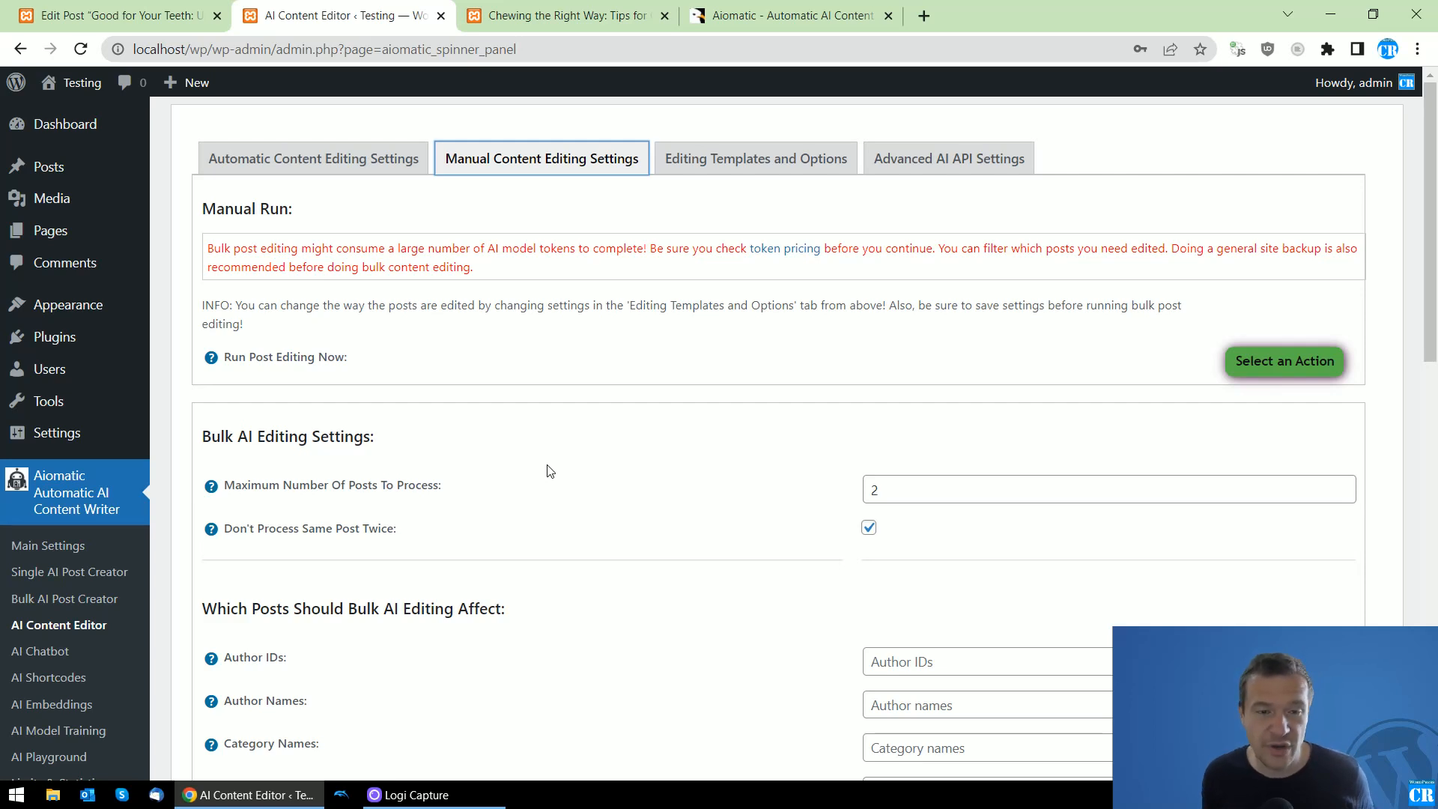
mouse_move(424, 437)
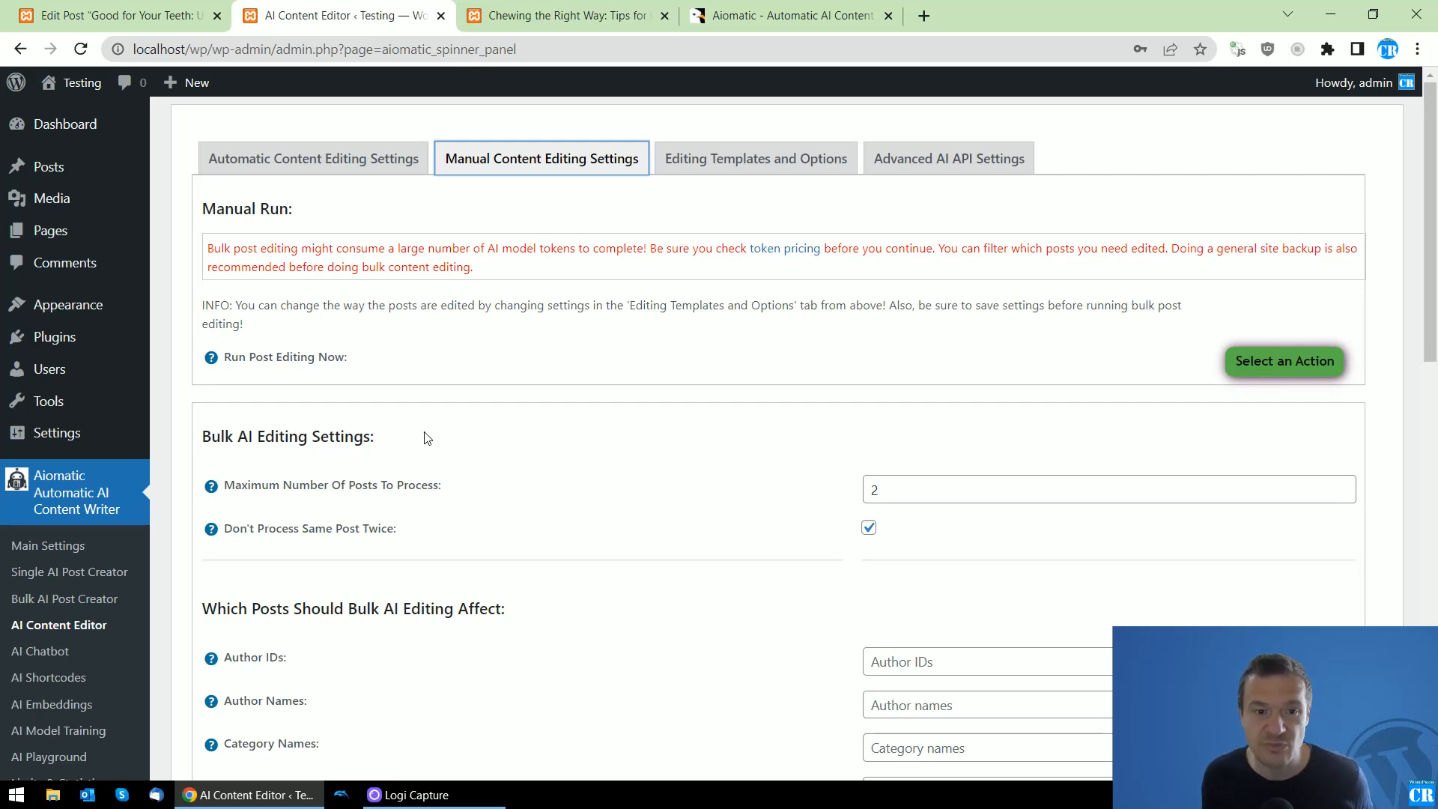
mouse_move(616, 215)
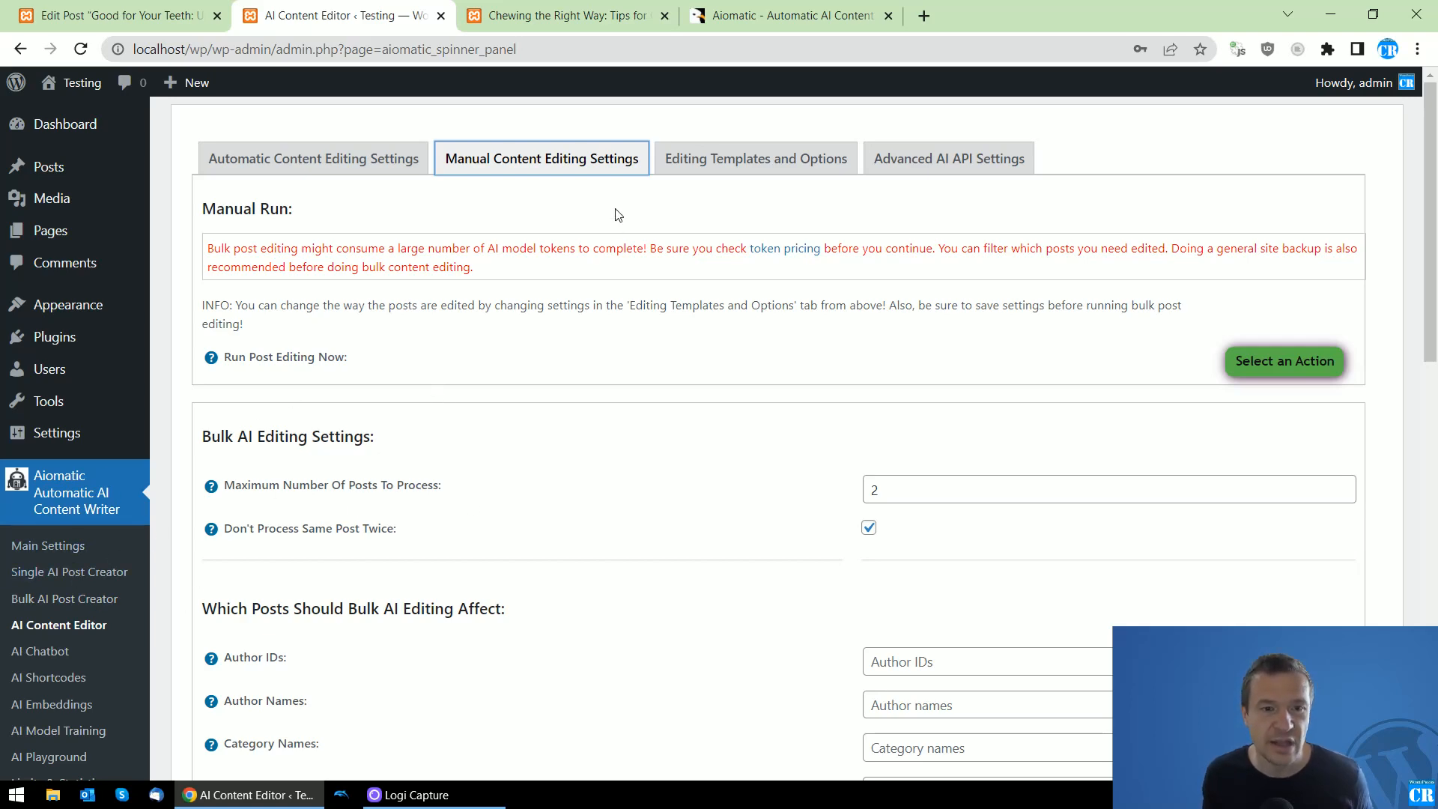
scroll("down", 3)
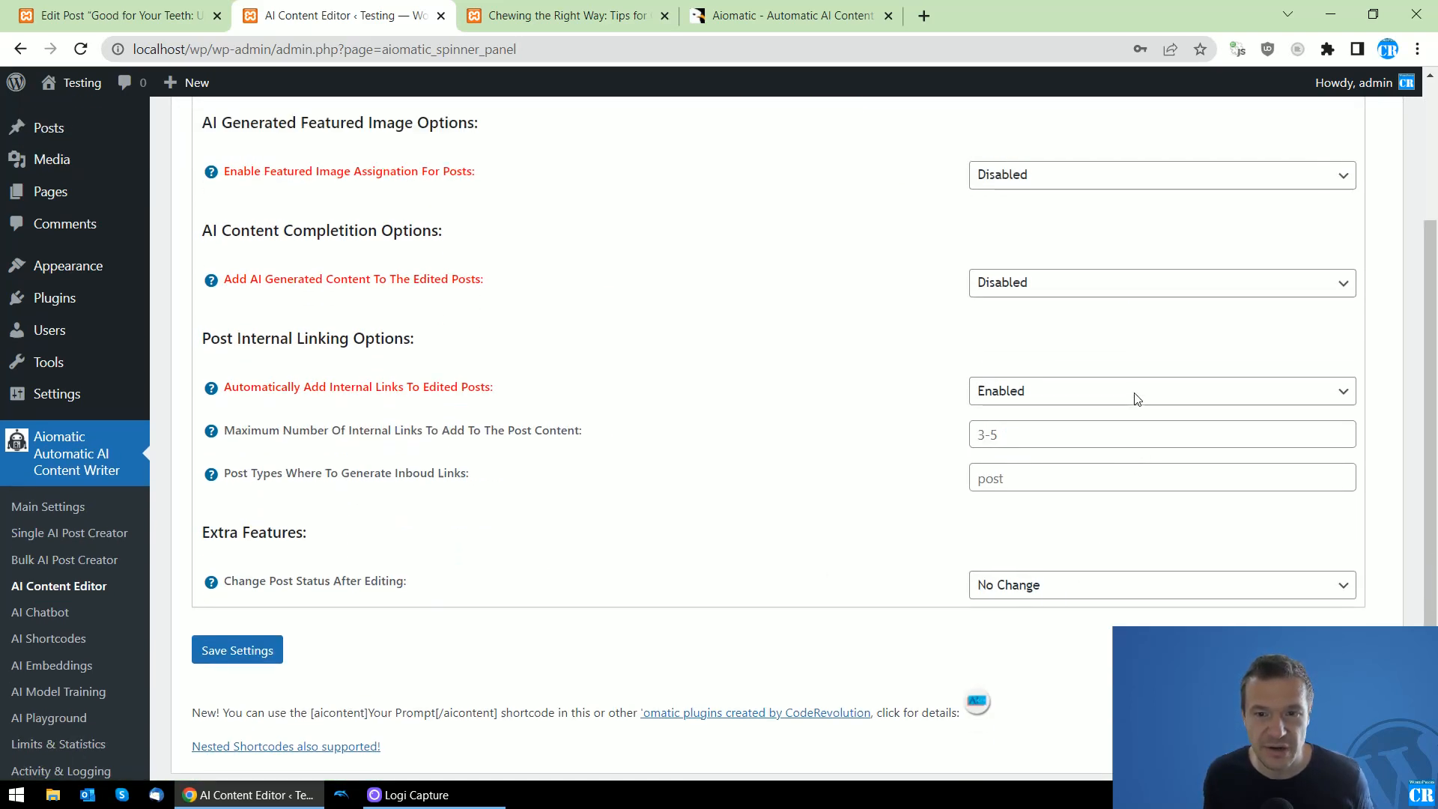
scroll("down", 3)
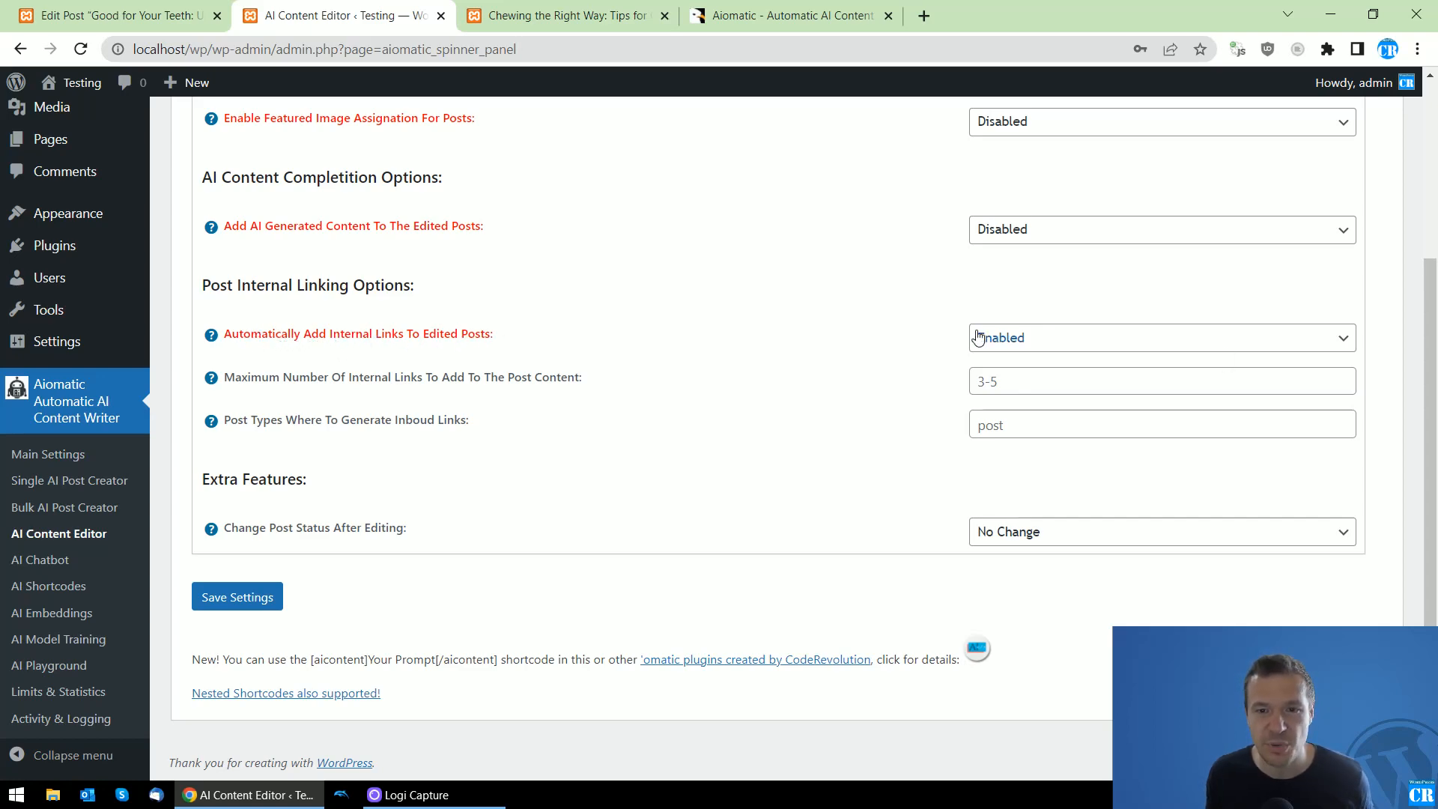
scroll("up", 3)
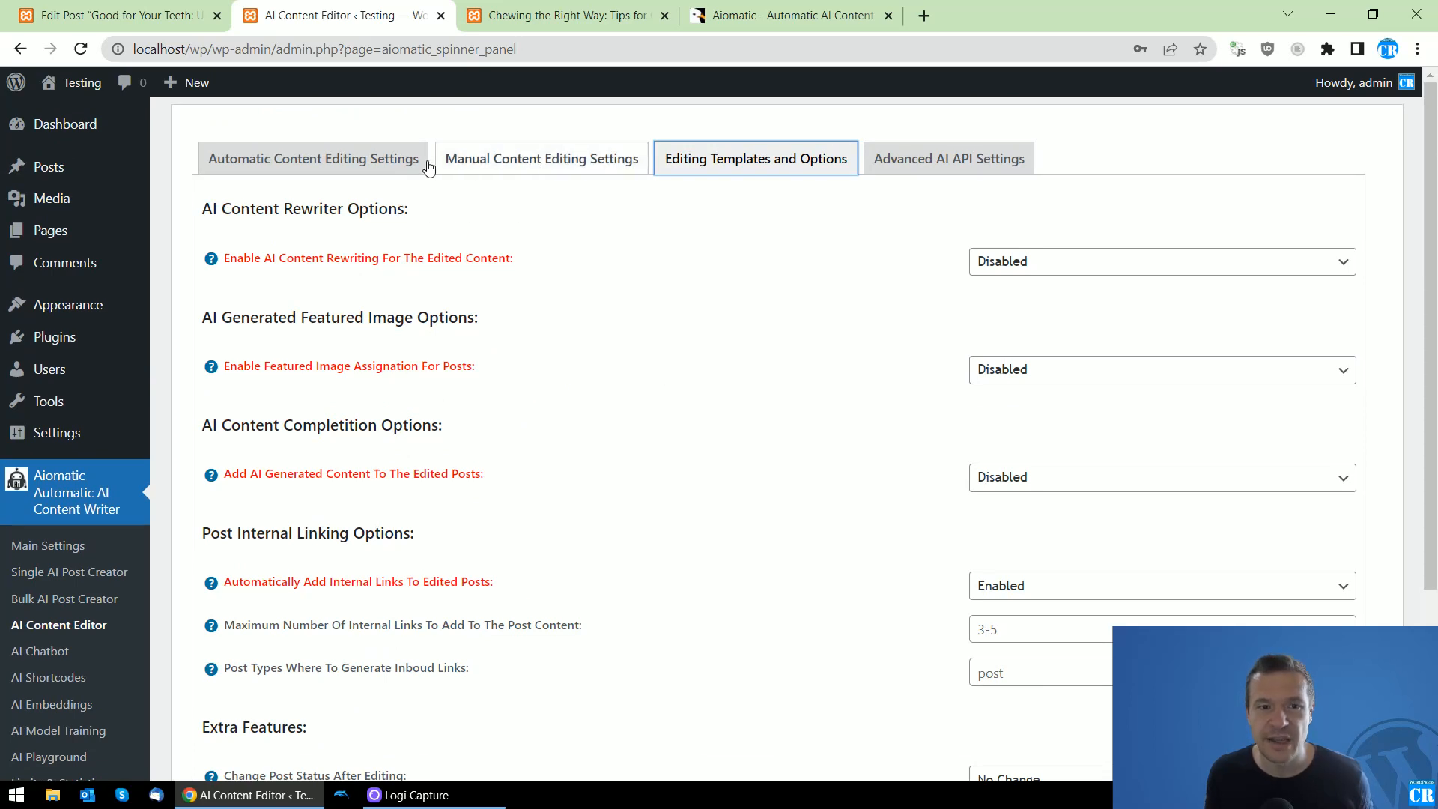
left_click(313, 158)
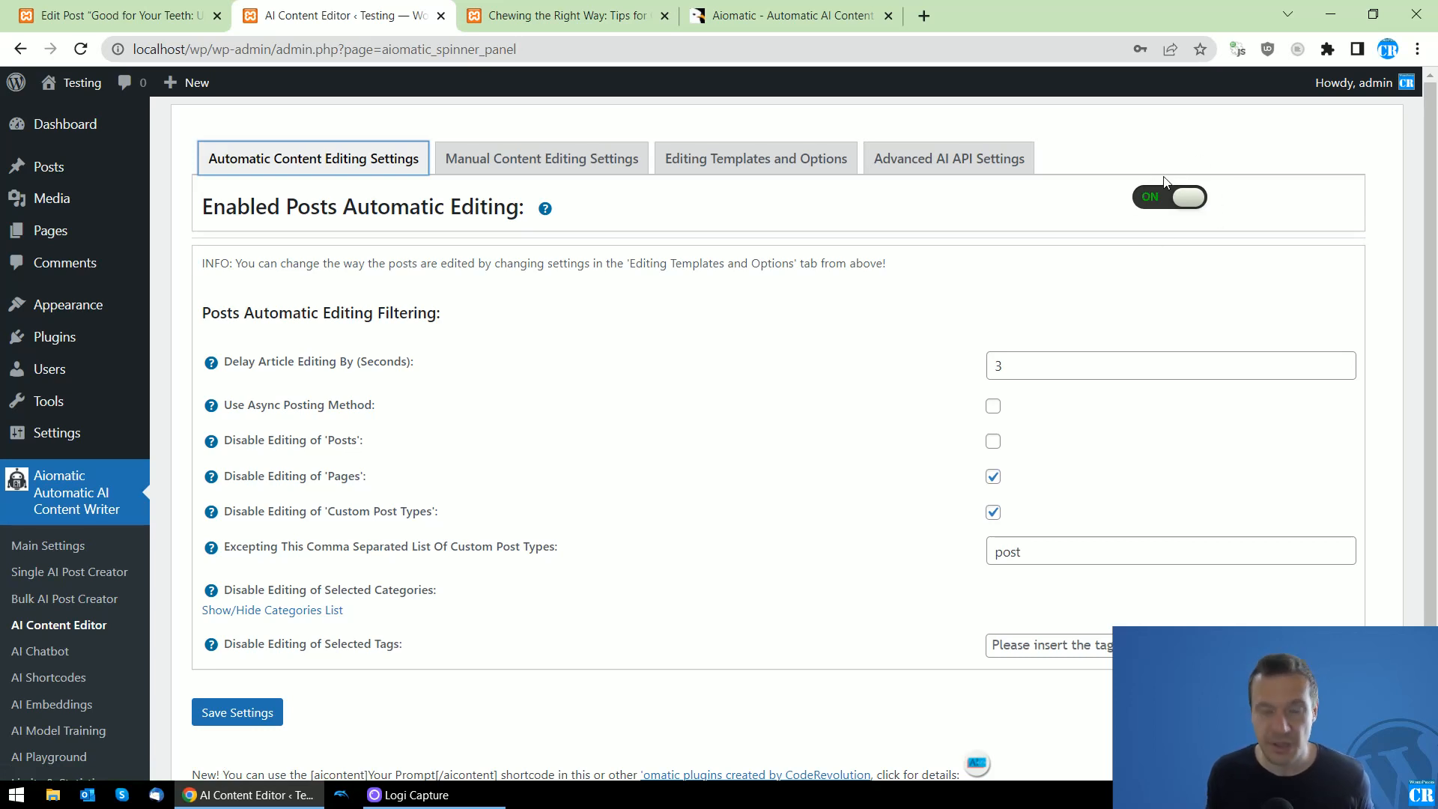
Show Manual Content Editing Settings and review the 2-post limit and post type 'post'.
left_click(541, 158)
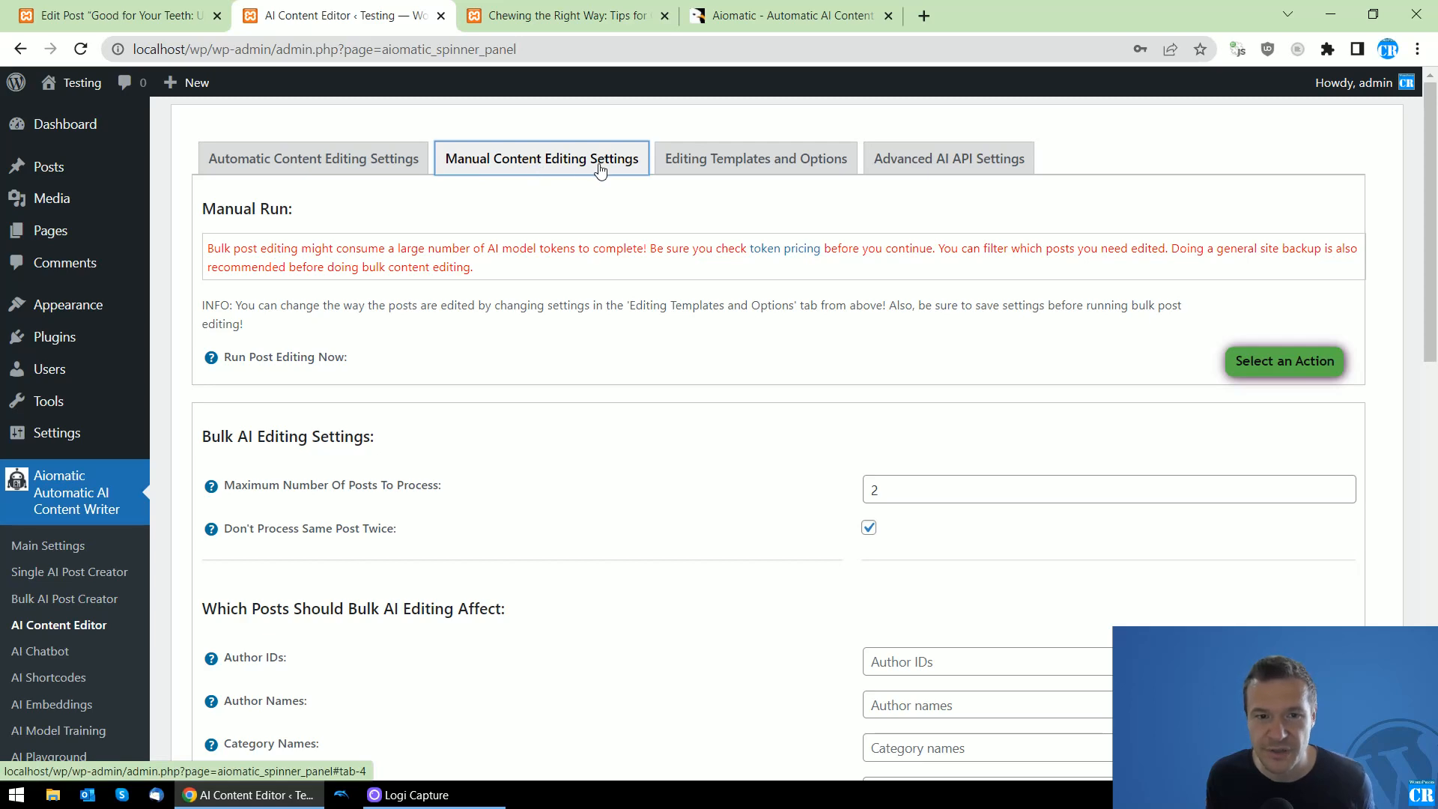
scroll("down", 3)
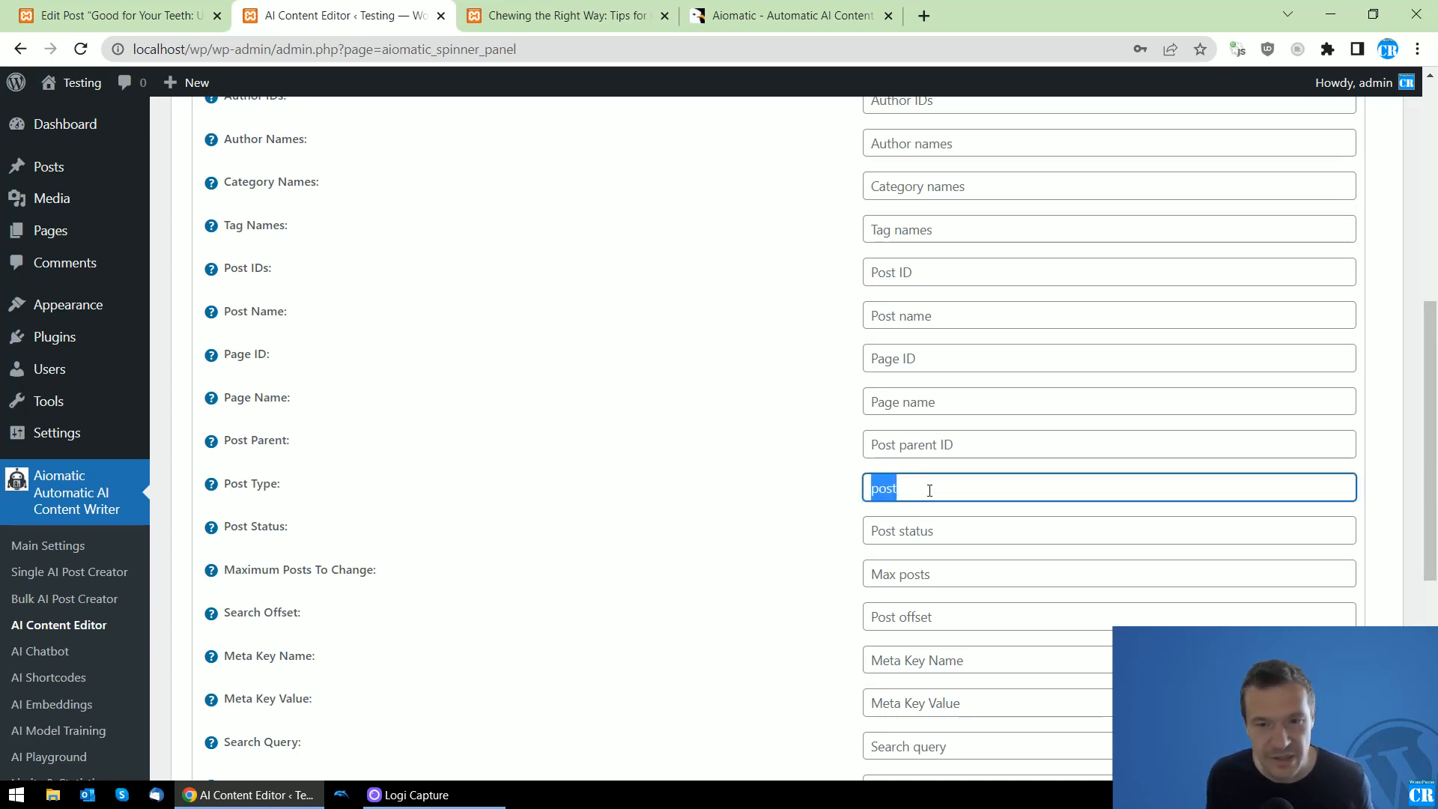
scroll("up", 3)
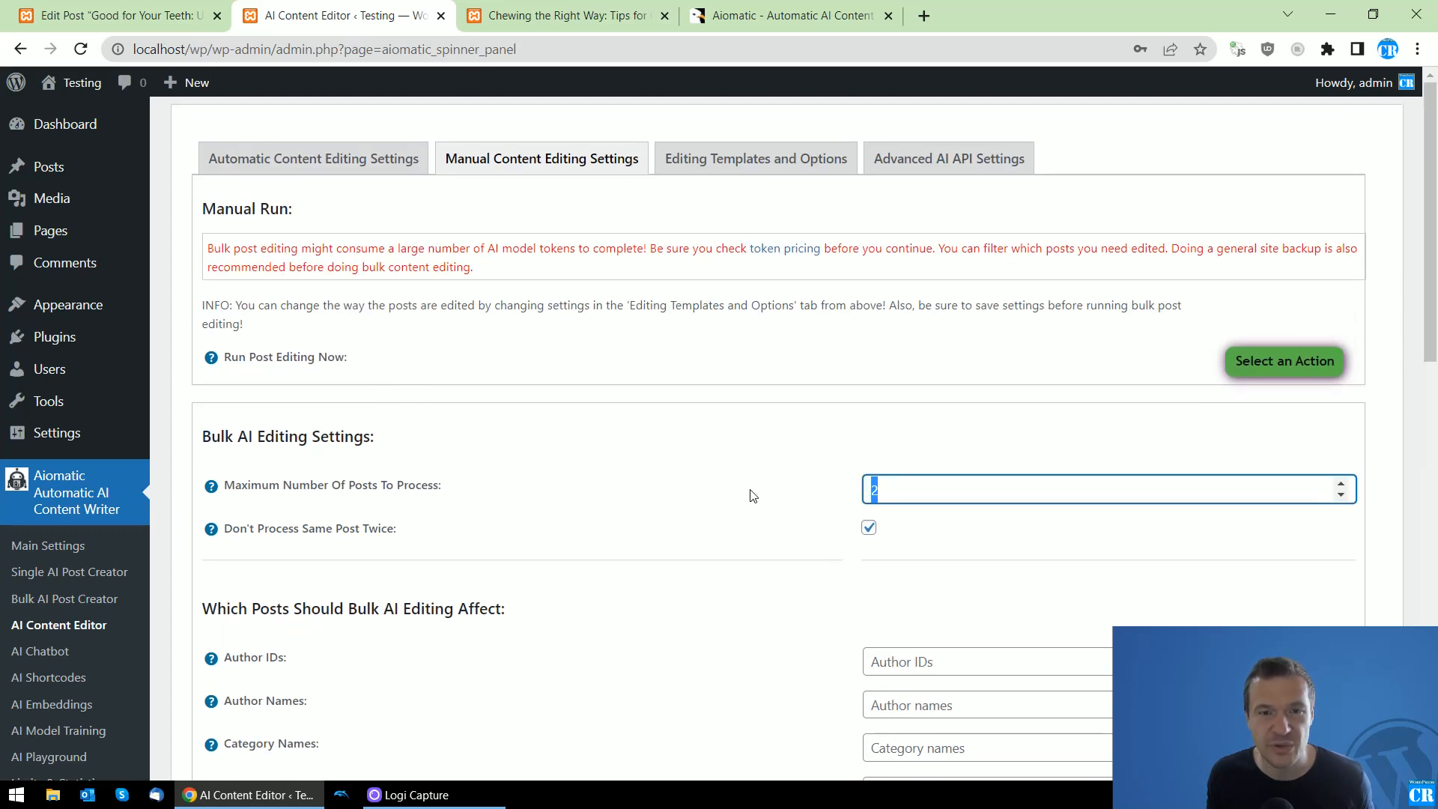
scroll("down", 3)
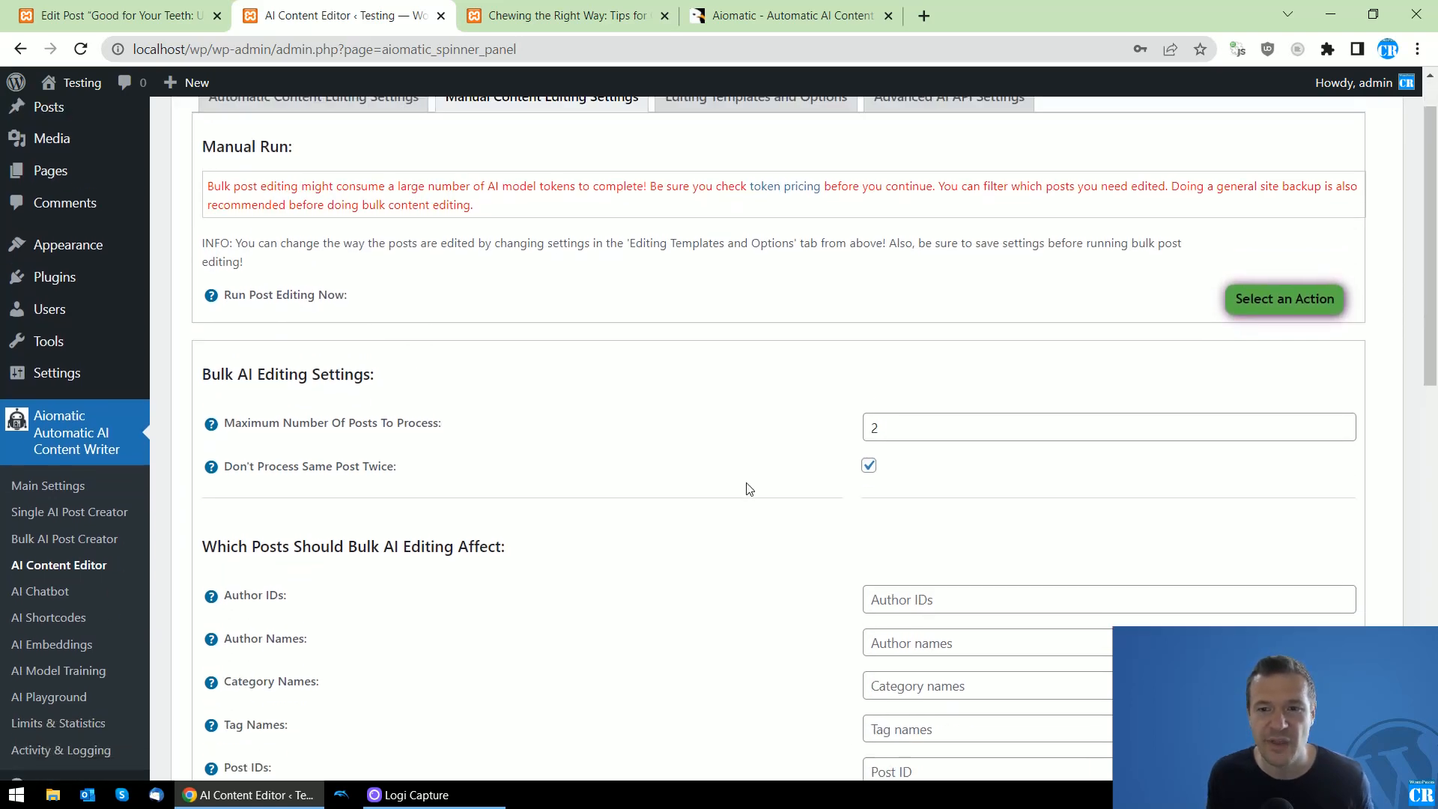
left_click(1282, 298)
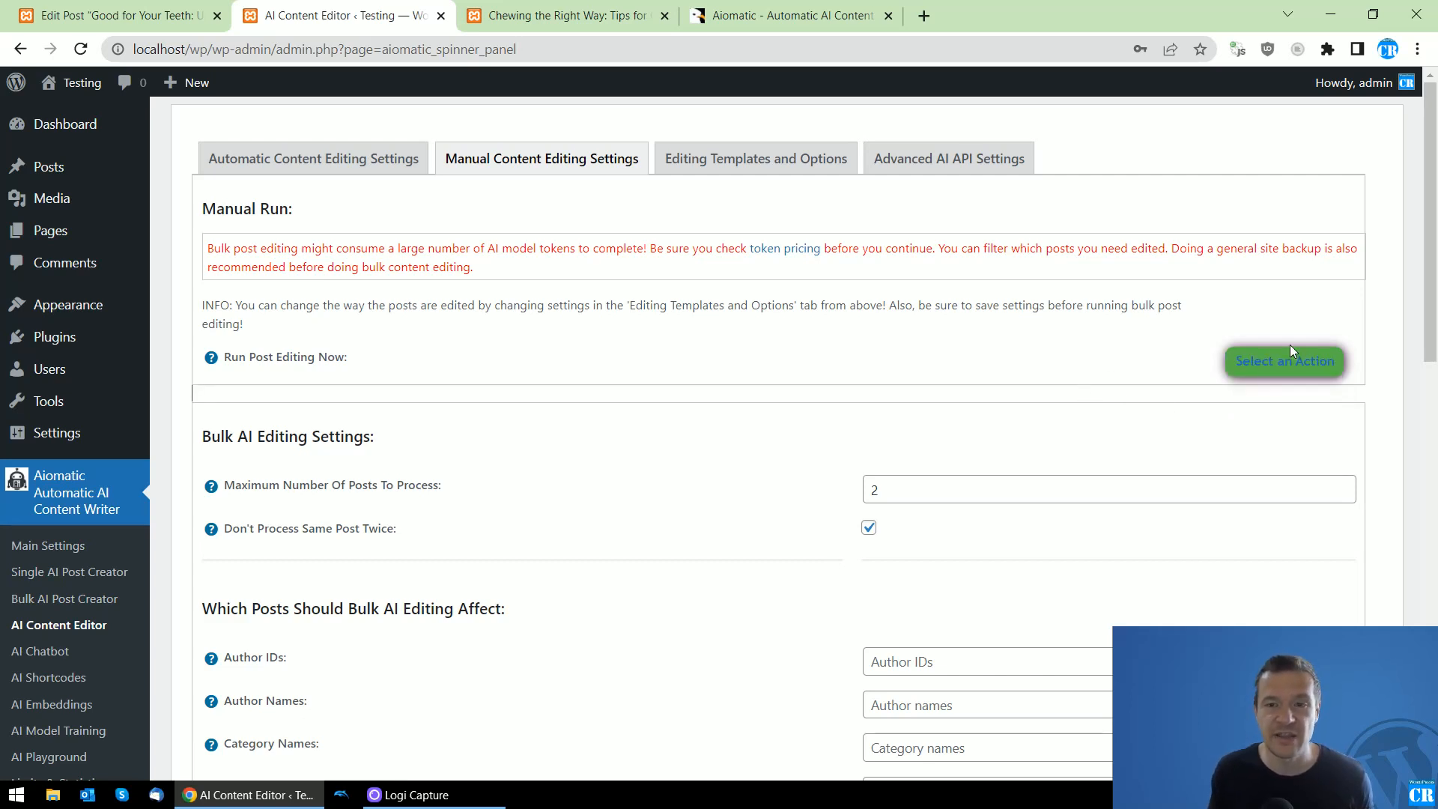
Run the bulk post editing action and confirm it with OK.
left_click(1283, 360)
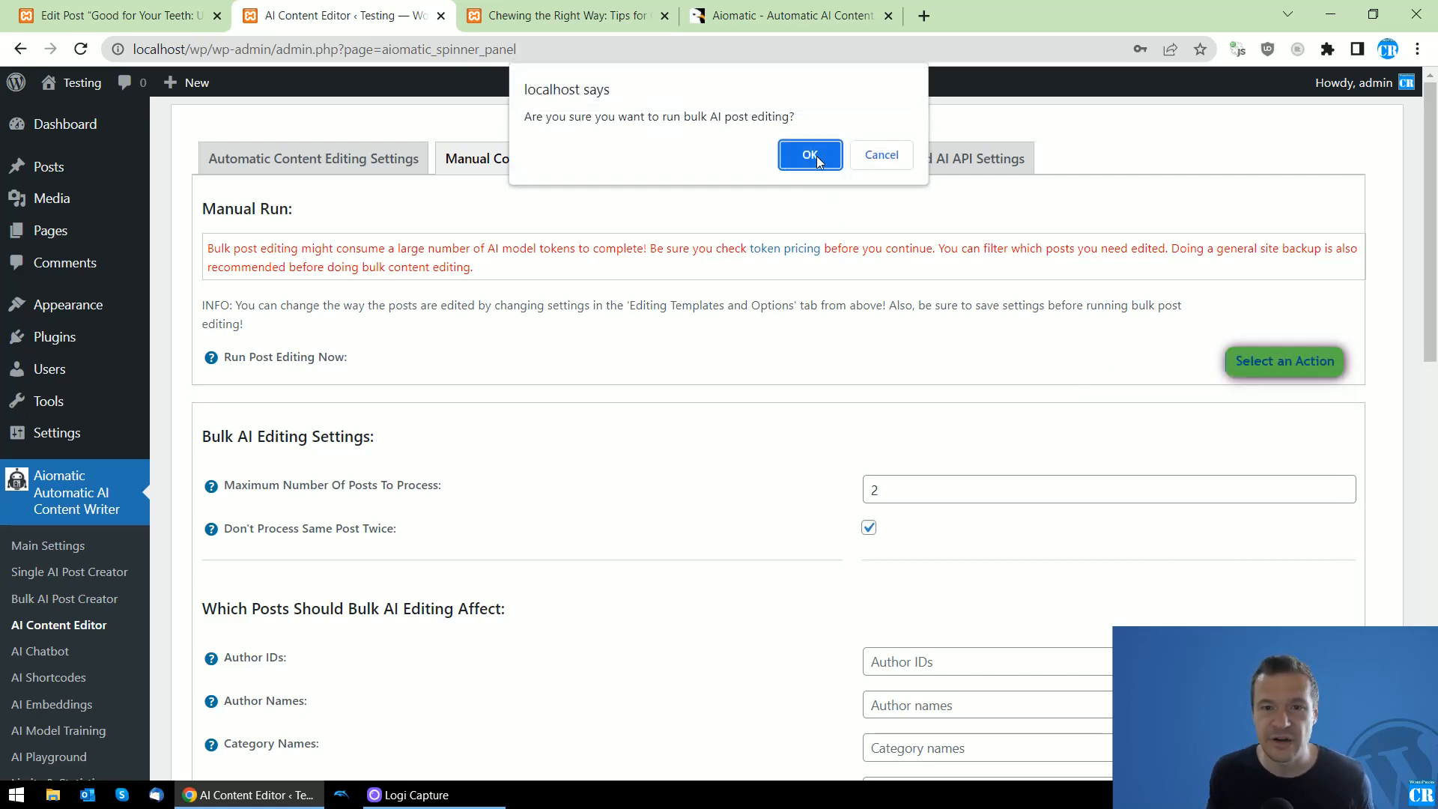
left_click(809, 154)
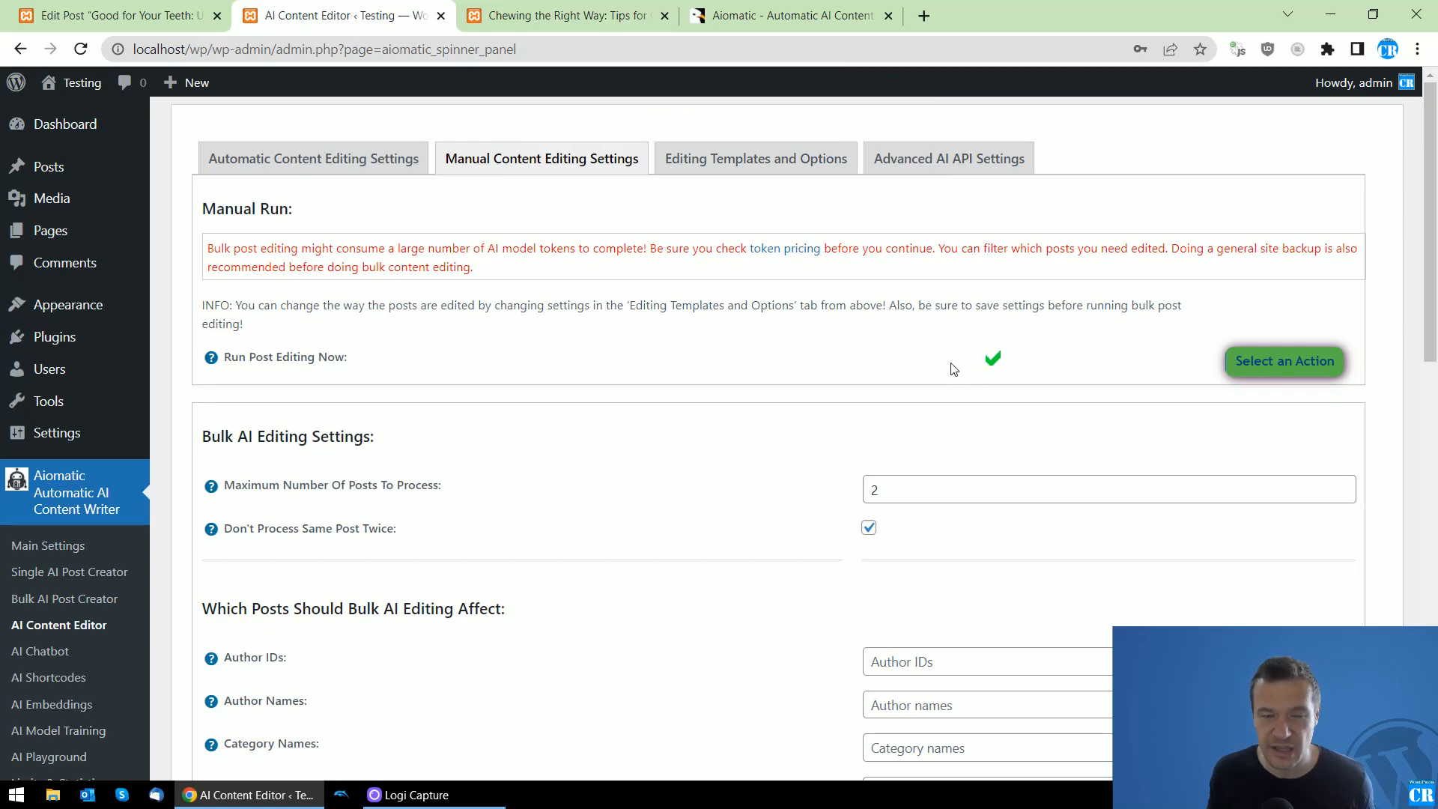
mouse_move(980, 355)
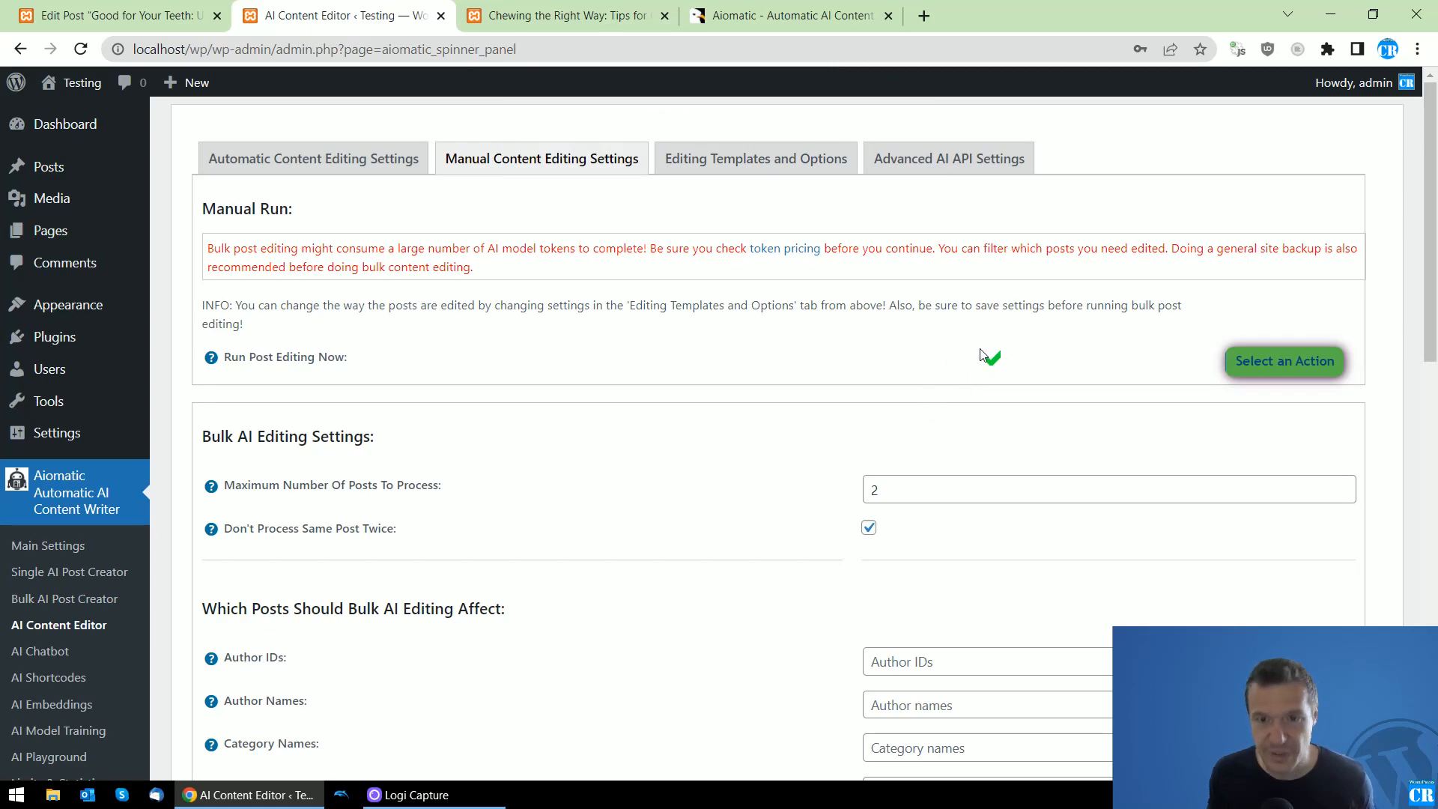
mouse_move(988, 535)
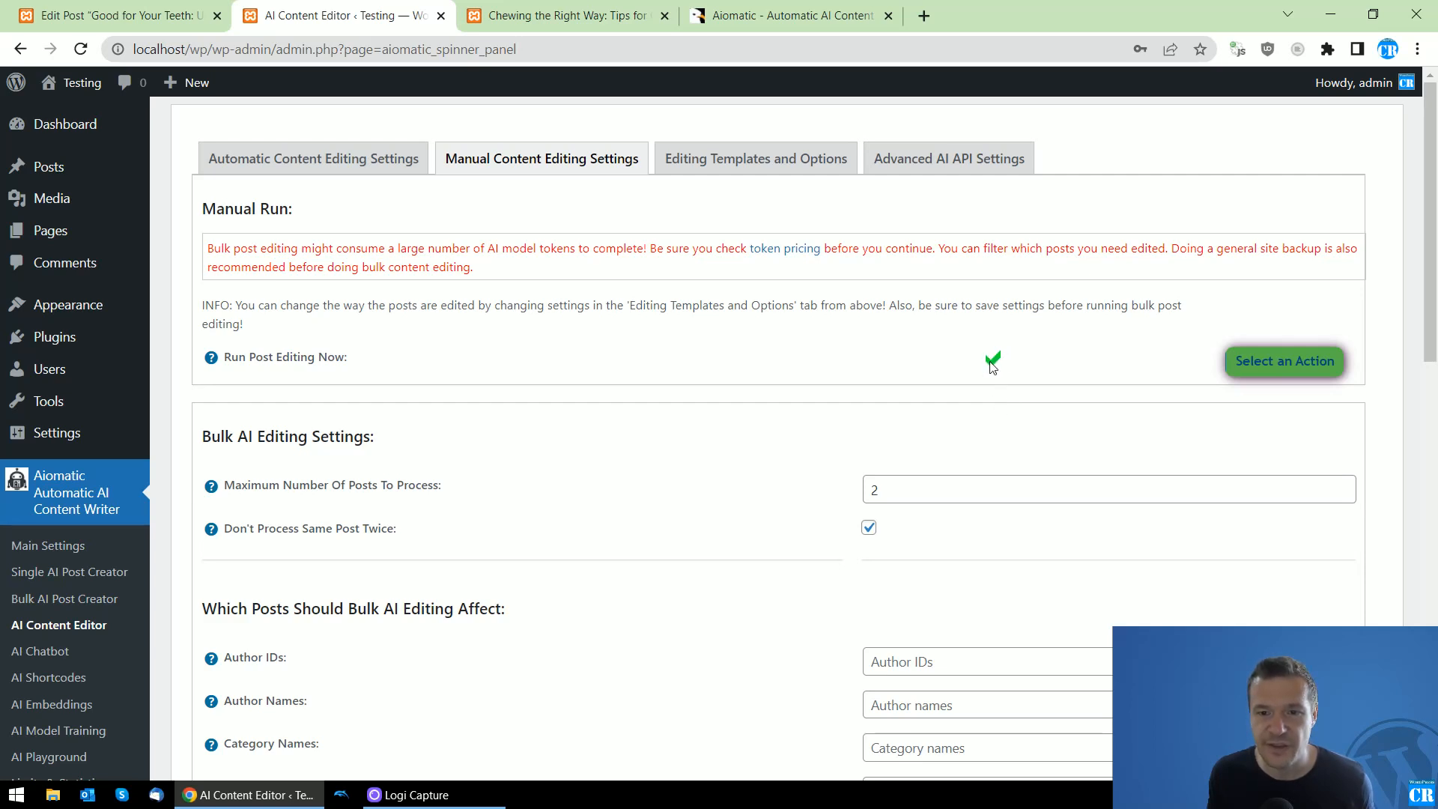
mouse_move(88, 155)
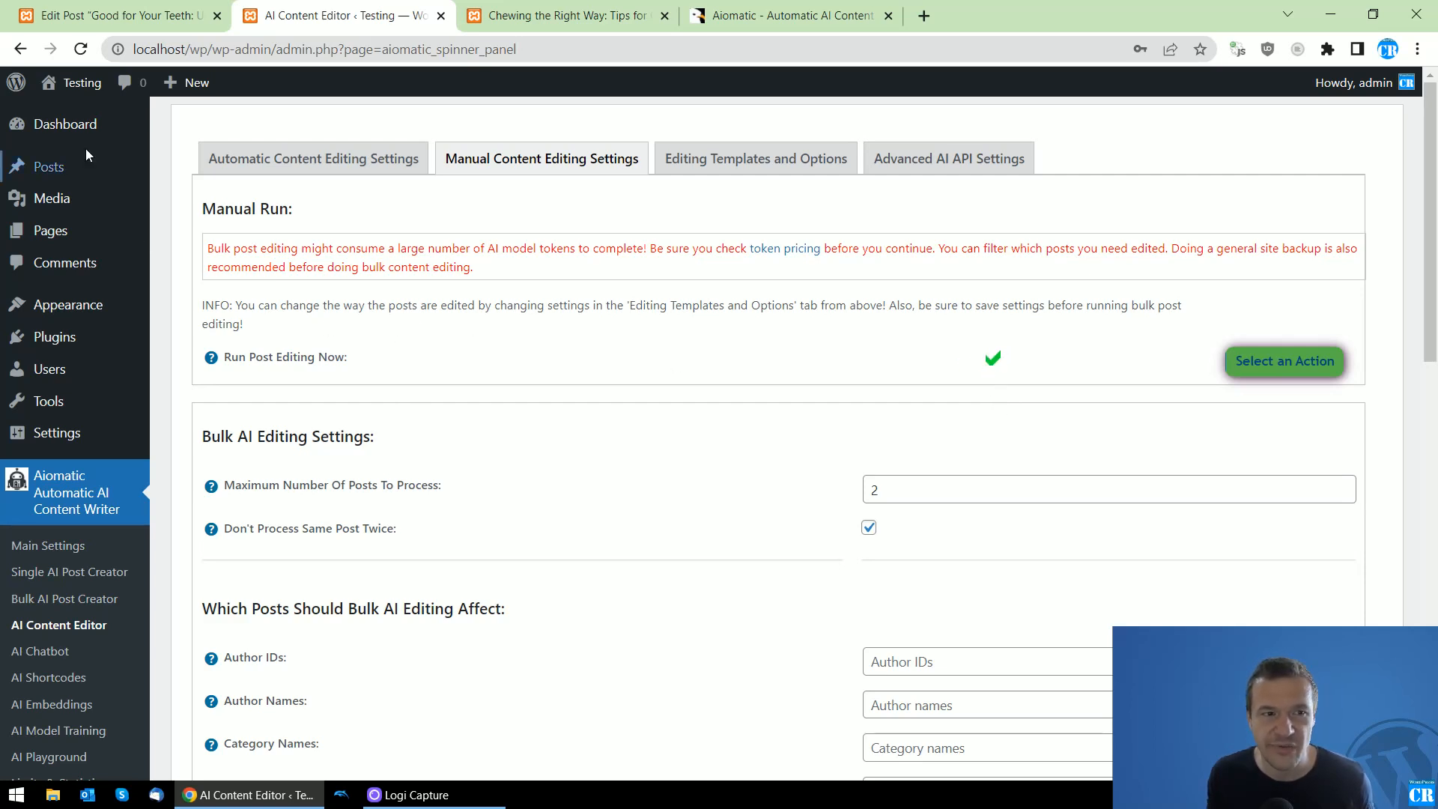
mouse_move(527, 331)
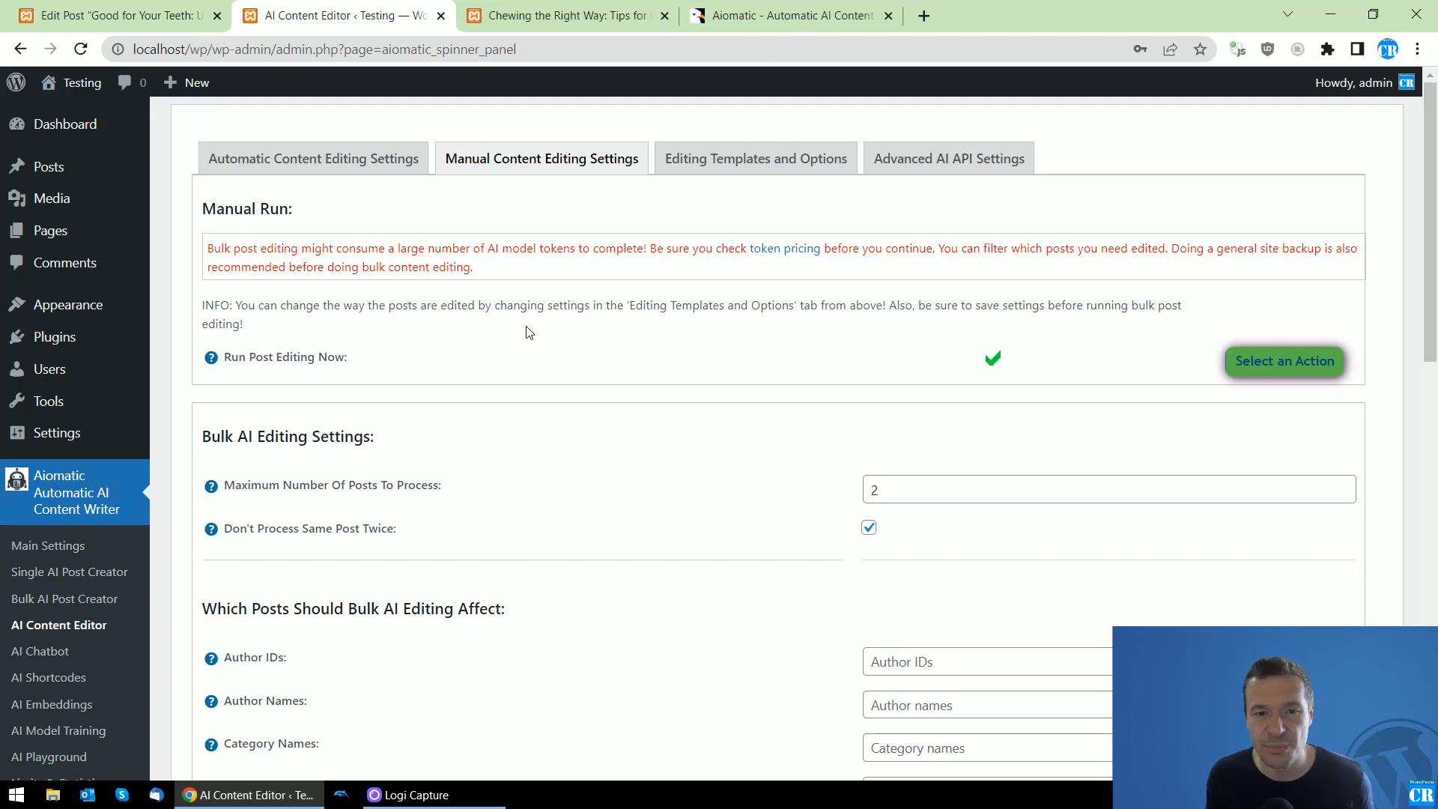
mouse_move(838, 489)
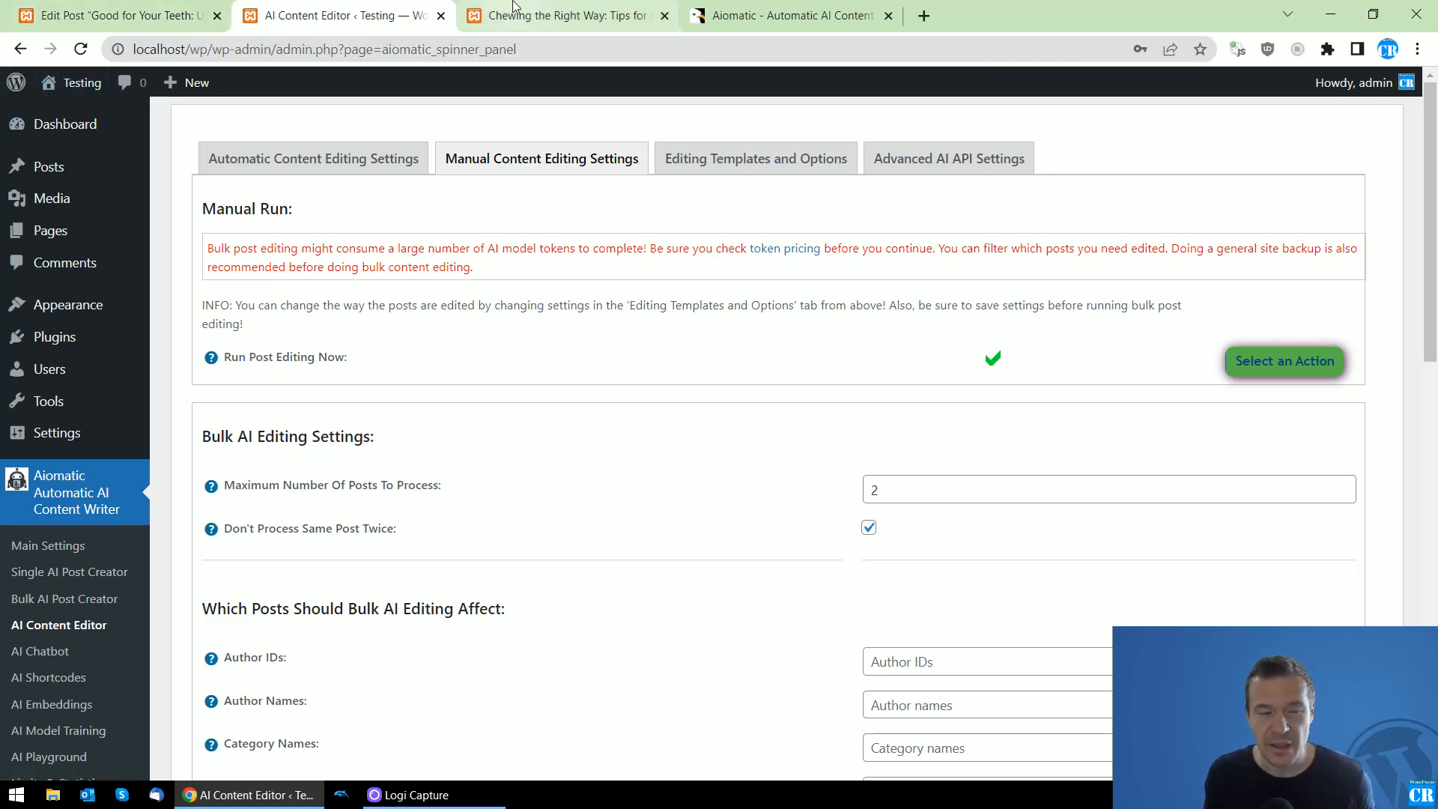
mouse_move(154, 366)
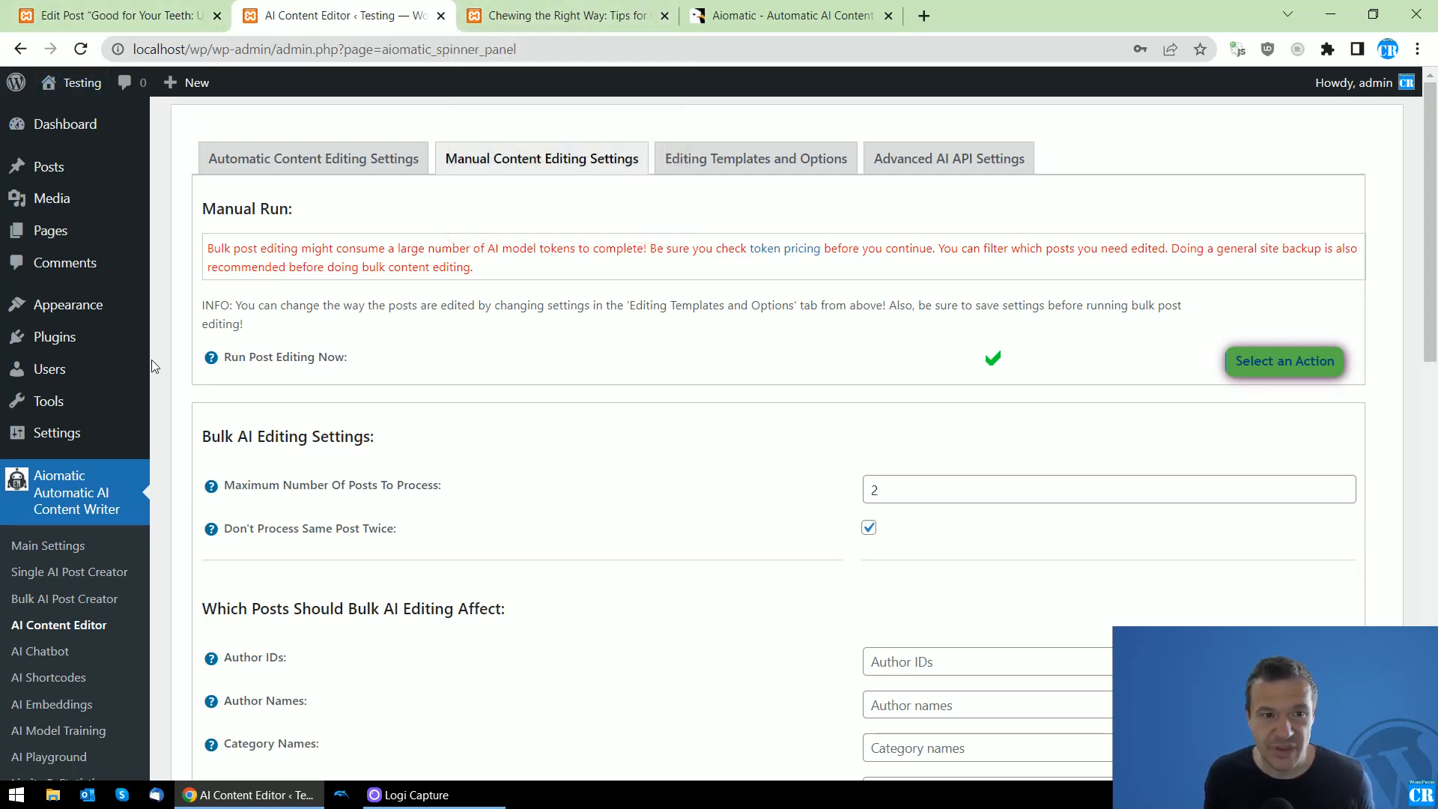
scroll("down", 3)
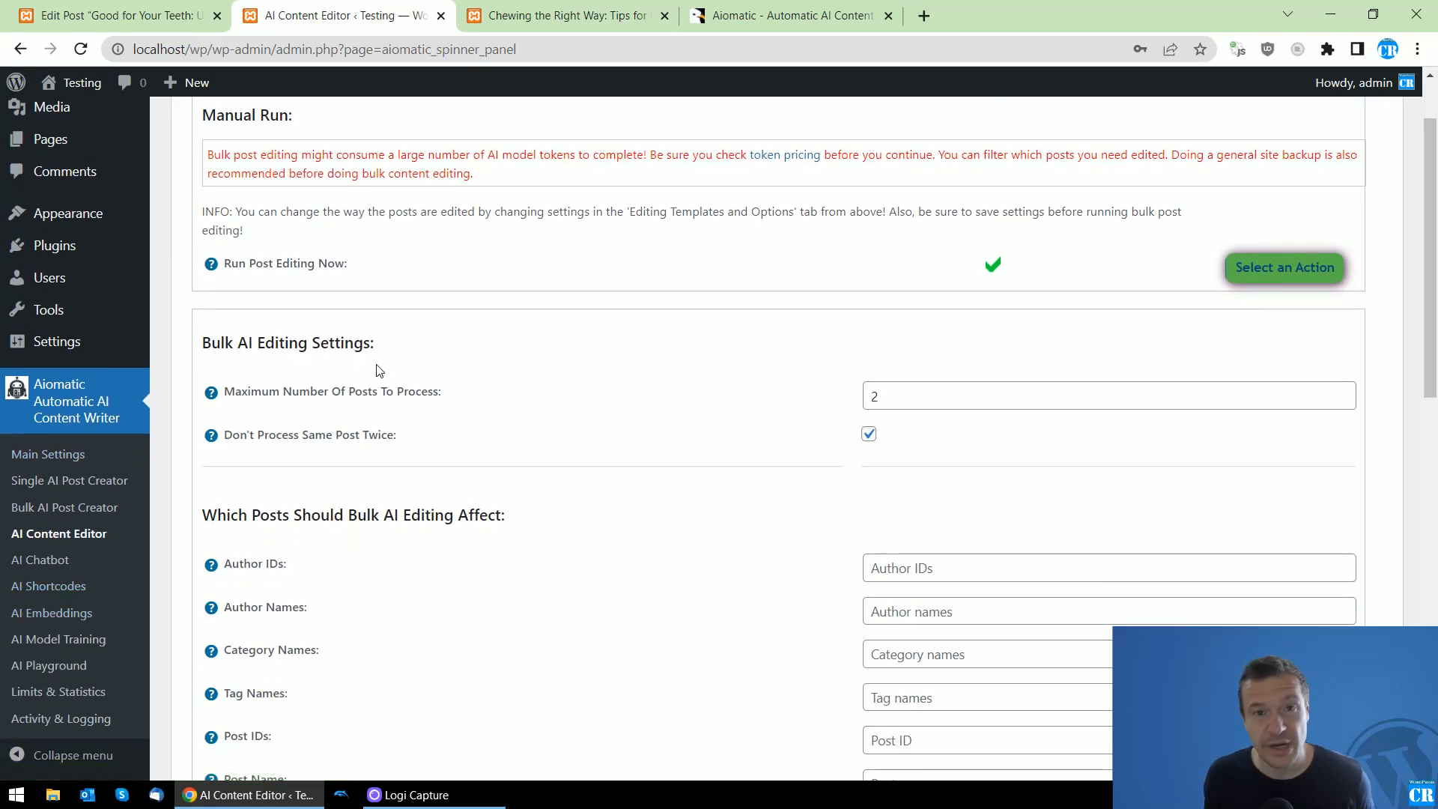